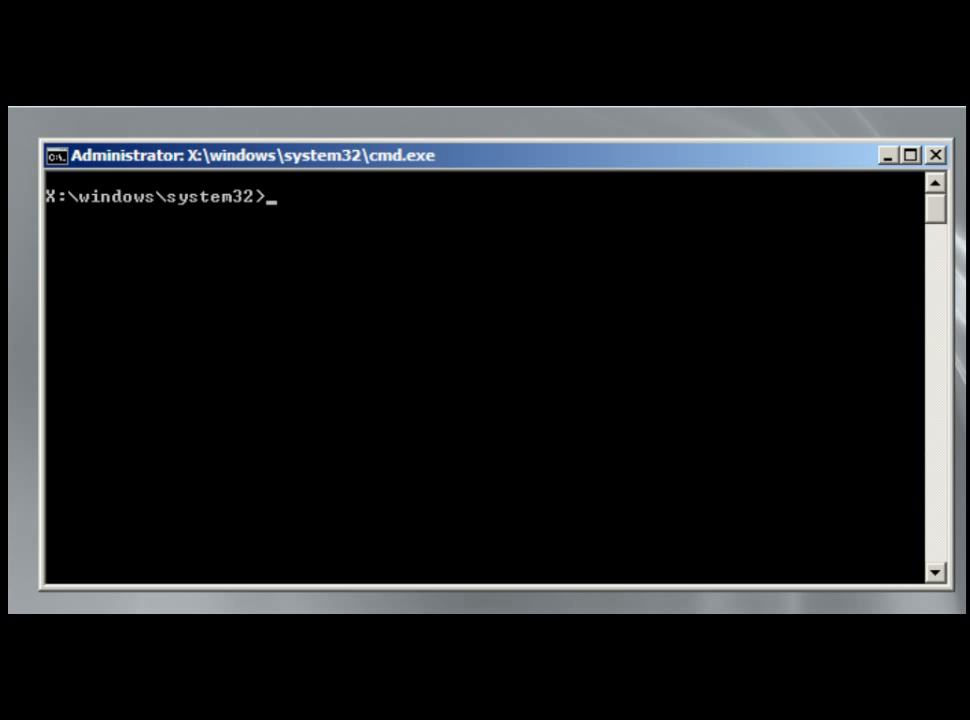
# Start diskpart and list the machine's disks, two online 124 GB disks
pyautogui.write('disk')
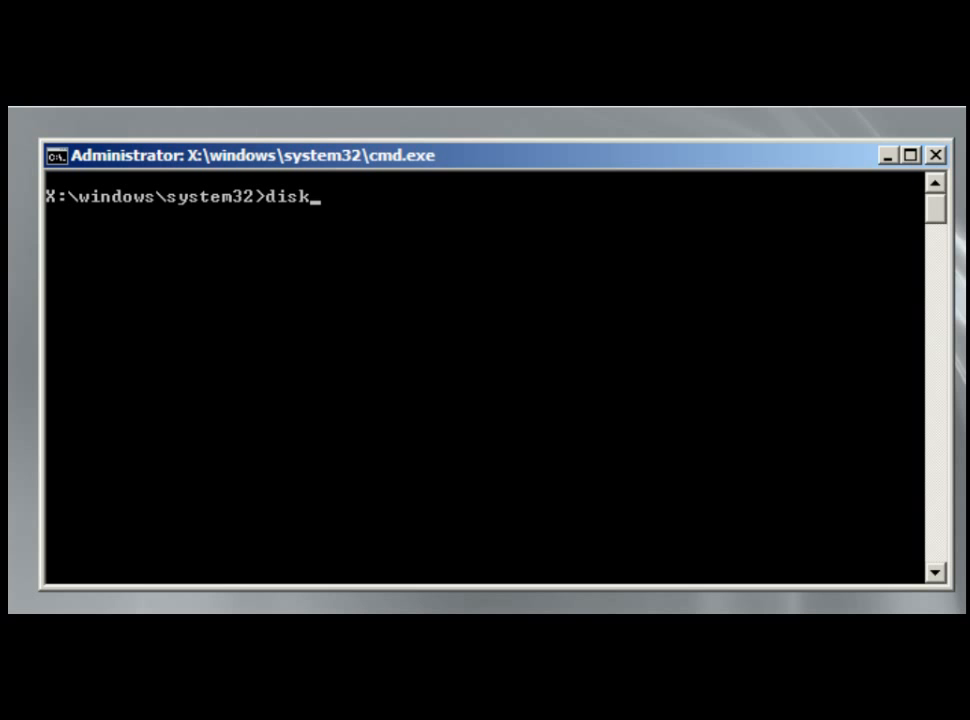
pyautogui.write('part')
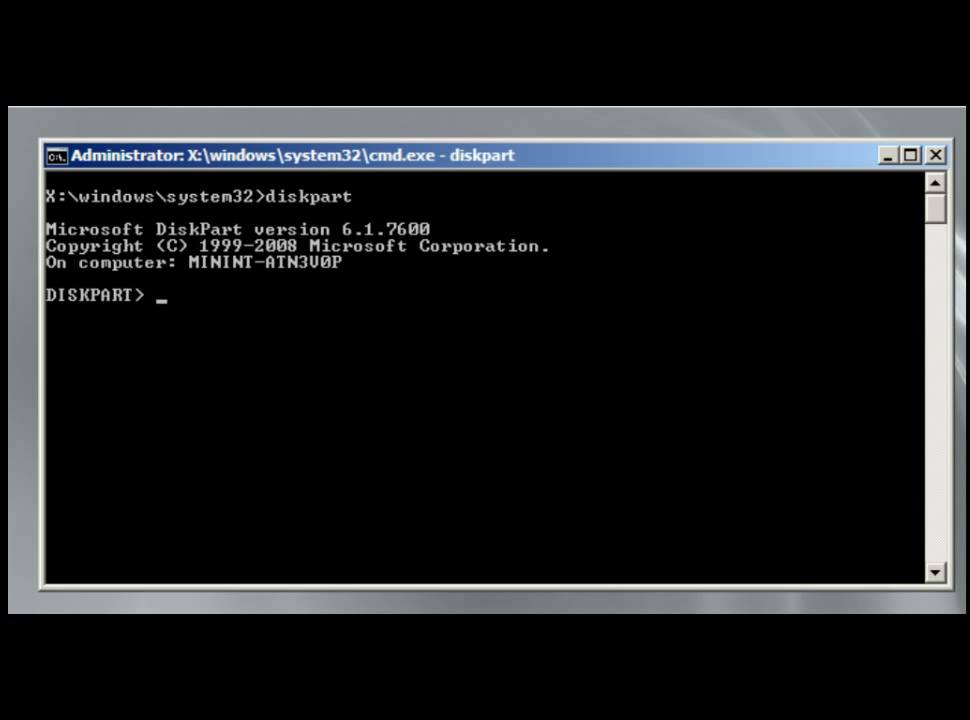
pyautogui.write('list disk')
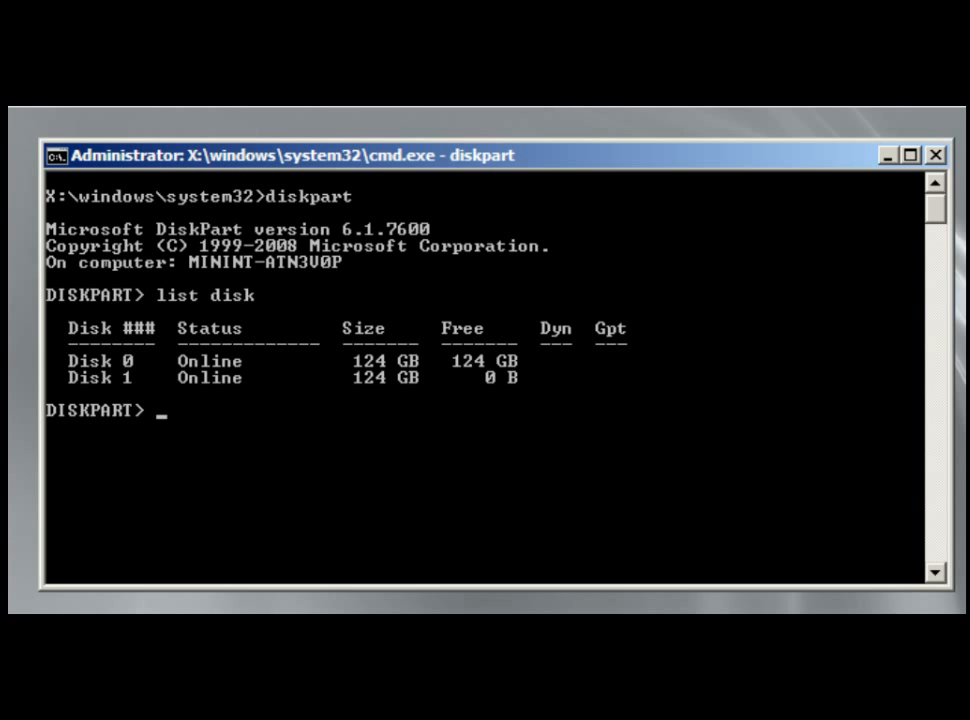
# List the volumes, showing CD-ROM drive F and the 124 GB NTFS Images volume D
pyautogui.write('list vol')
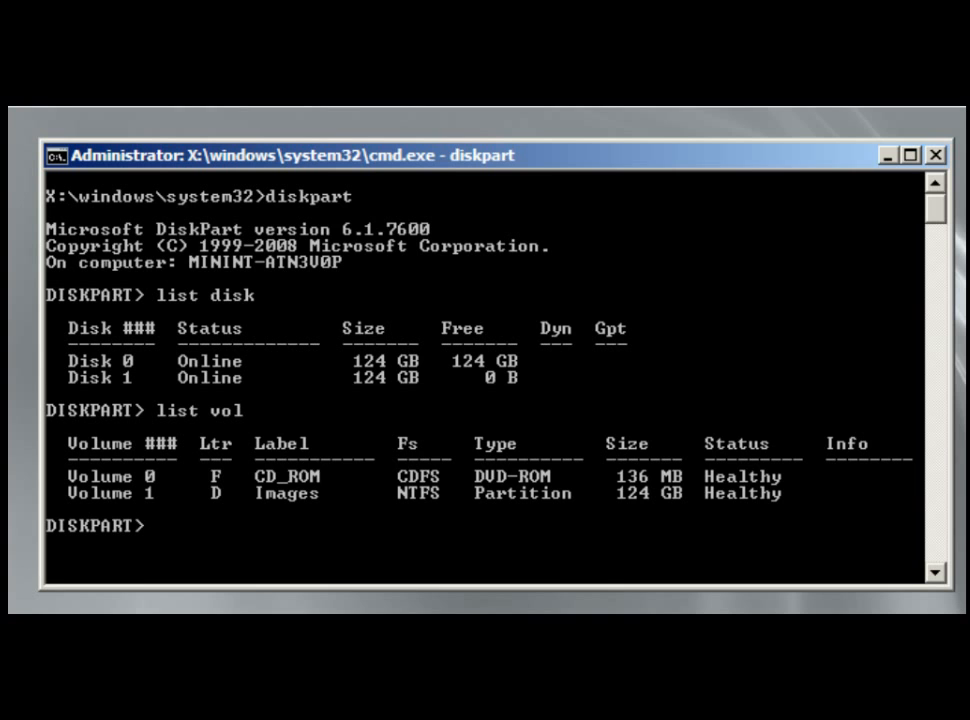
pyautogui.write('select di')
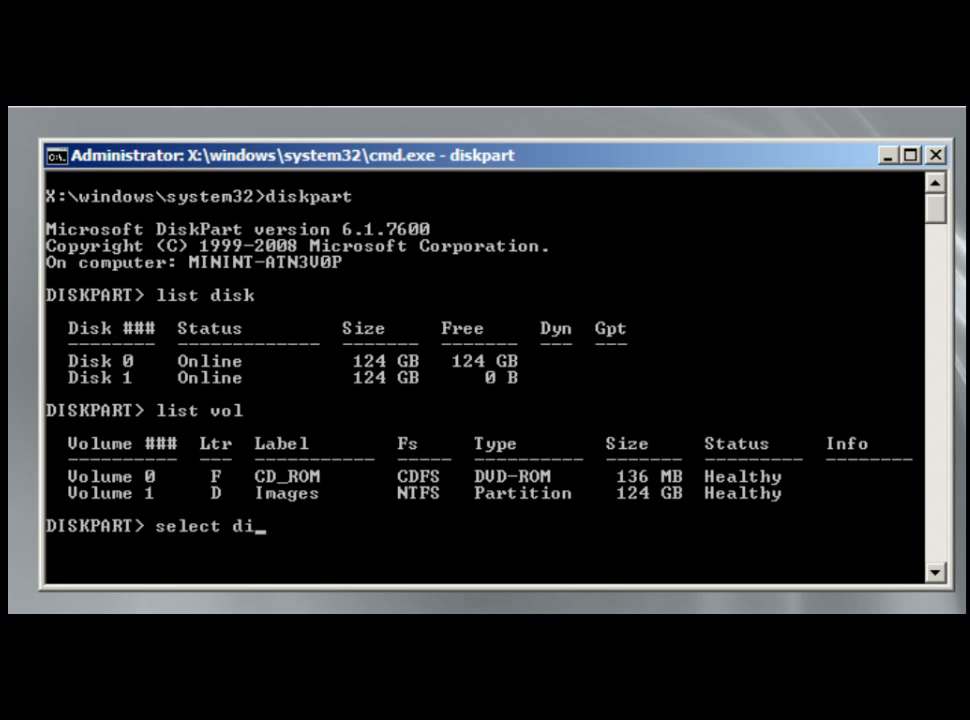
# Select disk 0, confirm it in the disk list, and clean it of all partitions
pyautogui.write('sk 0')
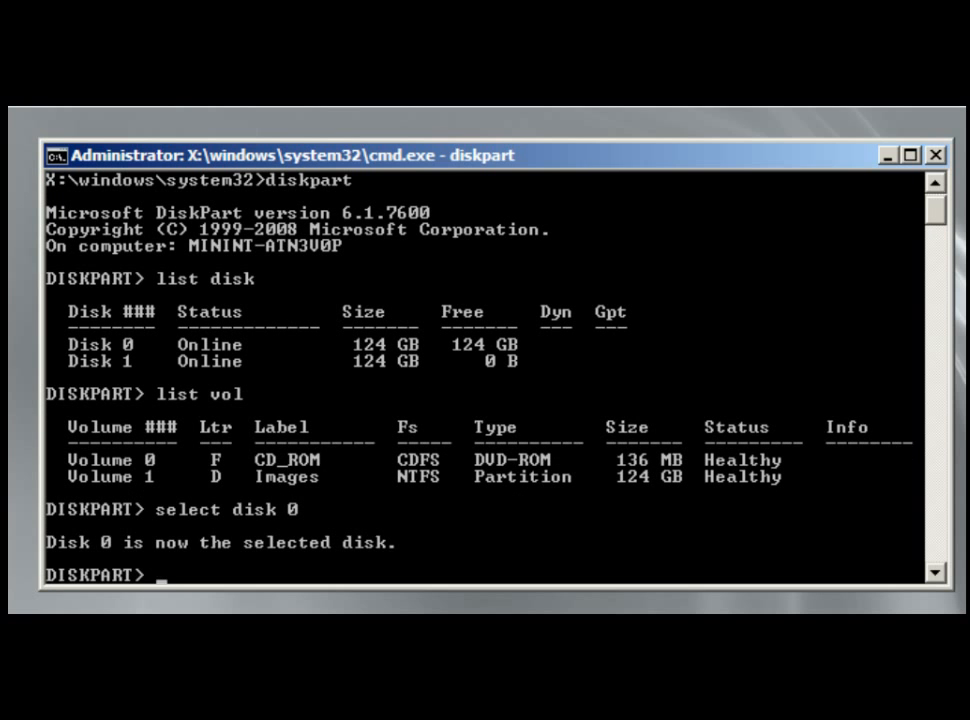
pyautogui.write('list disk')
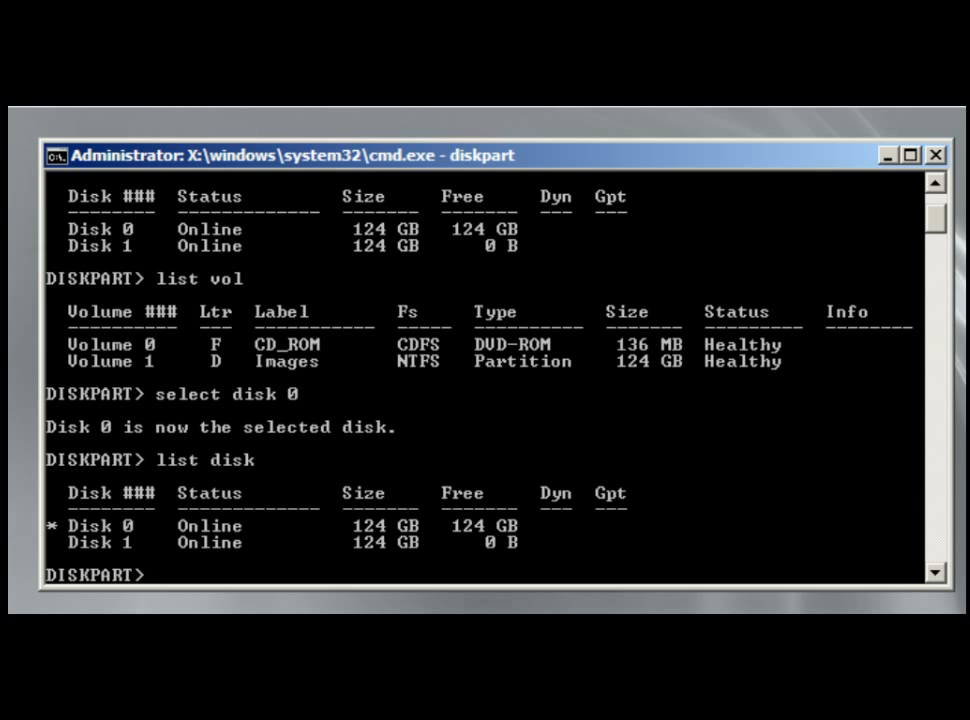
pyautogui.write('clean')
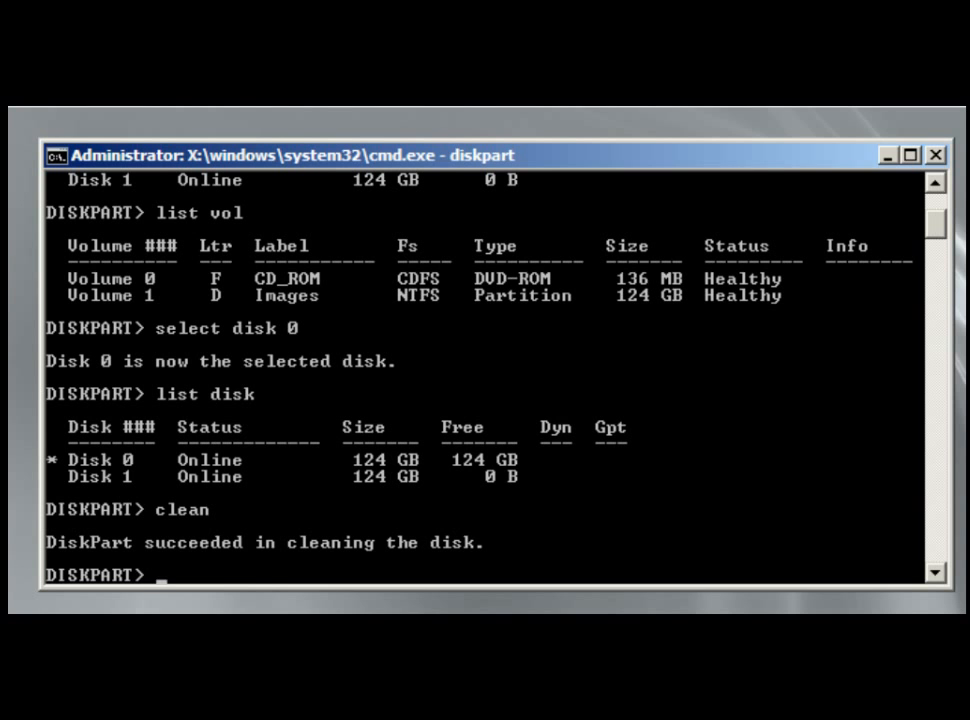
# Create a 300 MB primary partition on Disk 0 with create partition primary size=300
pyautogui.write('creat')
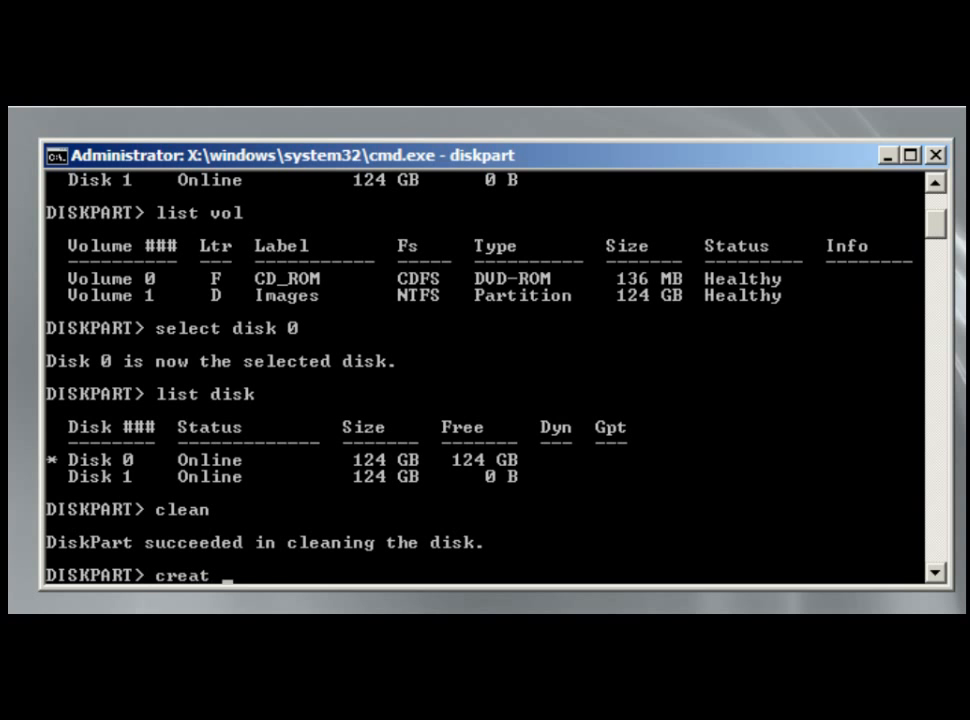
pyautogui.write('partigi')
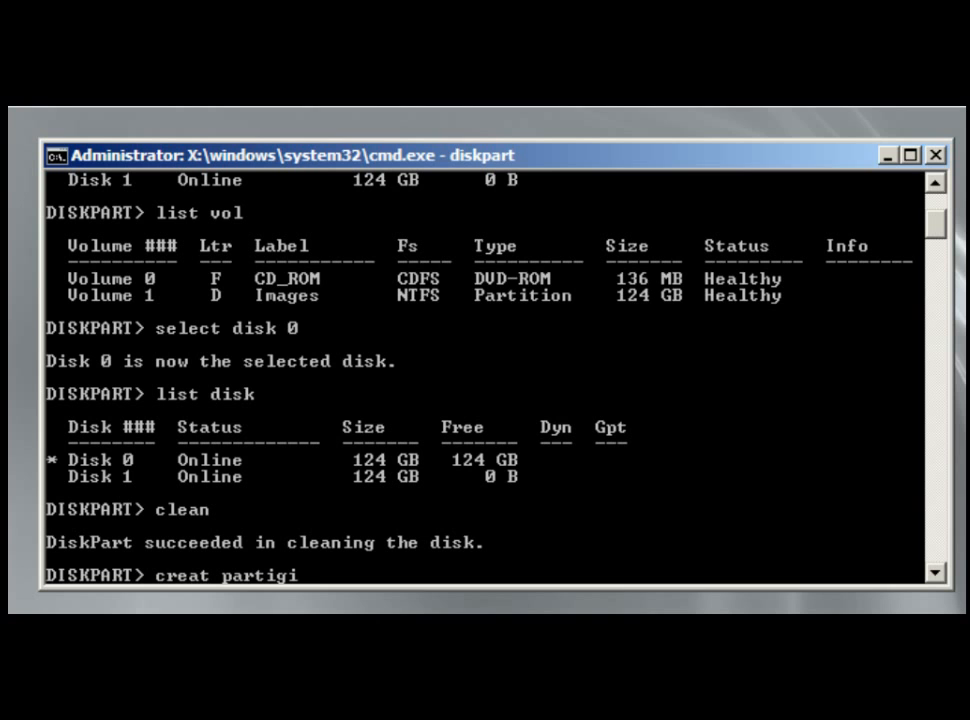
pyautogui.write('ti')
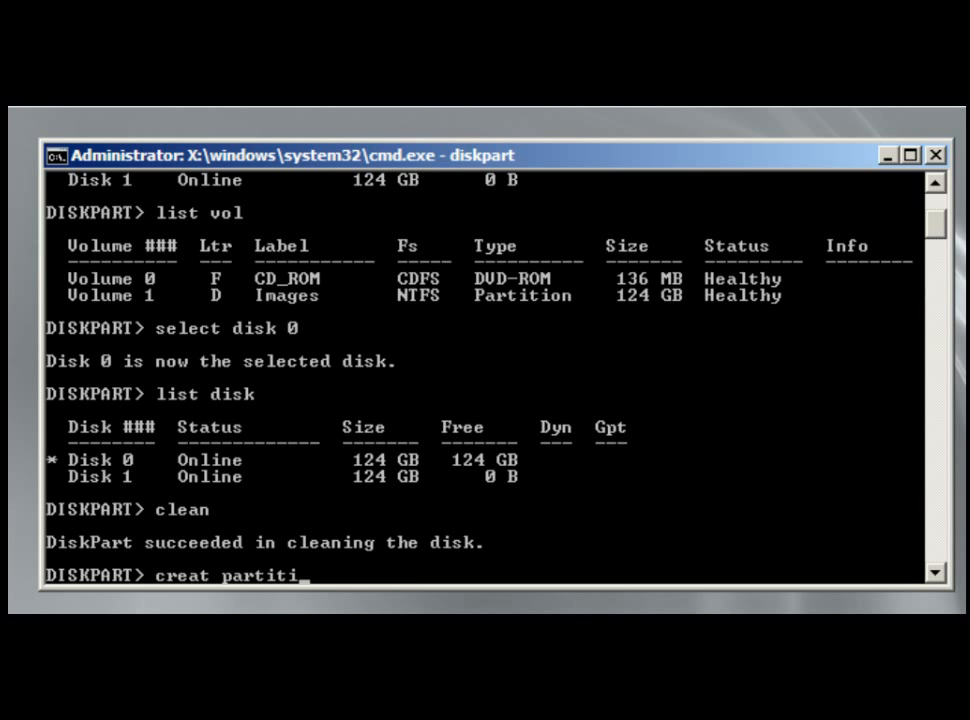
pyautogui.write('on')
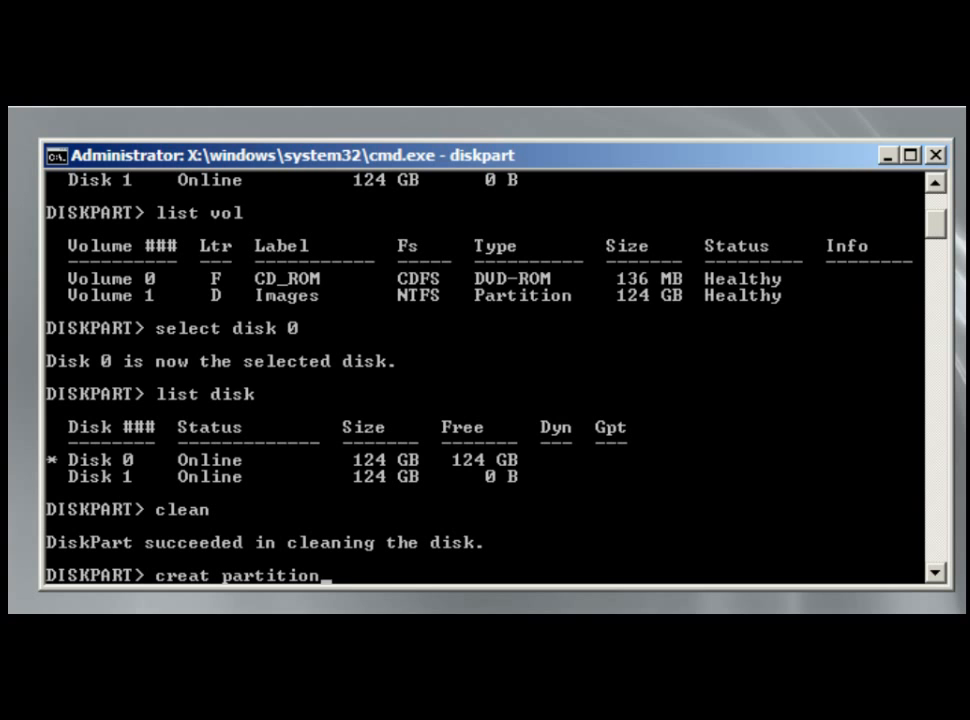
pyautogui.write('primary size')
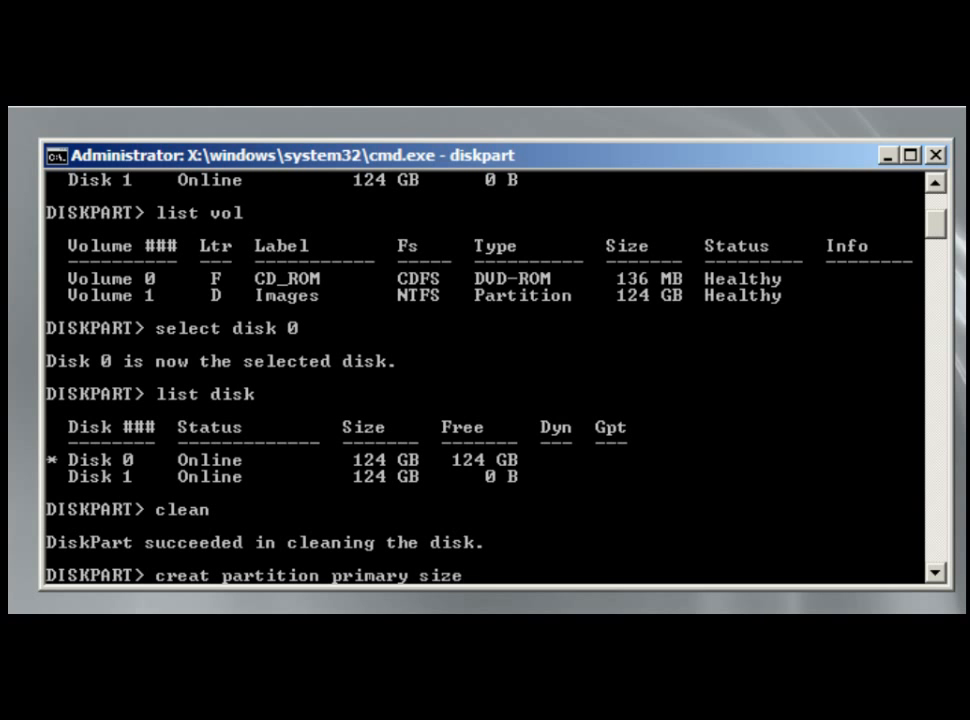
pyautogui.write('=')
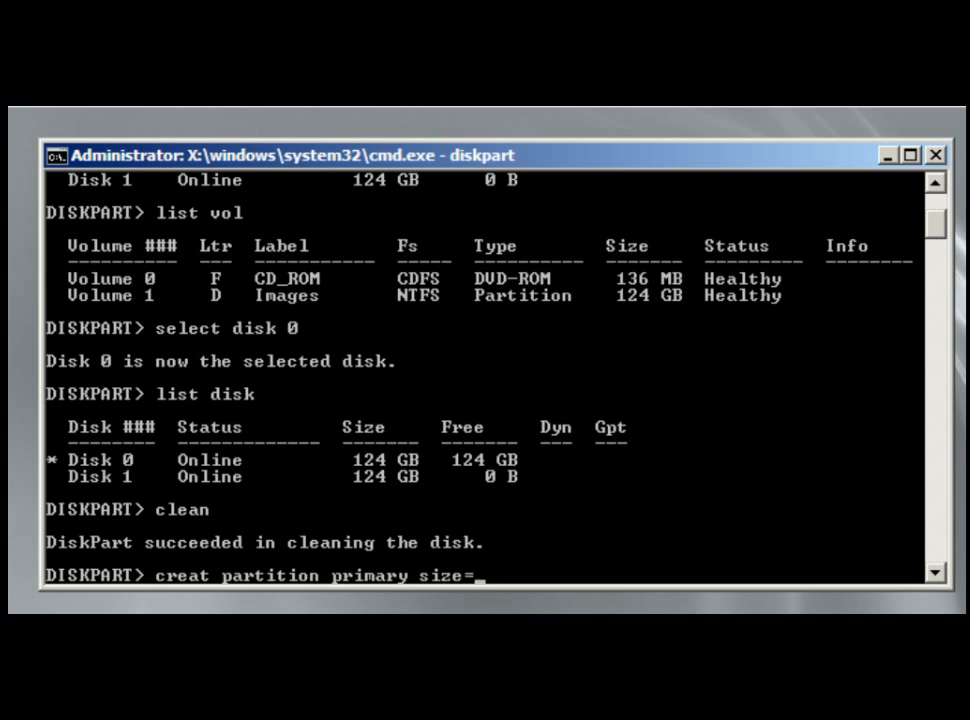
pyautogui.write('300')
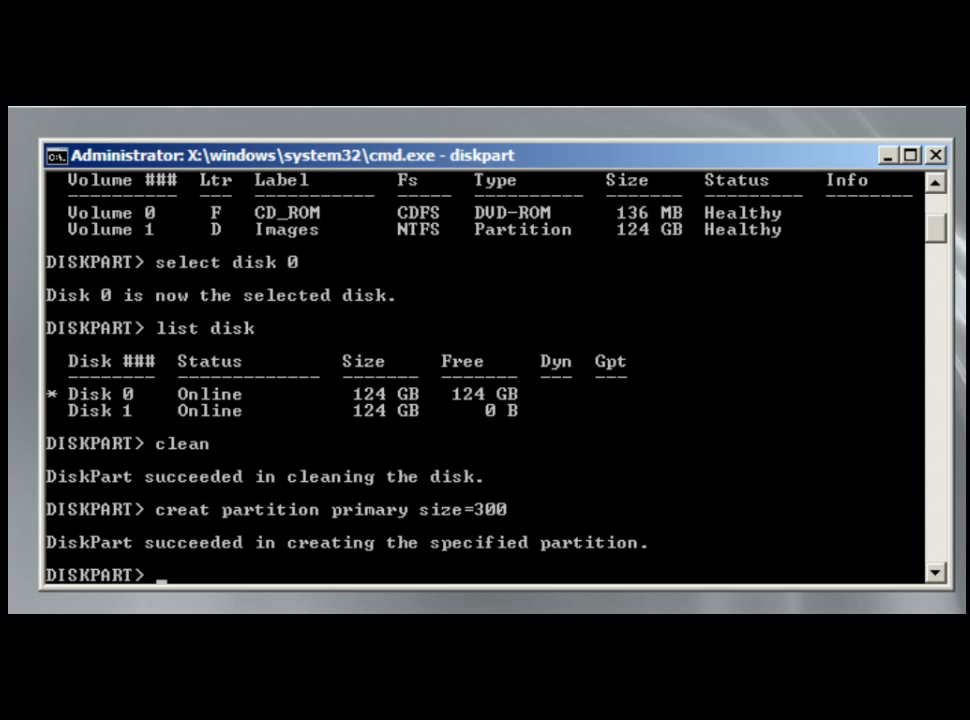
pyautogui.write('format quic')
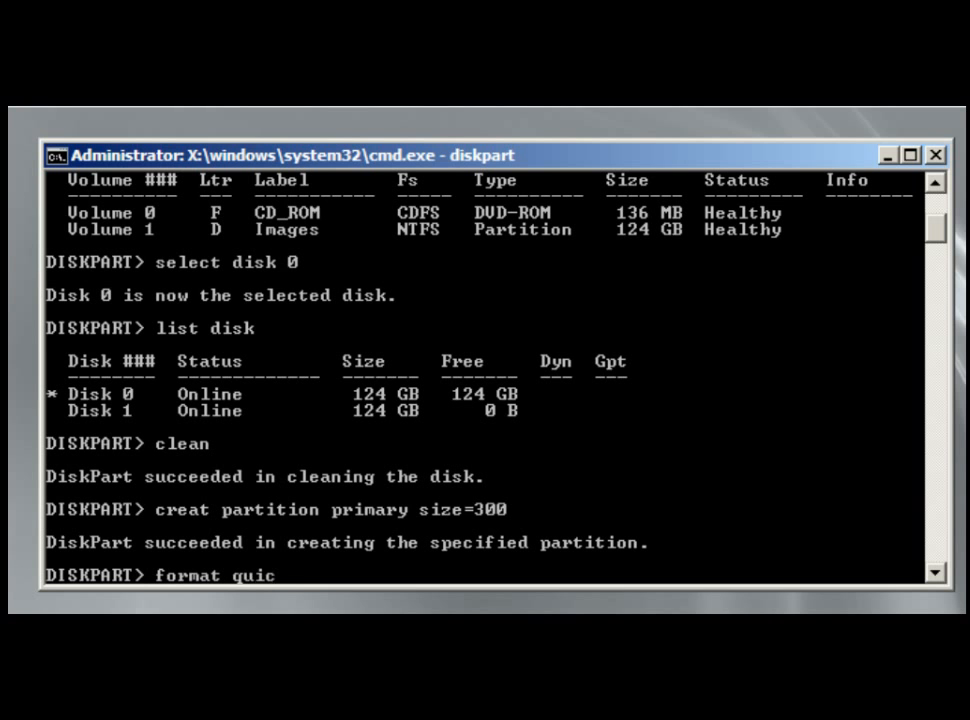
# Quick-format the partition as NTFS labelled "System" and list volumes showing it as Volume 2
pyautogui.write('k')
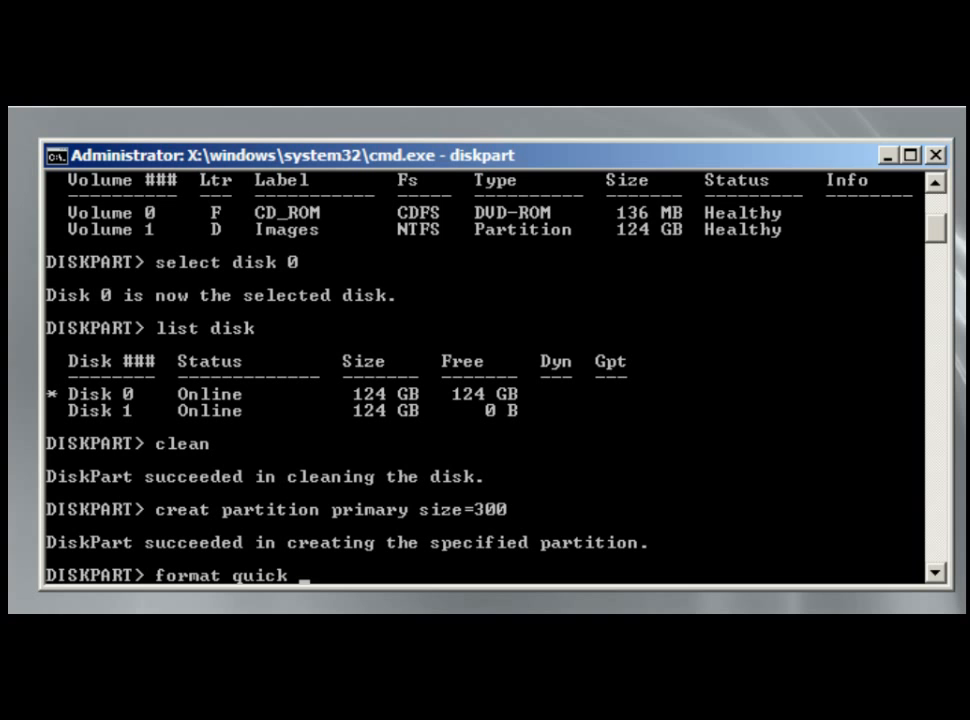
pyautogui.write('fs=n')
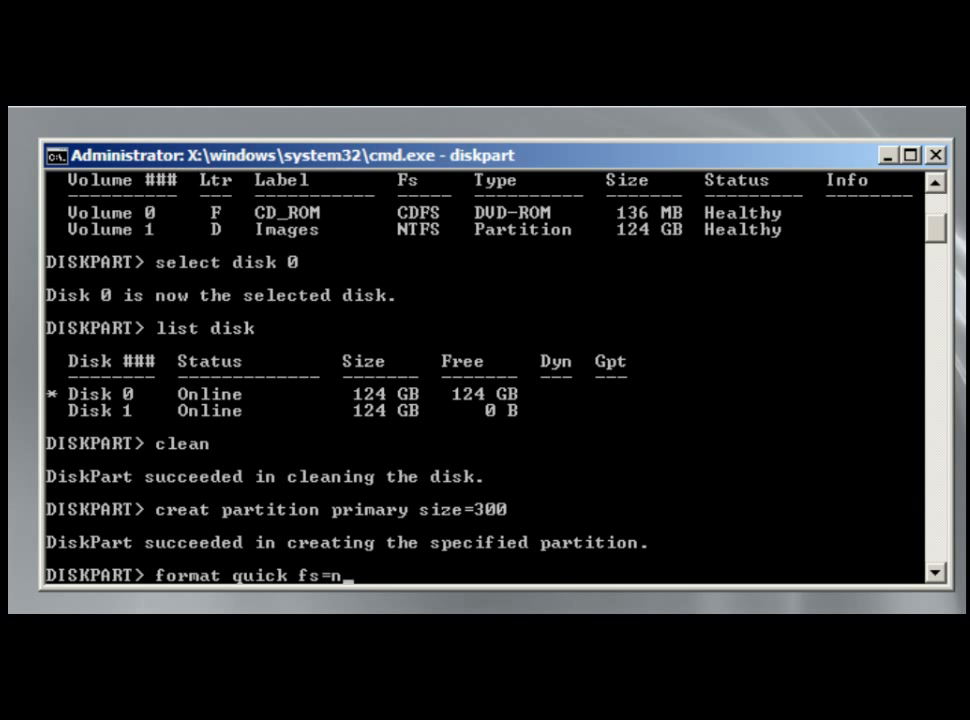
pyautogui.write('tfs')
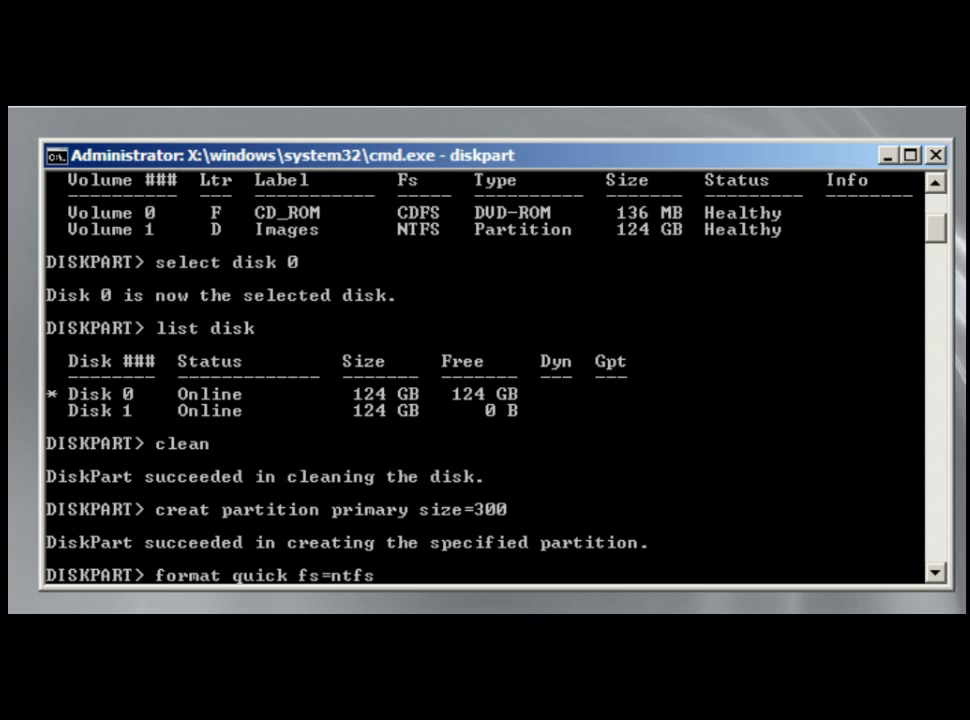
pyautogui.write('label')
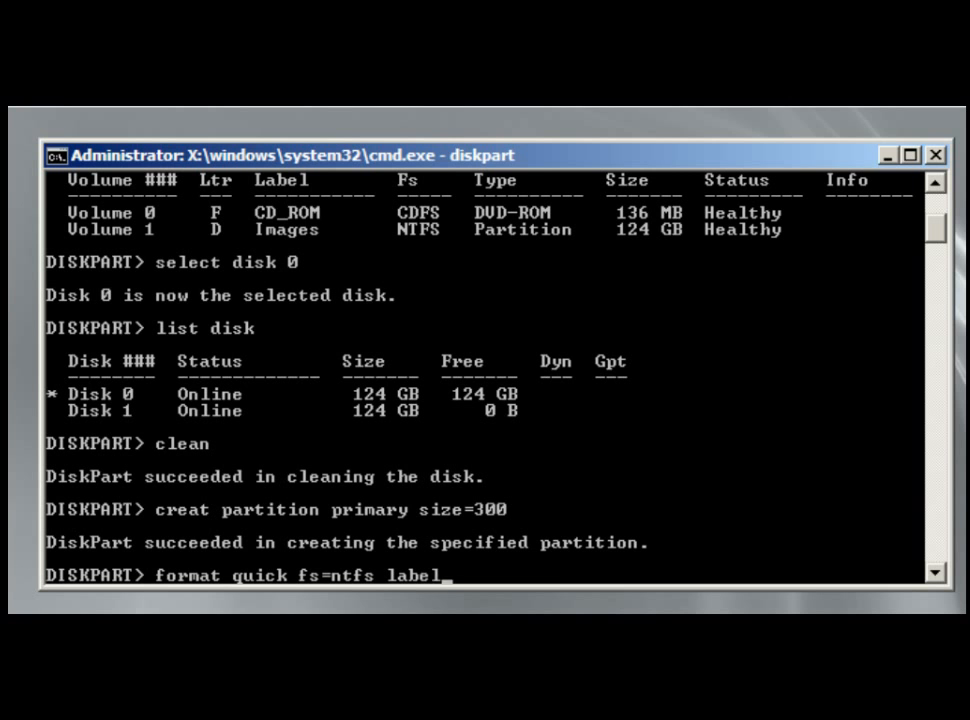
pyautogui.write('=')
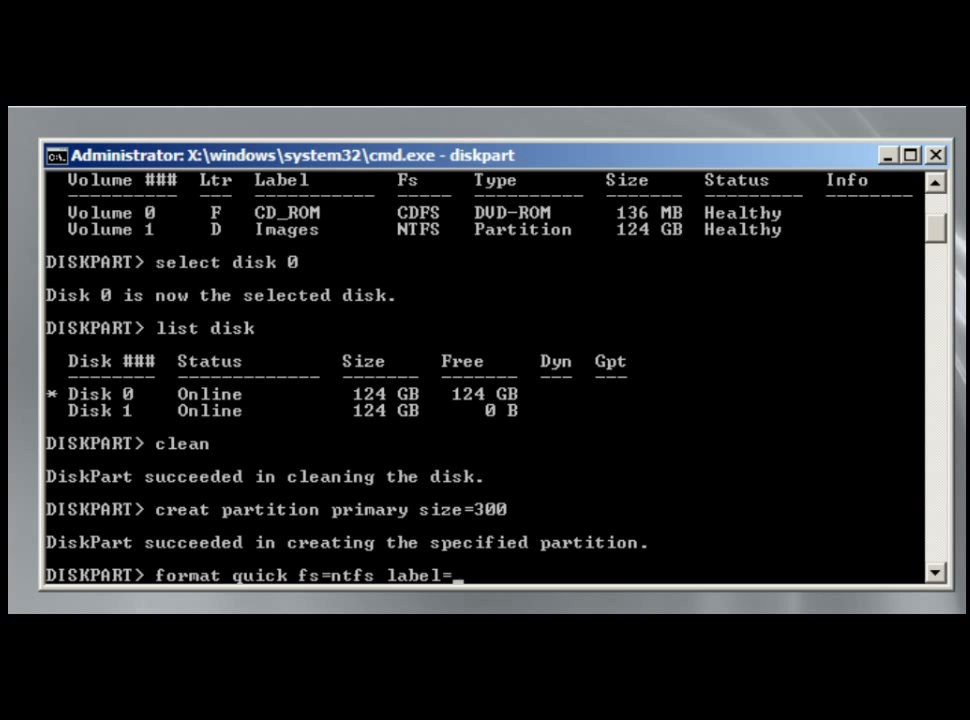
pyautogui.write('"')
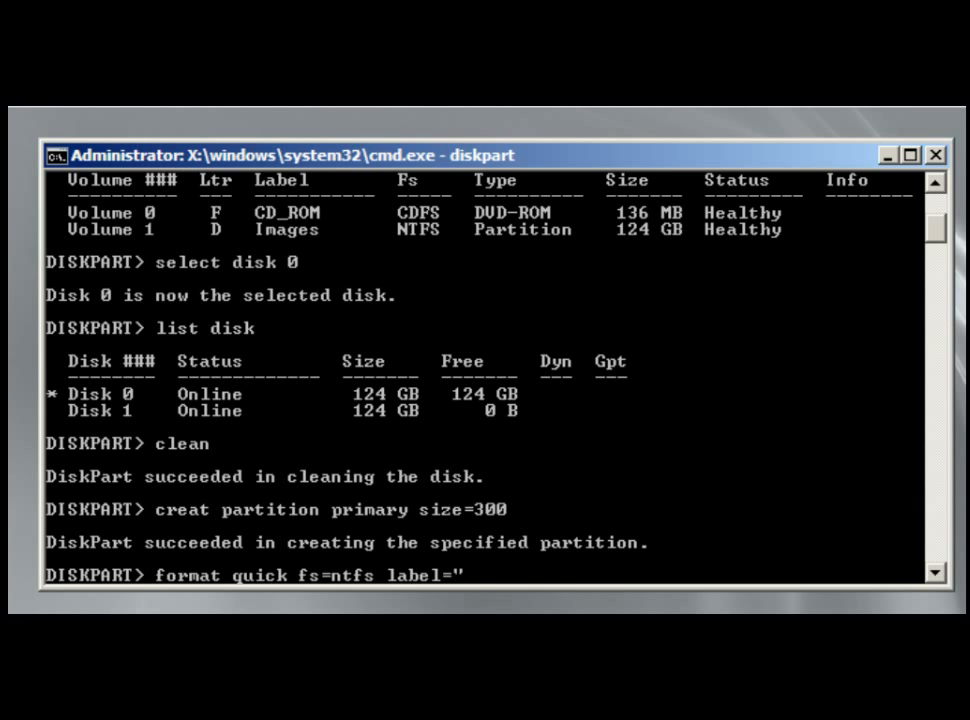
pyautogui.write('Systgem')
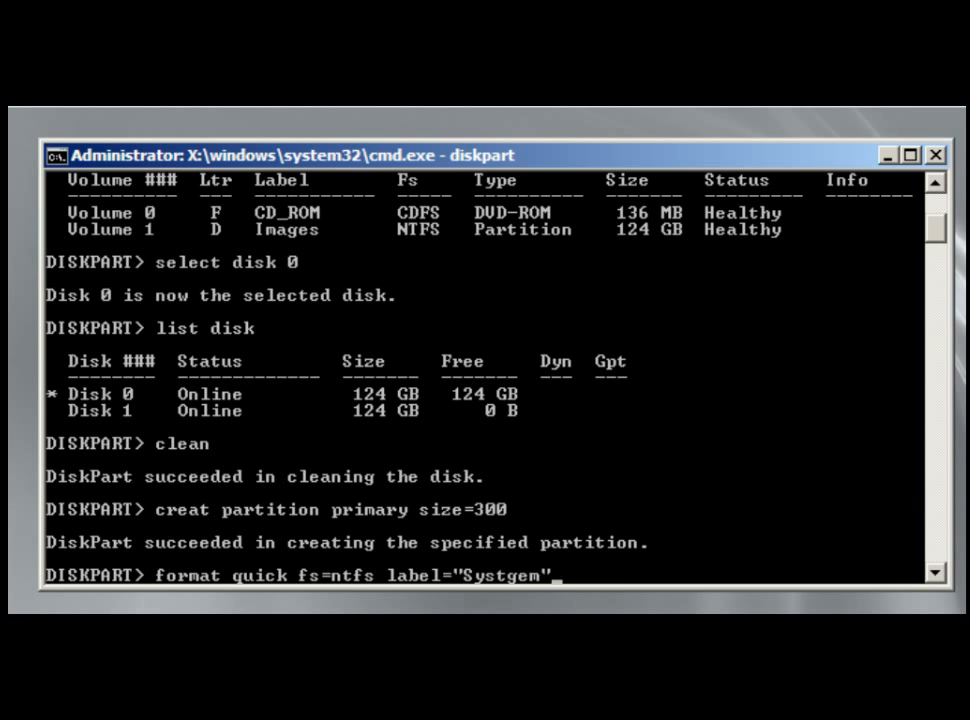
pyautogui.press('Backspace')
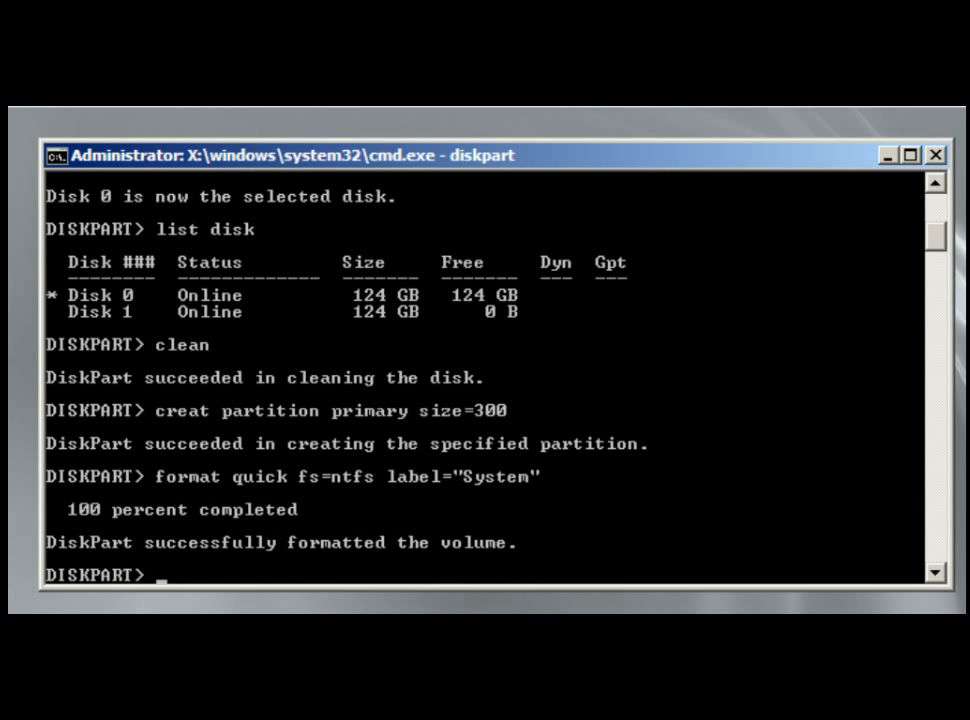
pyautogui.write('list volume')
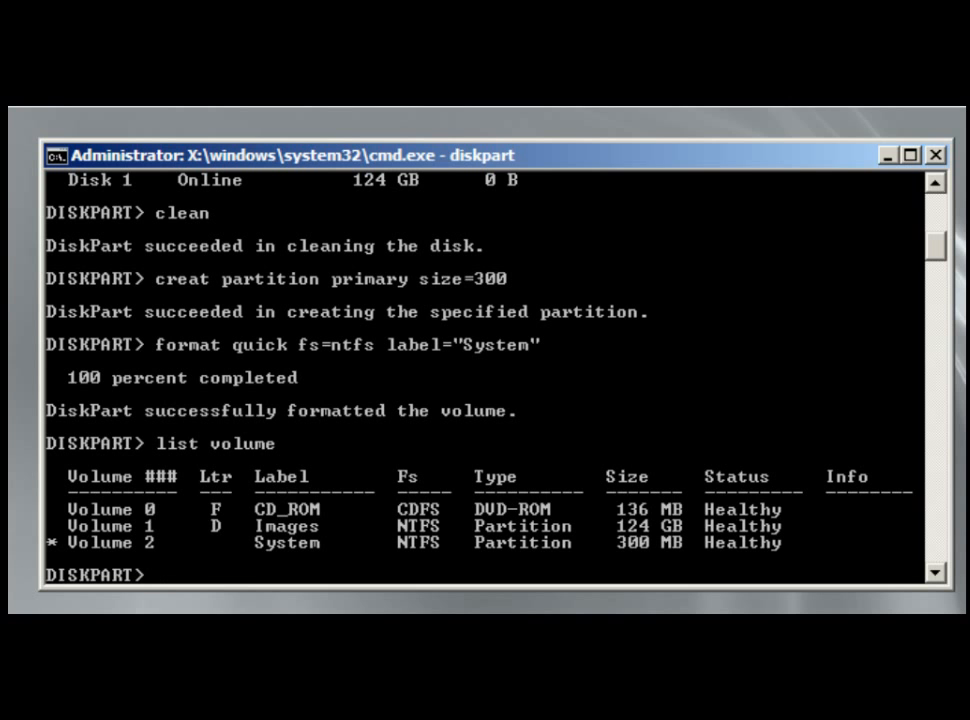
# Assign letter S to the System volume, mark it active, and list the volumes
pyautogui.write('assign')
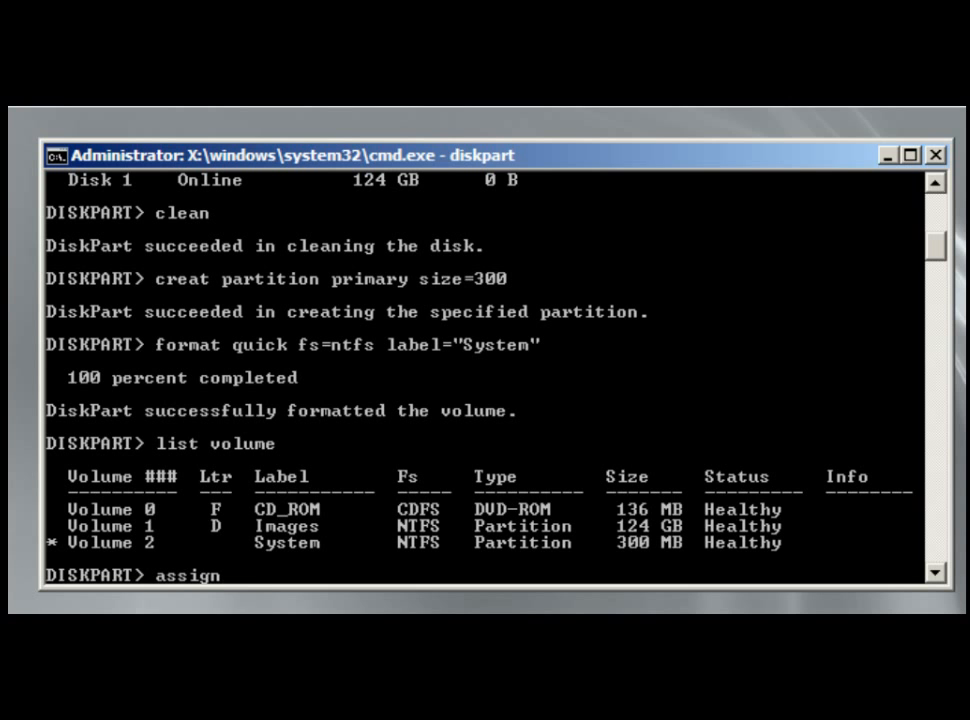
pyautogui.write('let')
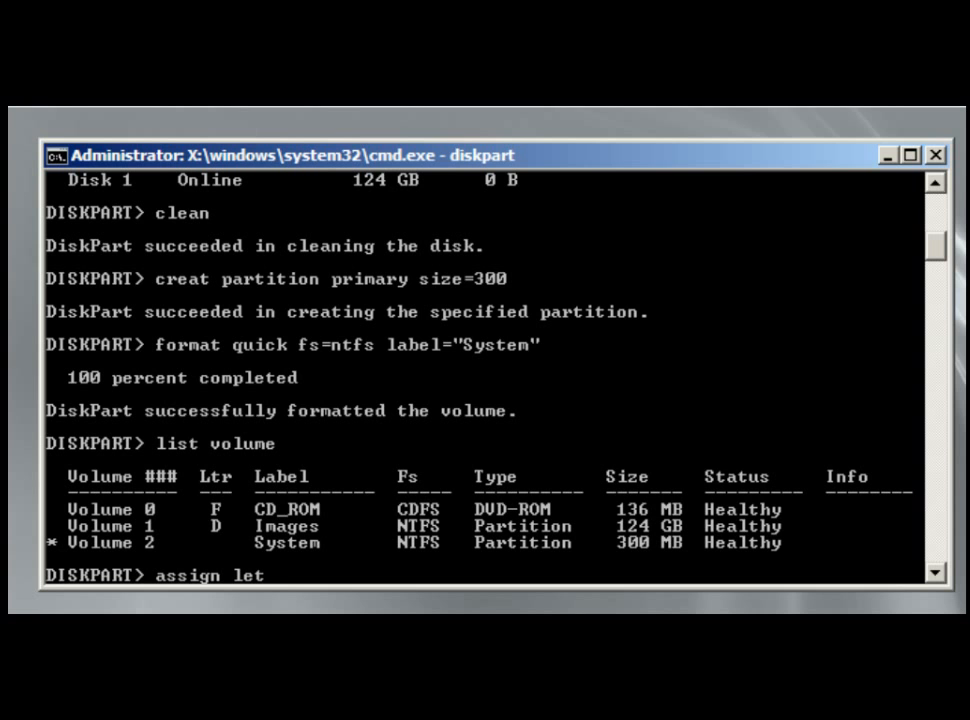
pyautogui.write('ter')
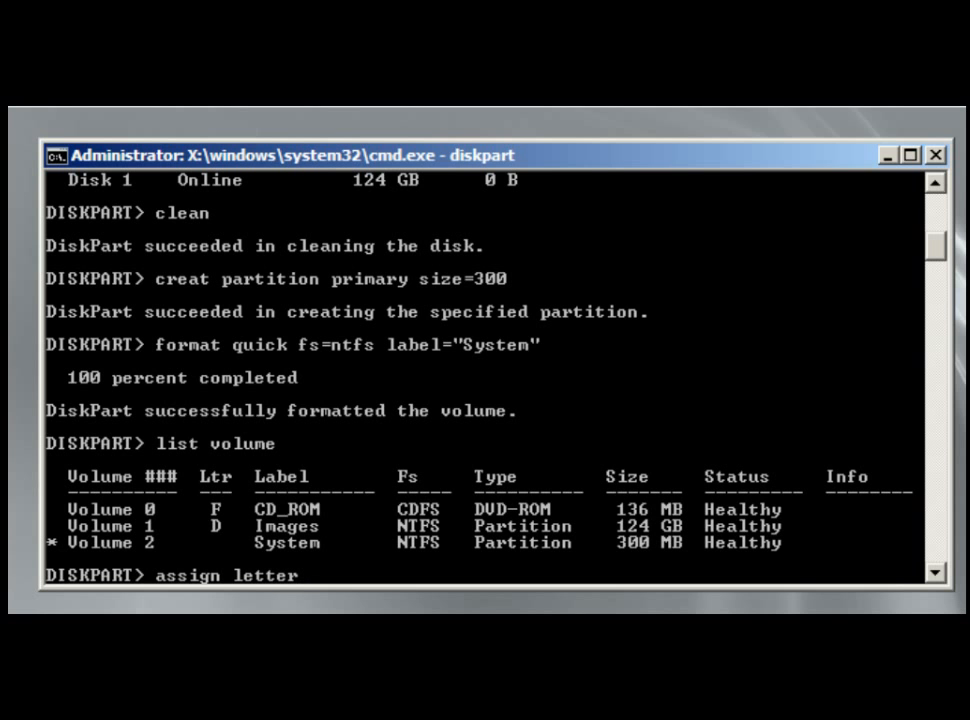
pyautogui.write('=S')
pyautogui.write('a')
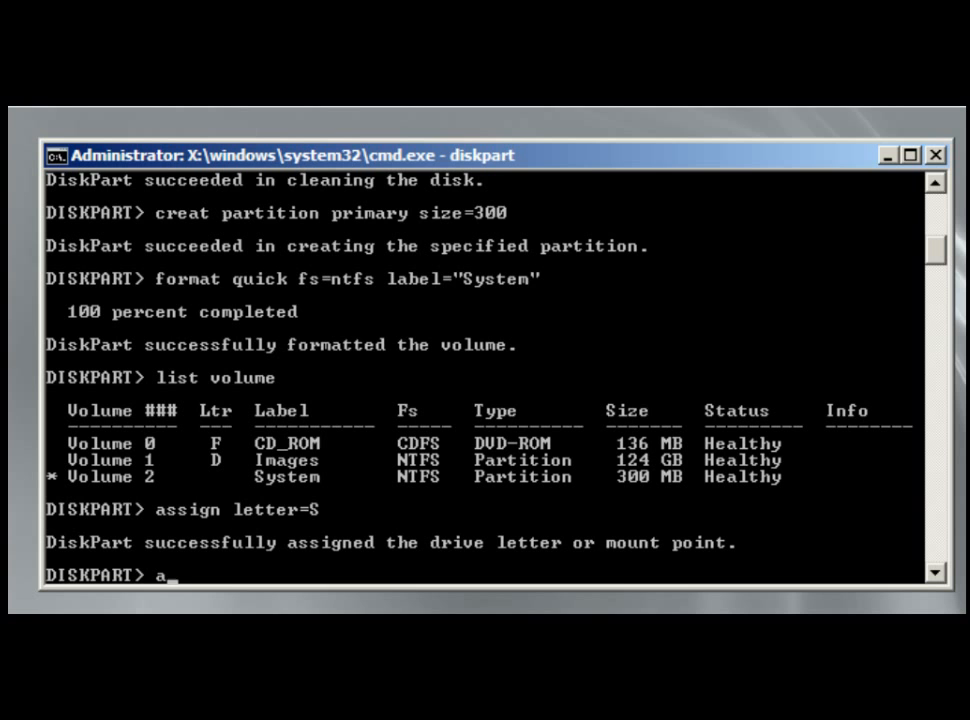
pyautogui.write('ctive')
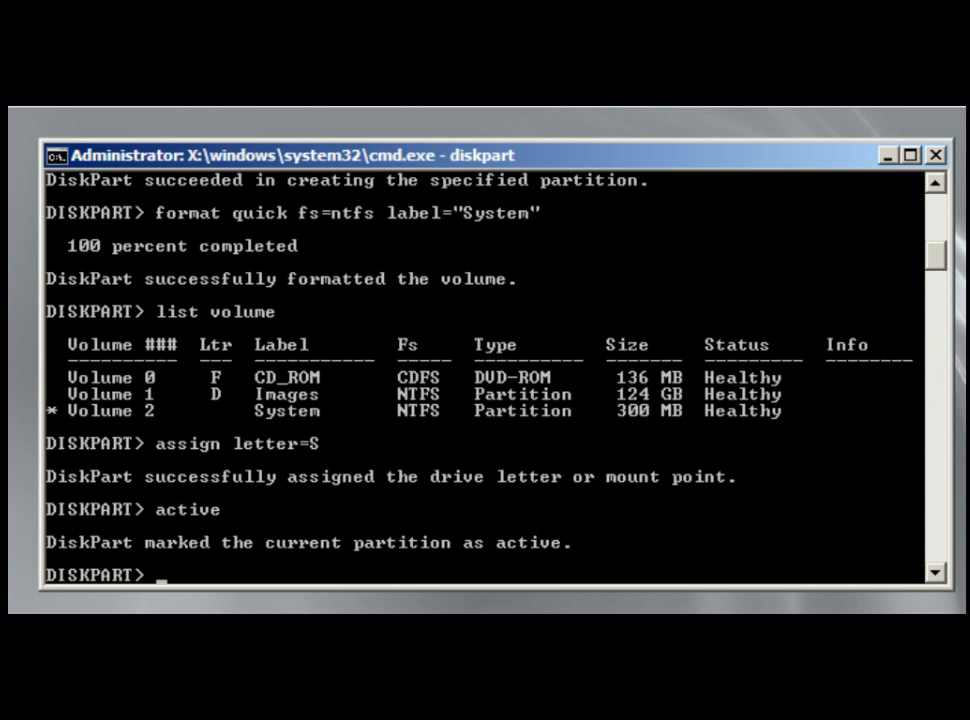
pyautogui.write('list volume')
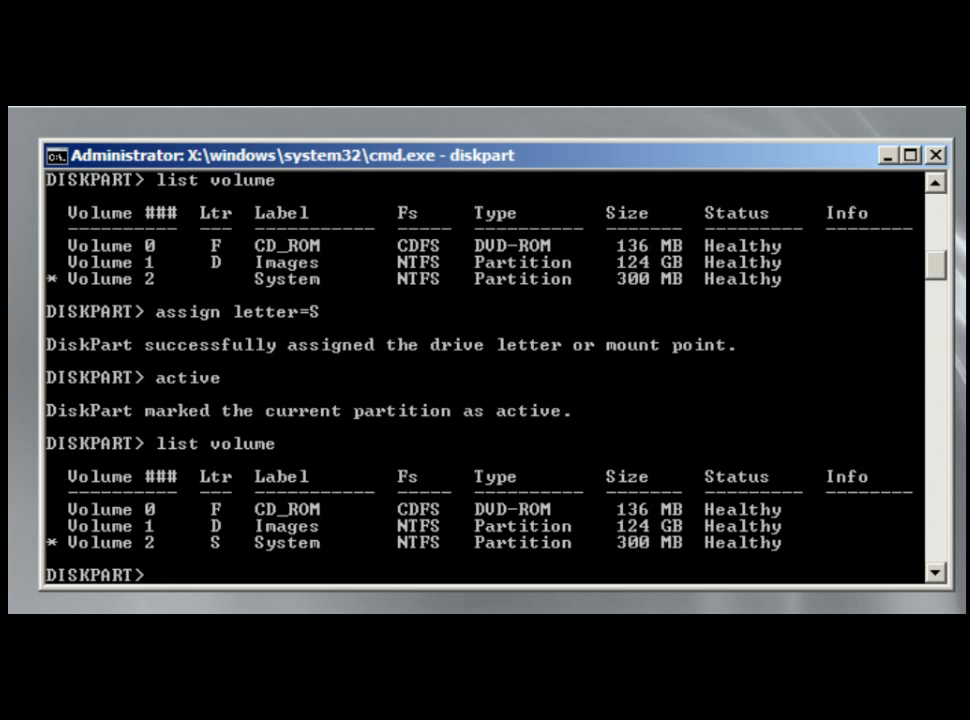
# Attempt create partition primary size=75000, mistyped so DiskPart only prints help
pyautogui.write('creat part')
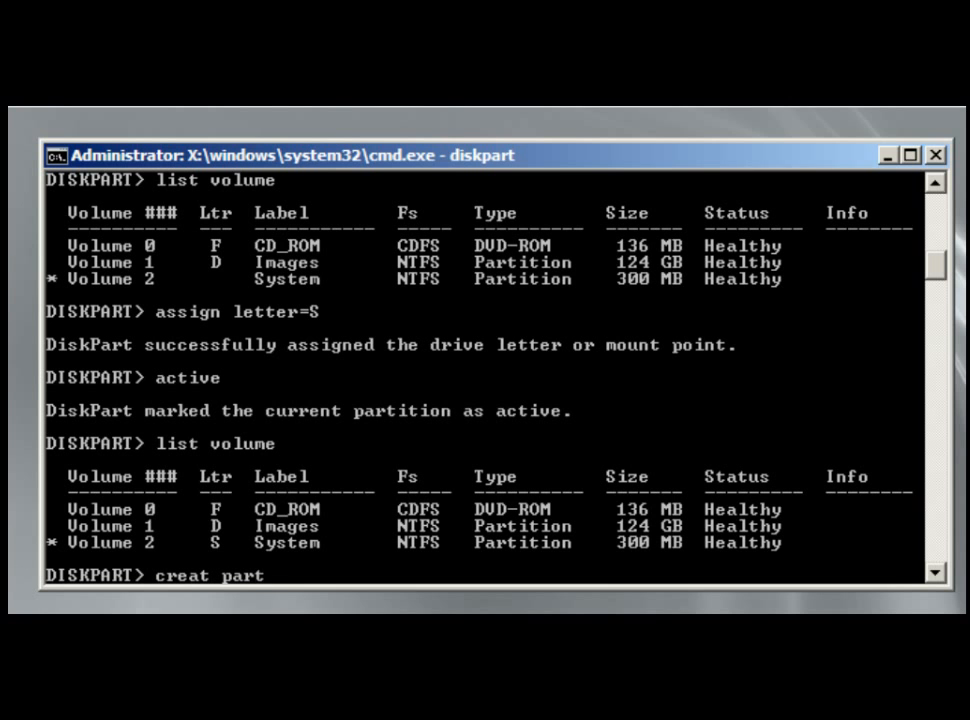
pyautogui.write('ito')
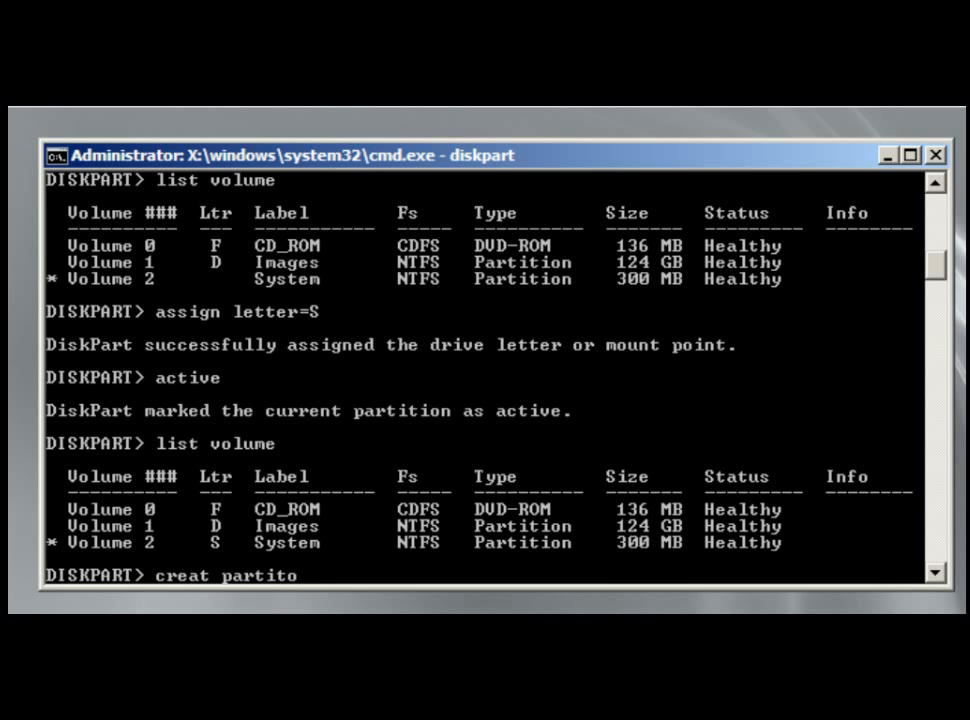
pyautogui.write('n')
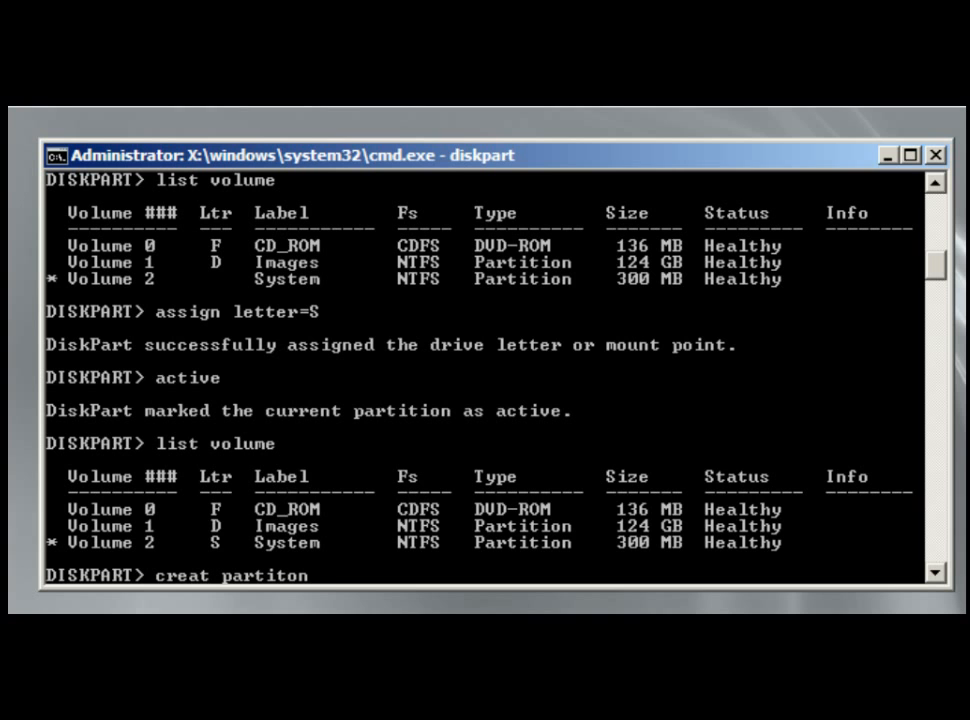
pyautogui.write('primary si')
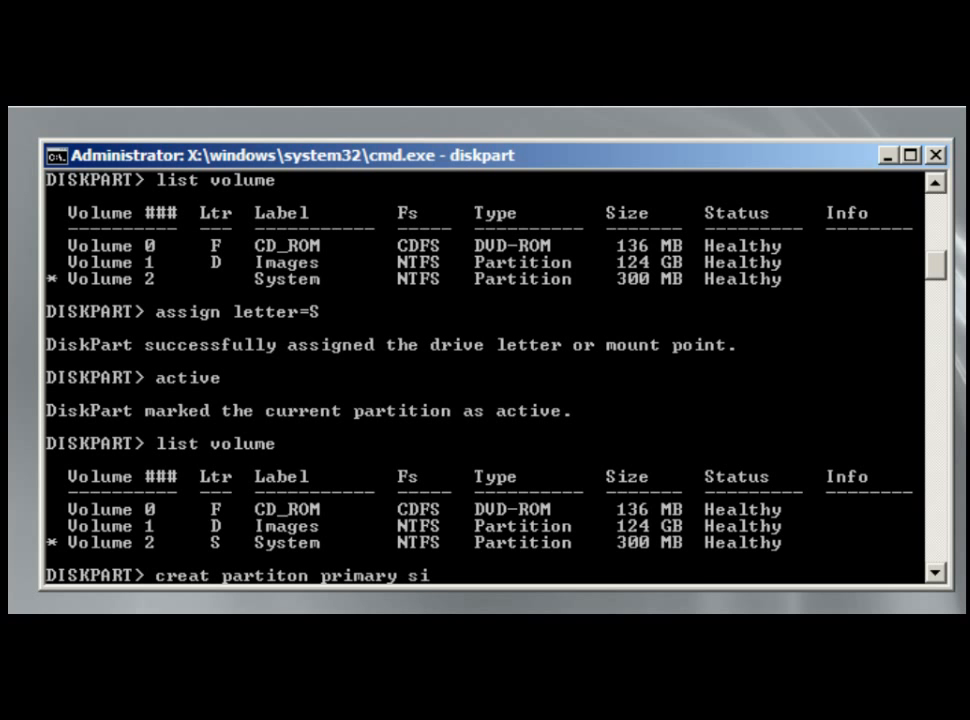
pyautogui.write('ze')
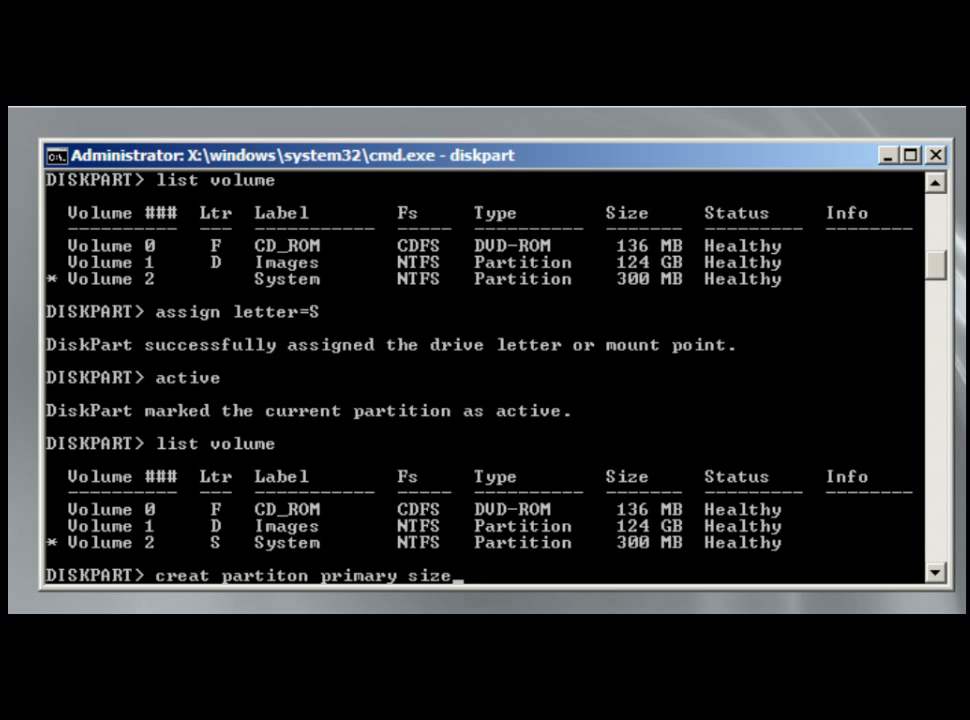
pyautogui.write('=75')
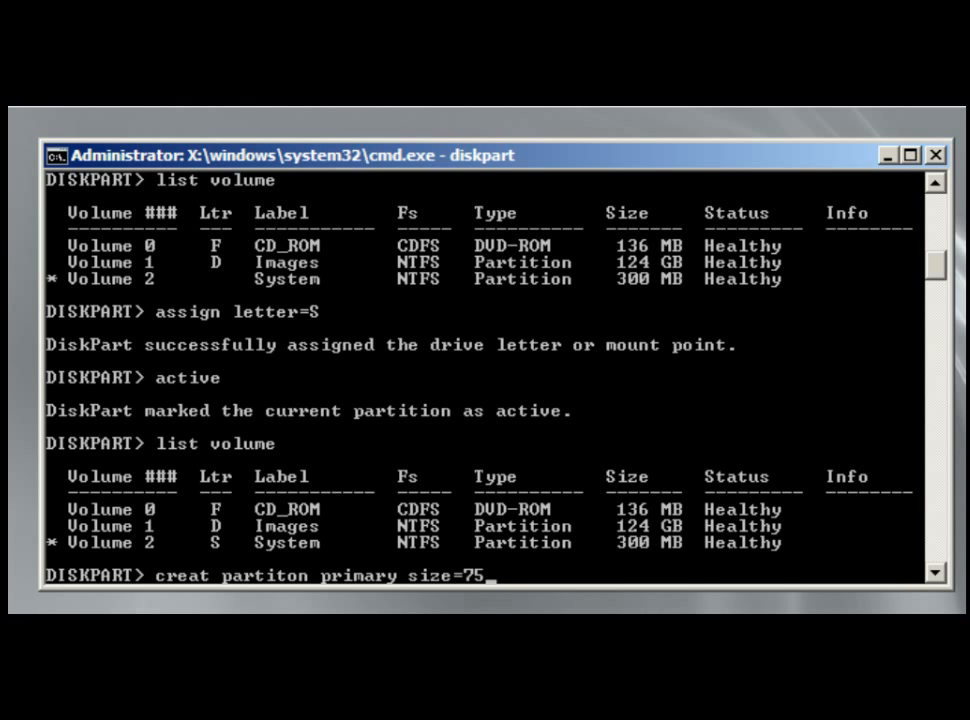
pyautogui.write('00')
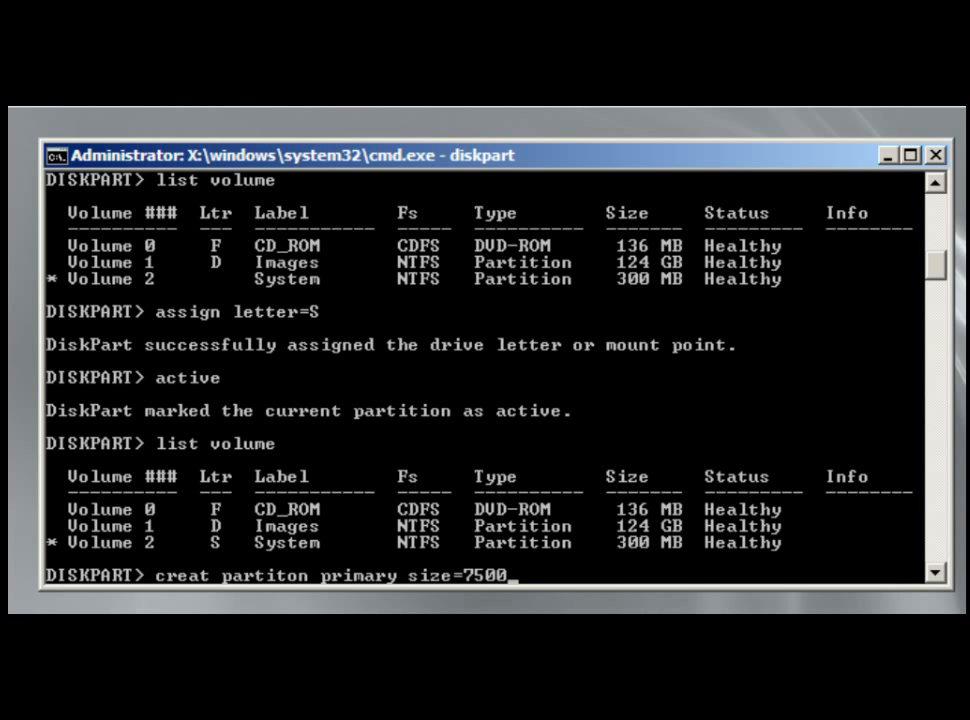
pyautogui.write('0')
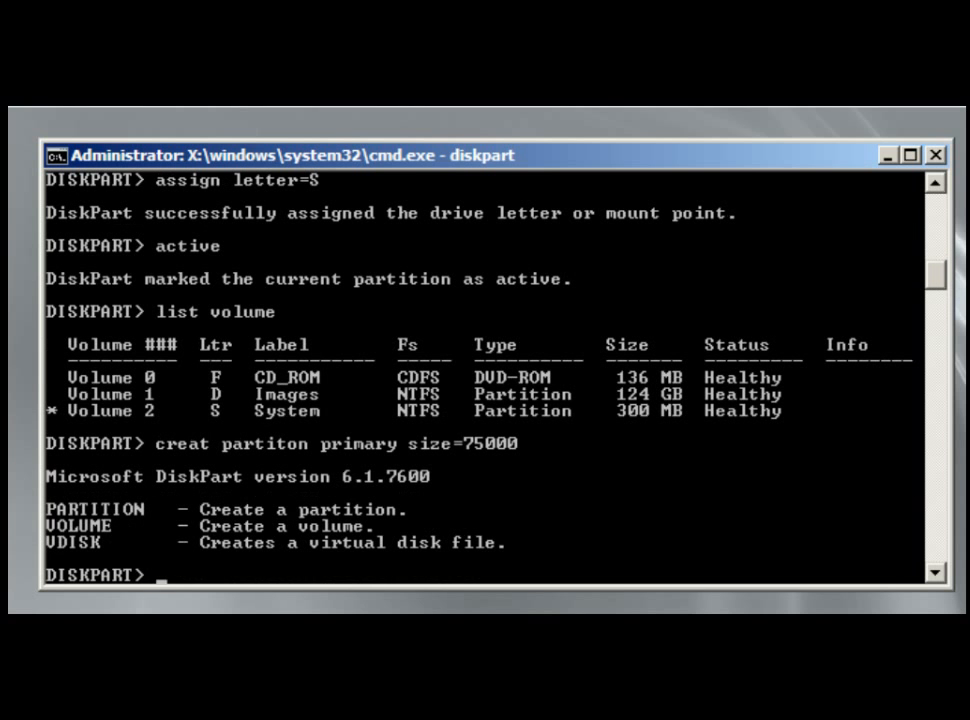
# Retype the command until create partition primary size=75000 succeeds on Disk 0
pyautogui.write('creat partiton primary size=75000')
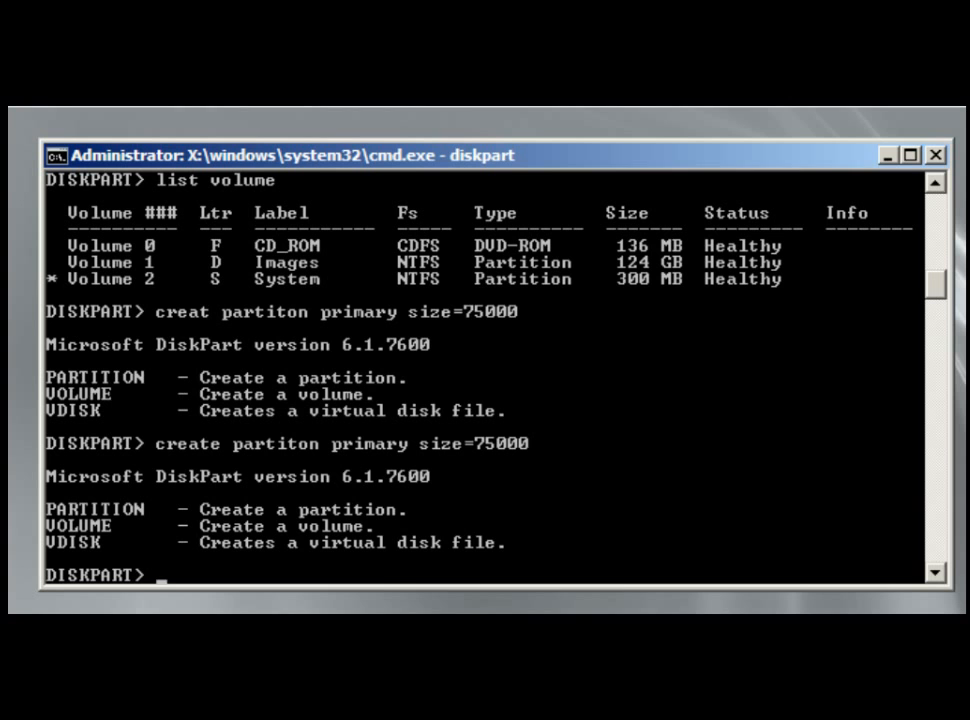
pyautogui.write('create partiton primary size=75000')
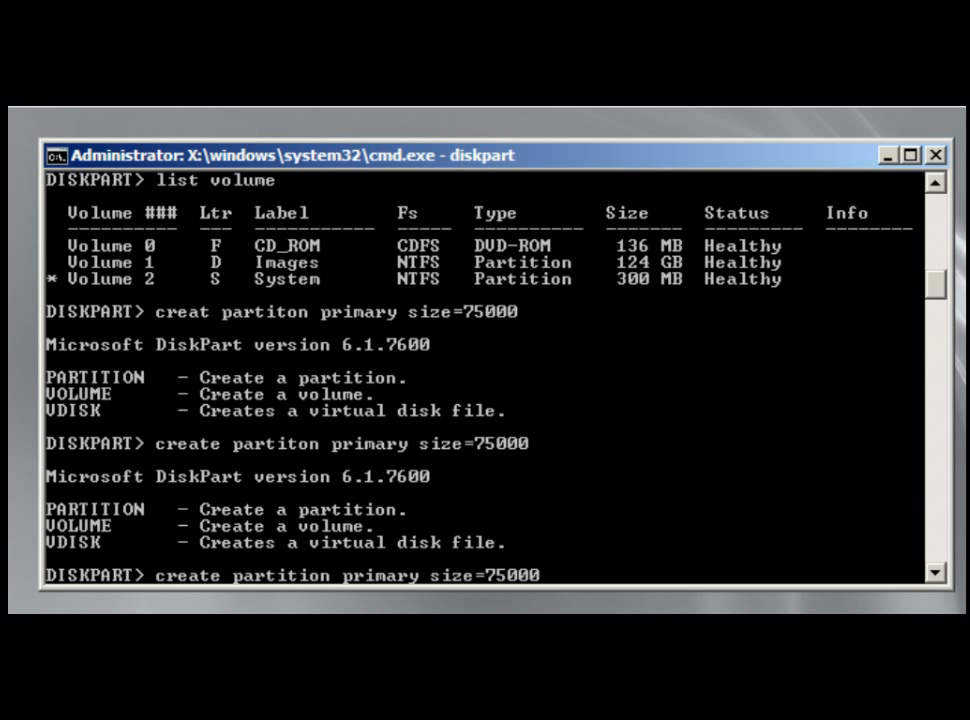
pyautogui.press('Return')
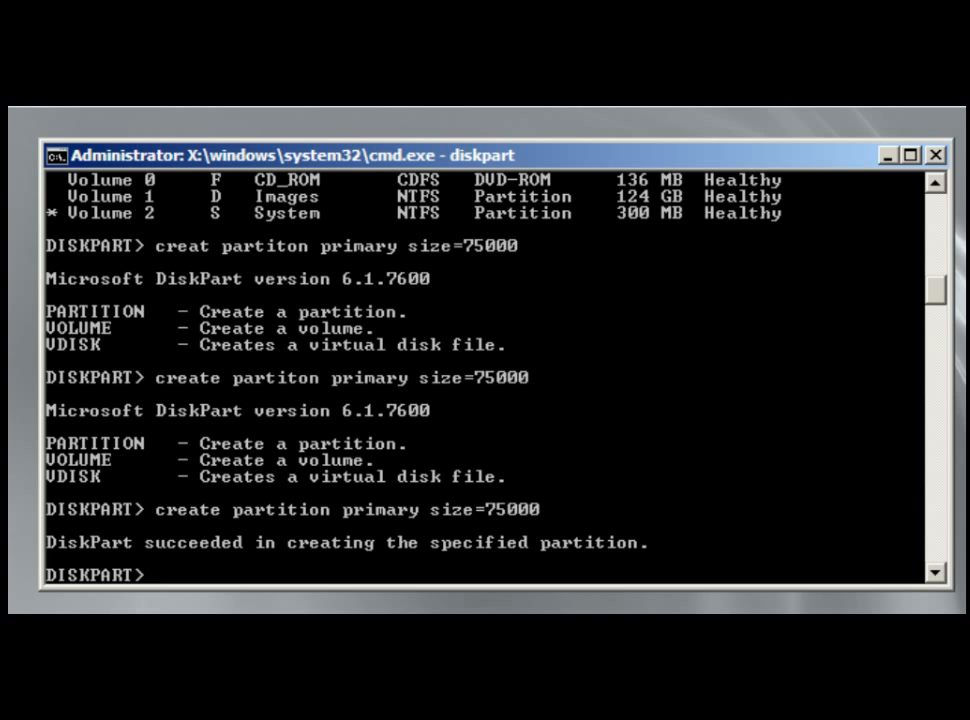
# Quick-format the 75000 MB partition as NTFS labelled "Windows"
pyautogui.write('for')
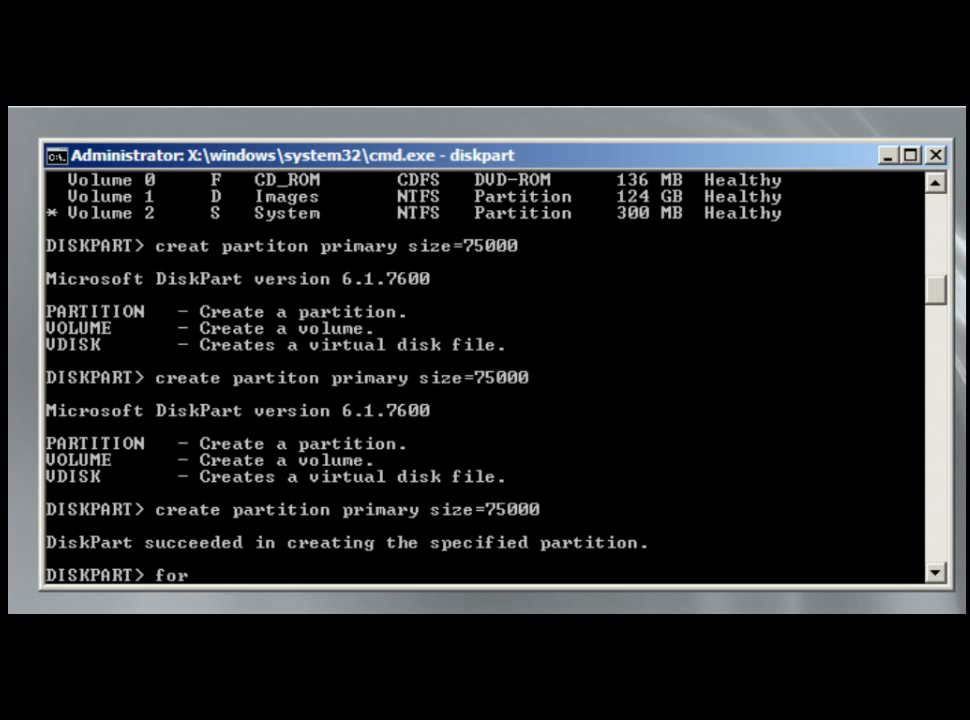
pyautogui.write('format quick fs=')
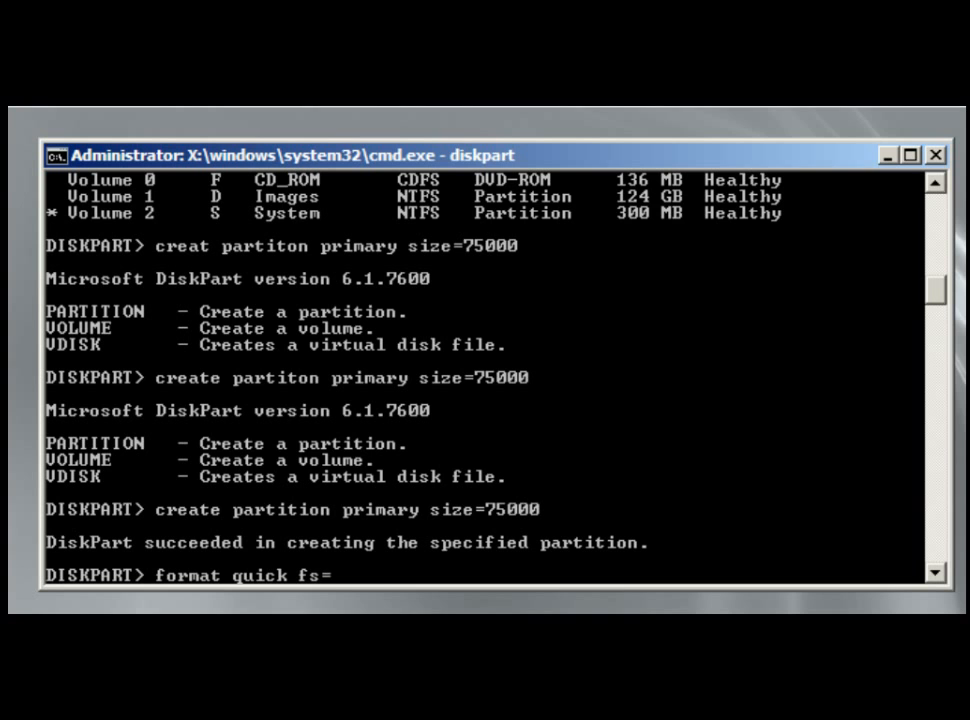
pyautogui.write('ntfs')
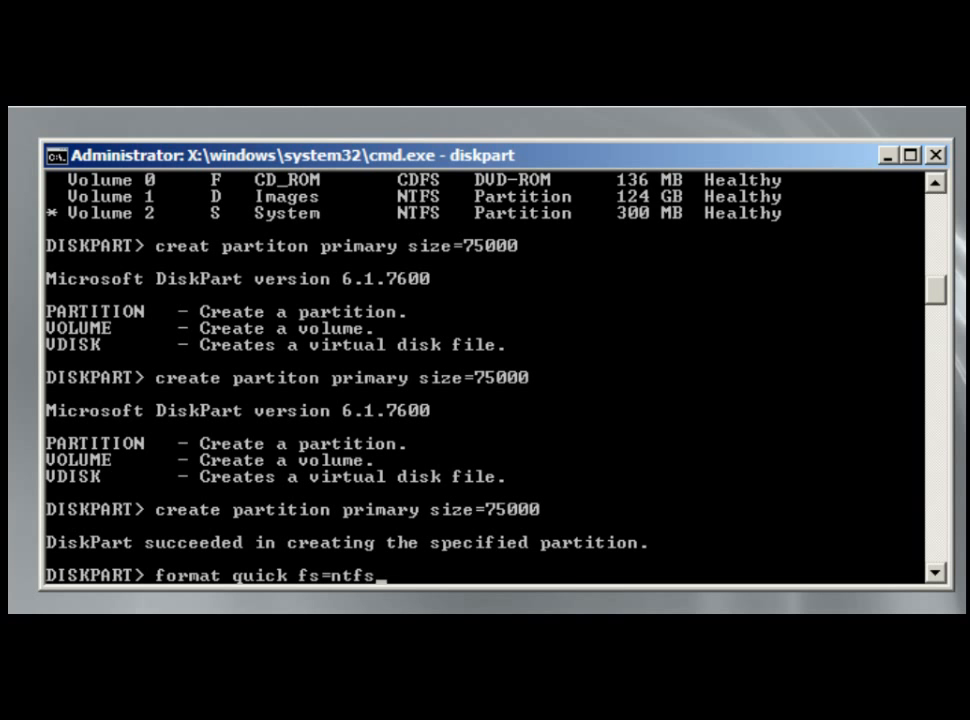
pyautogui.write('lag')
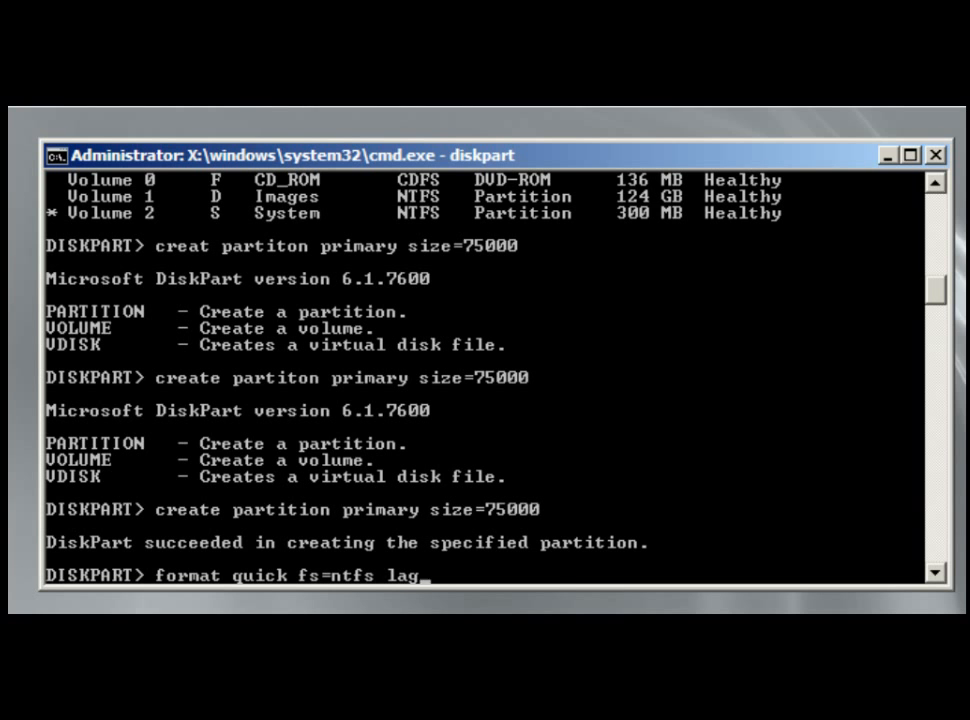
pyautogui.write('el="')
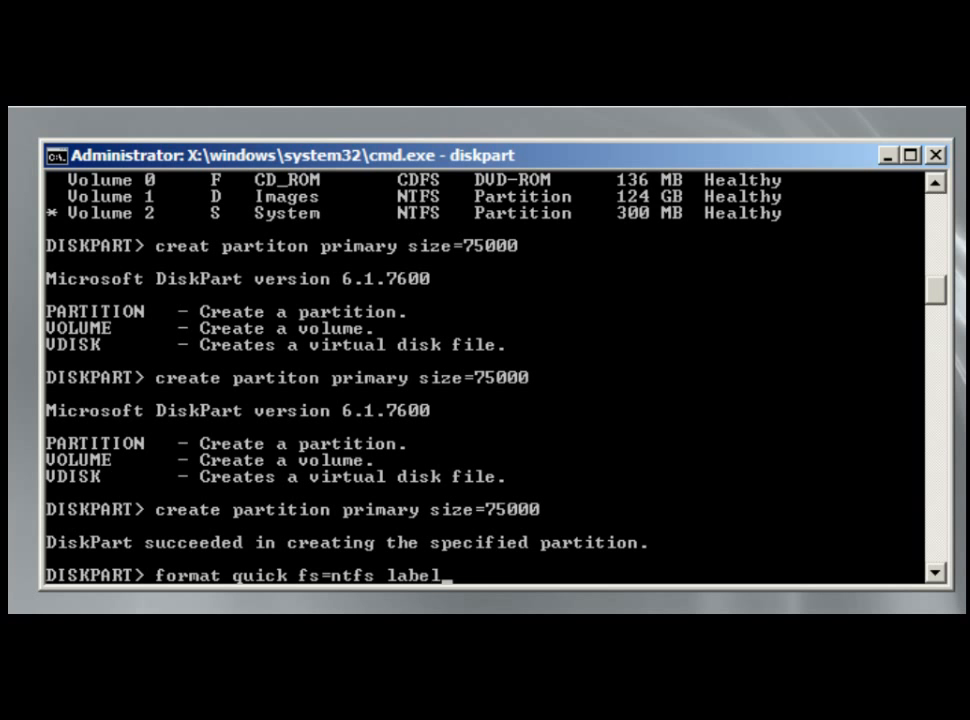
pyautogui.write('"W')
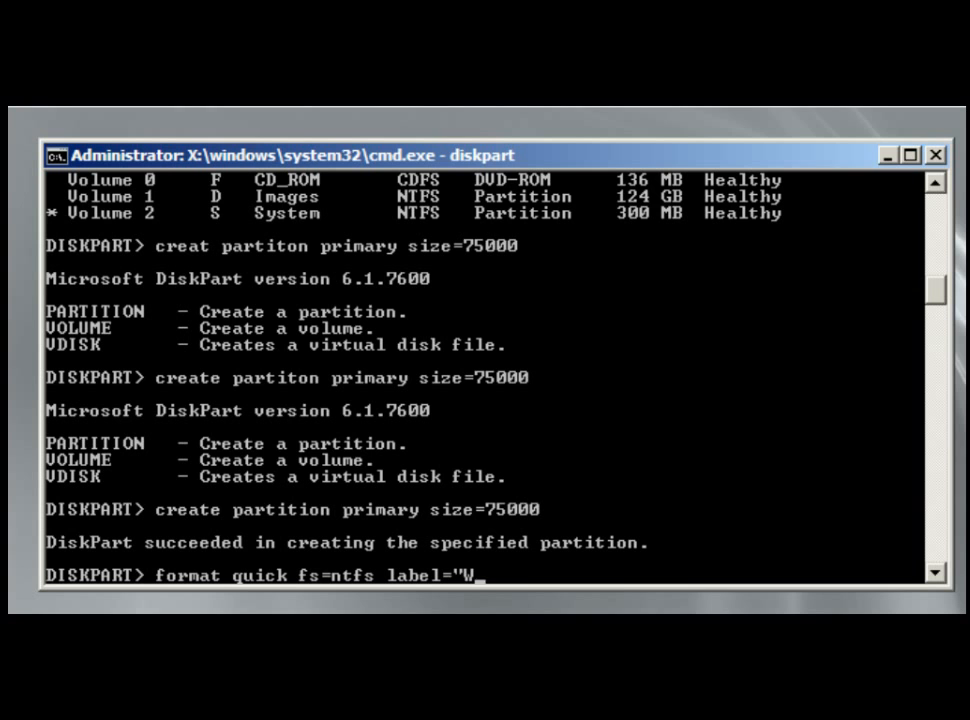
pyautogui.write('indows)')
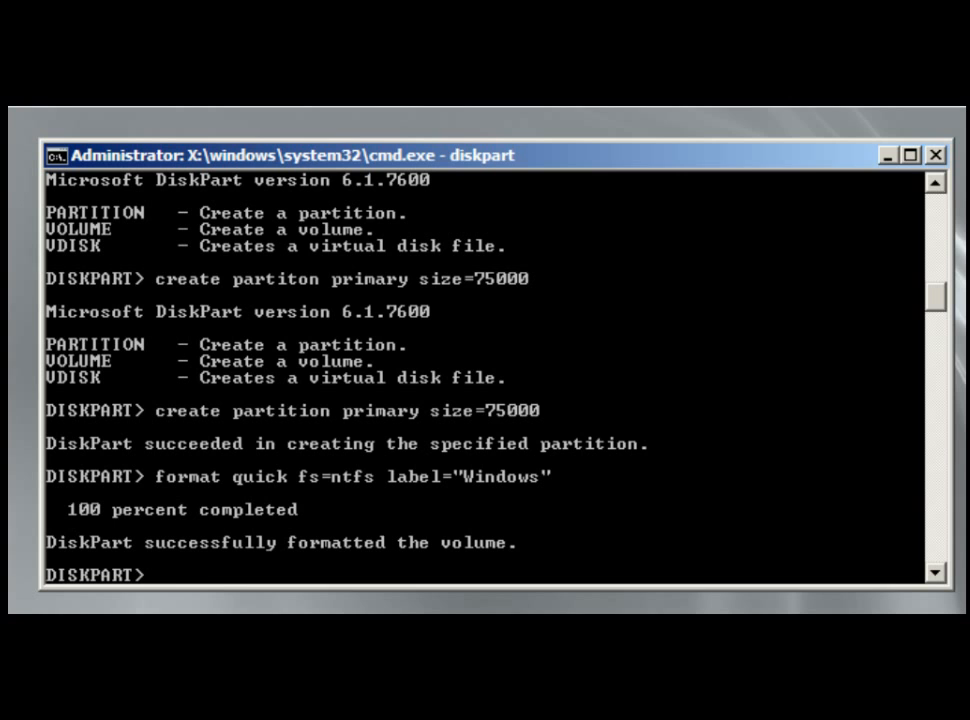
# Assign drive letter W to the Windows volume
pyautogui.write('assin')
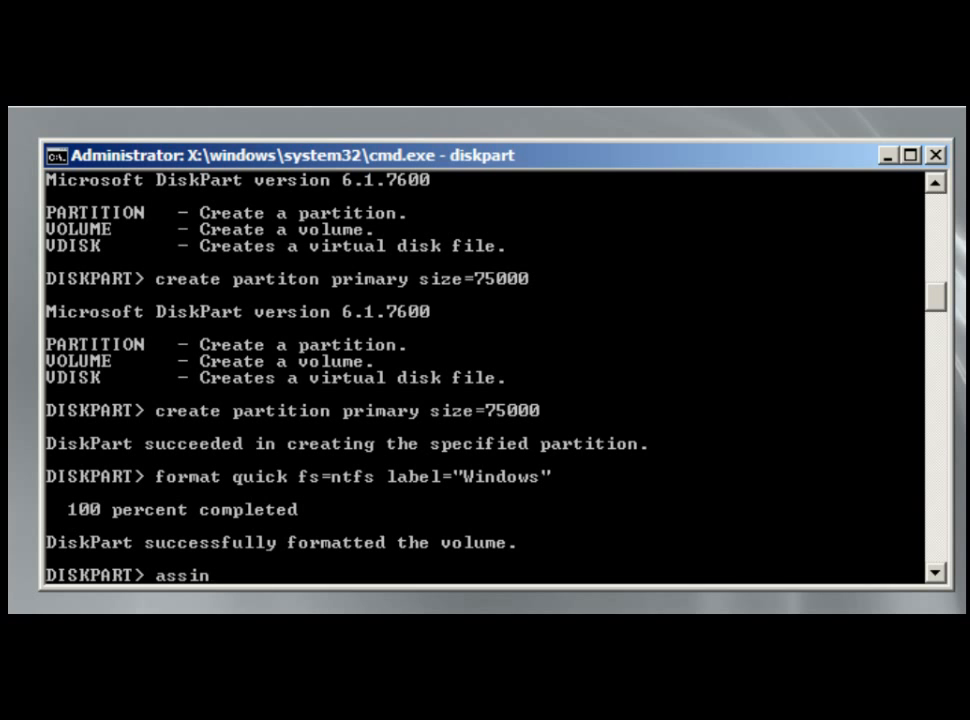
pyautogui.write('g')
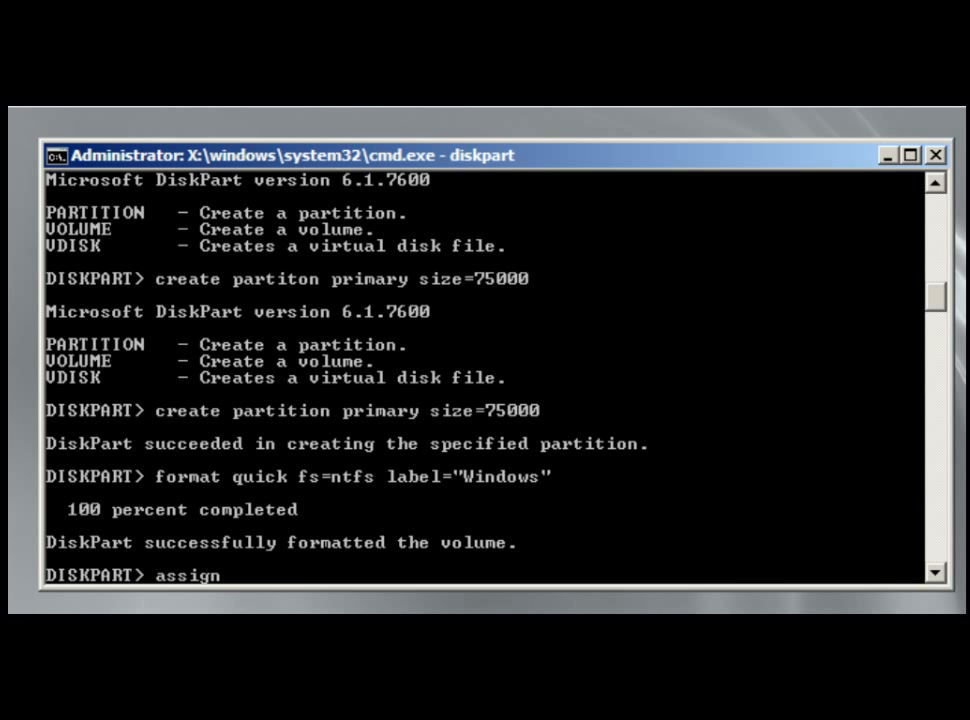
pyautogui.write('lete')
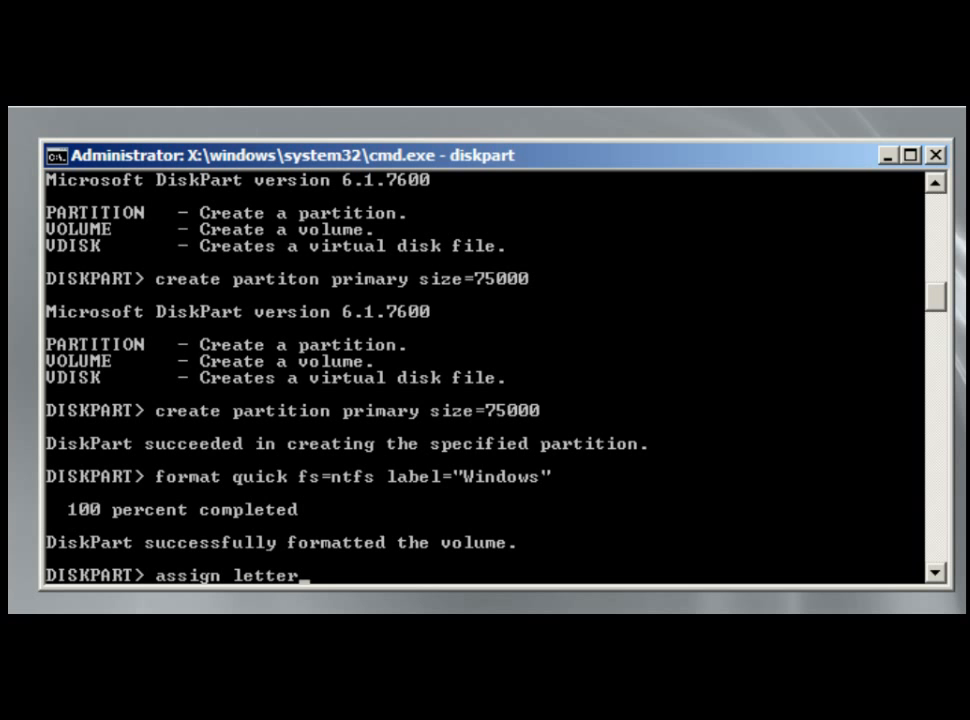
pyautogui.write('=W')
pyautogui.write('li')
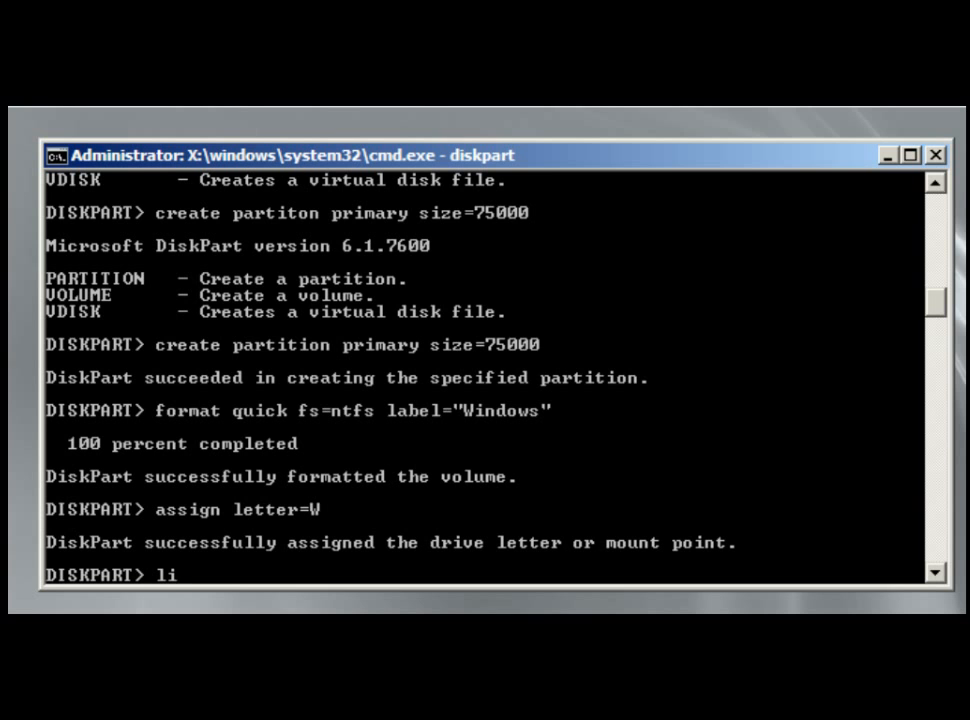
# List volumes showing 73 GB Windows volume on W, then exit DiskPart
pyautogui.write('st volum')
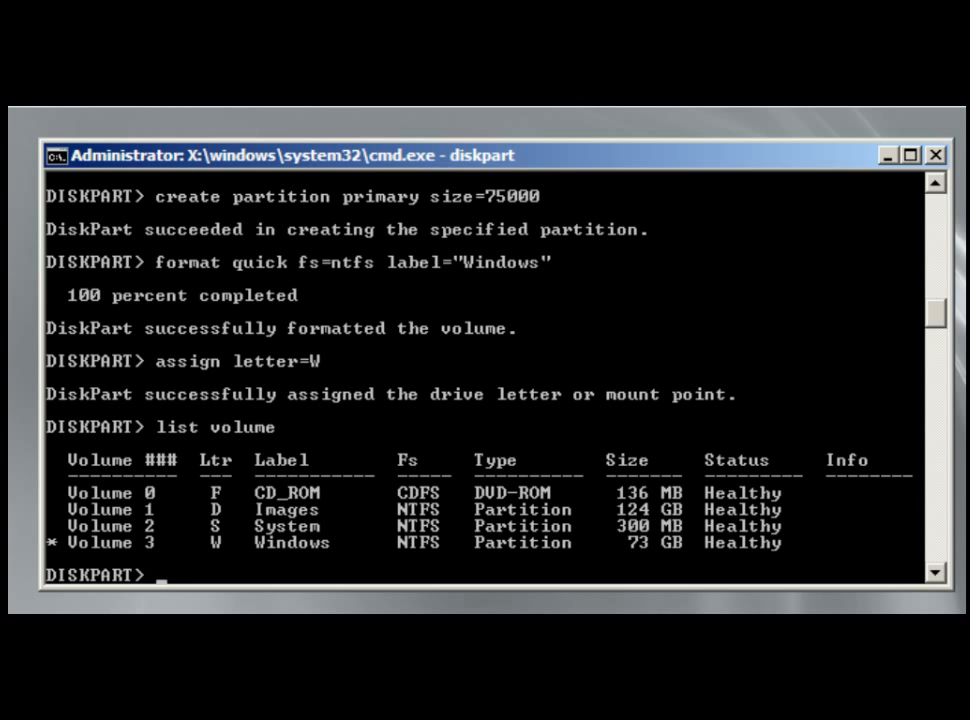
pyautogui.write('exit')
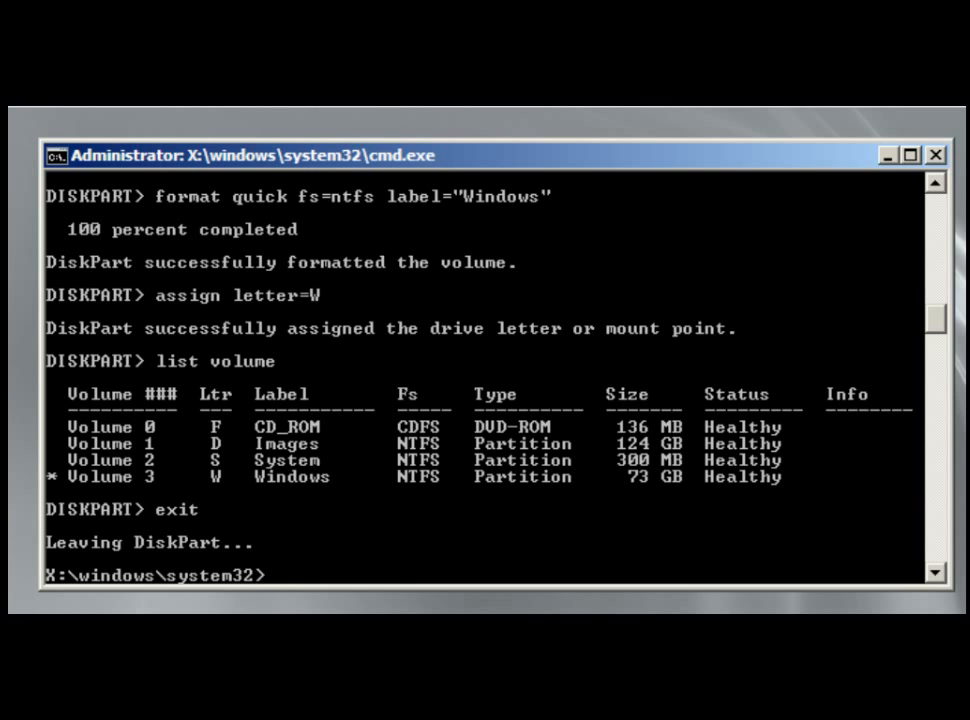
# Compose f:\imagex /apply d:\images\win7.wim 1 W: at the prompt without running it
pyautogui.write('f')
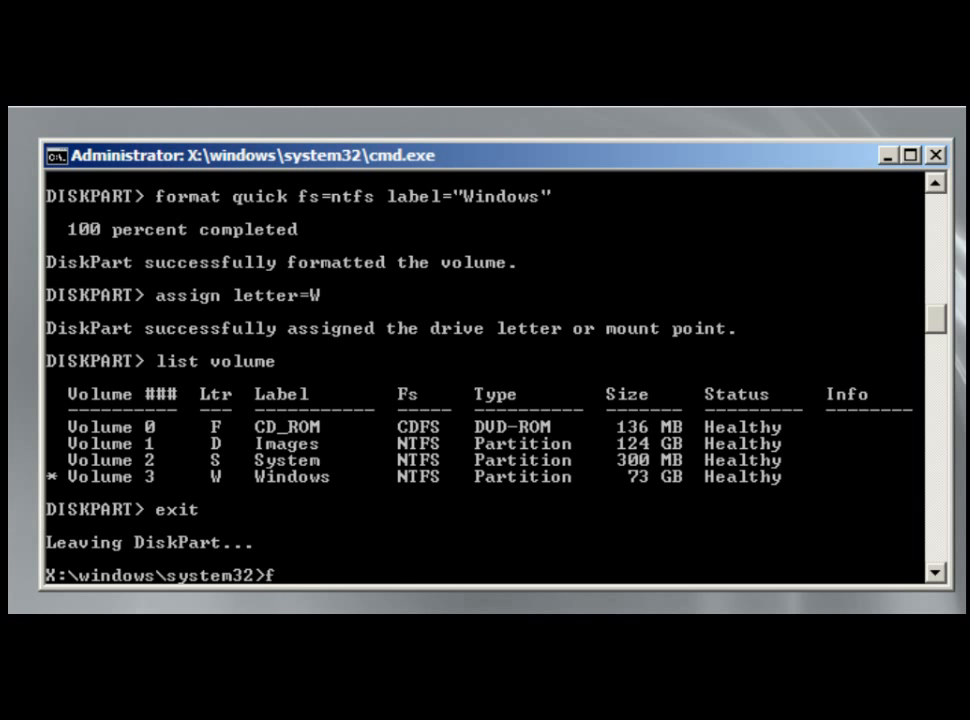
pyautogui.write(':\\')
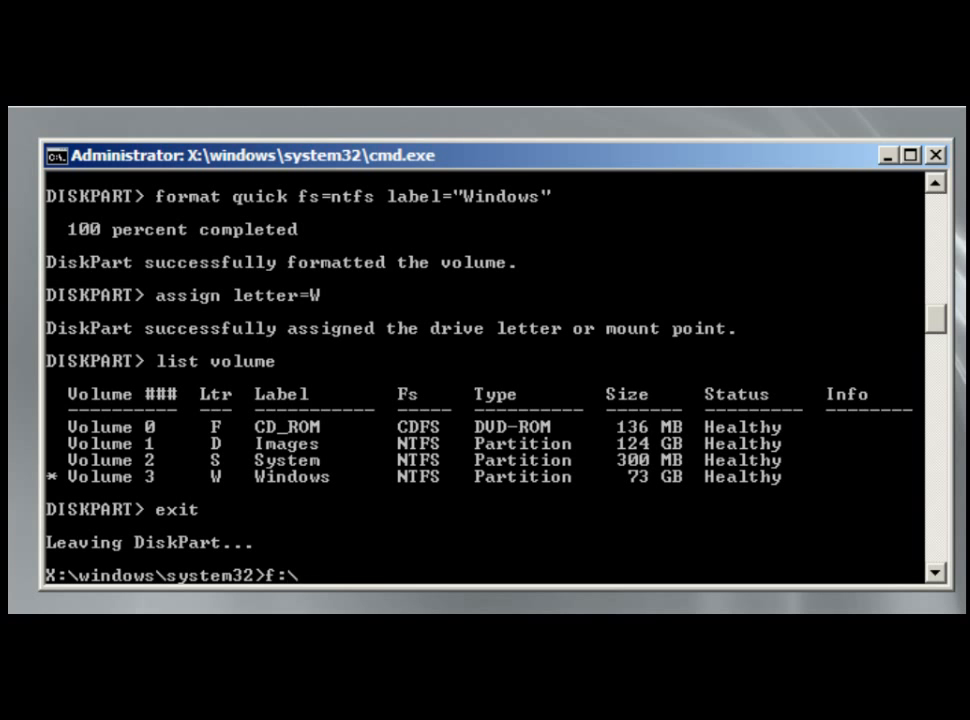
pyautogui.write('image')
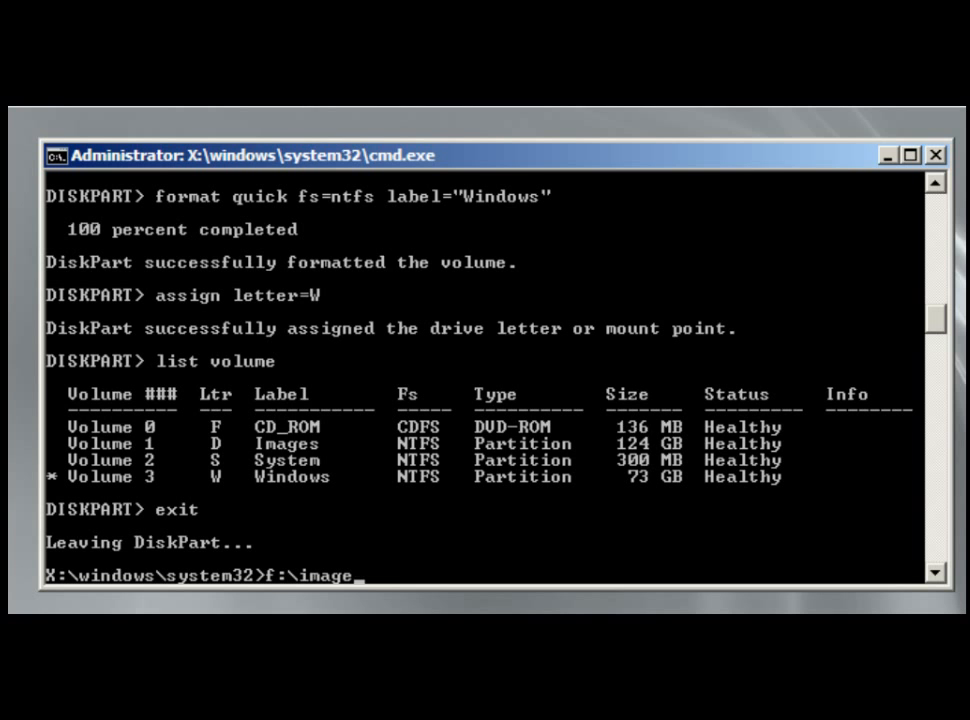
pyautogui.write('x')
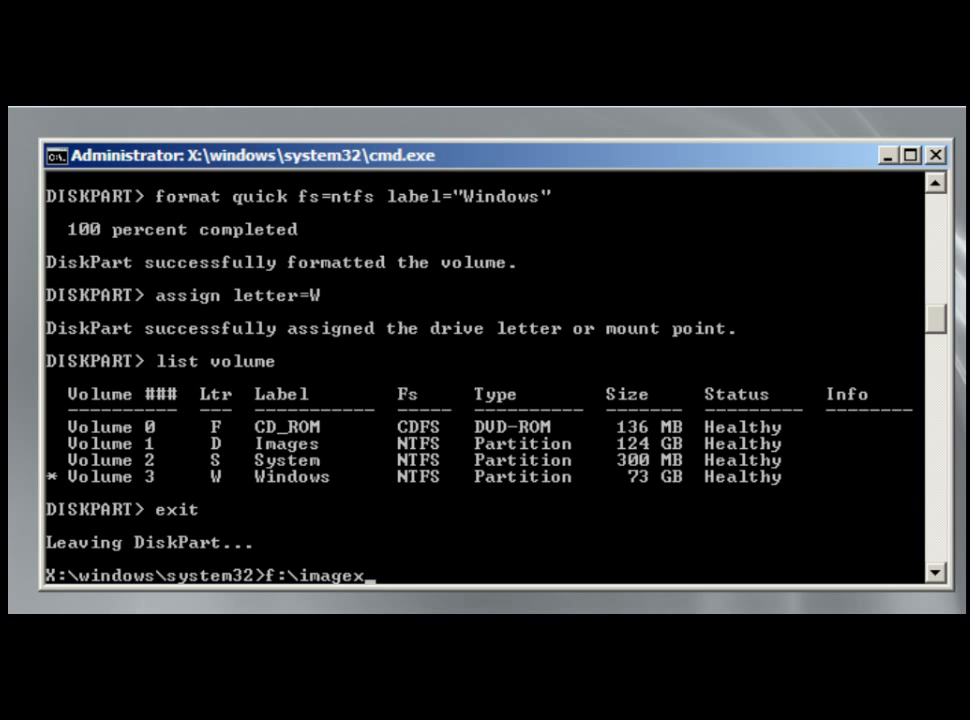
pyautogui.write('/app')
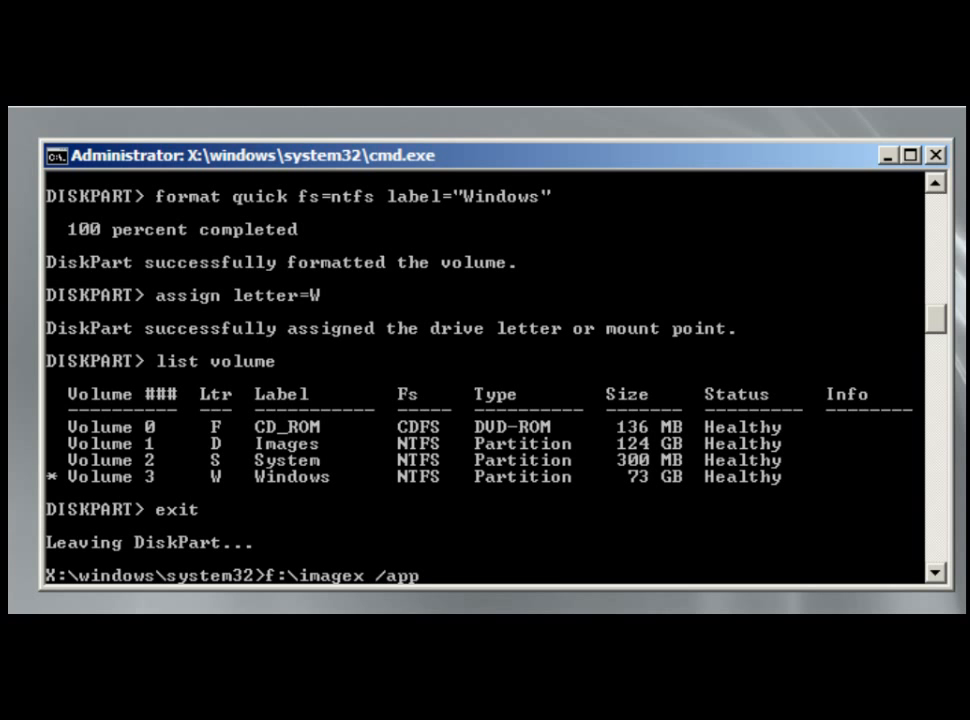
pyautogui.write('ly')
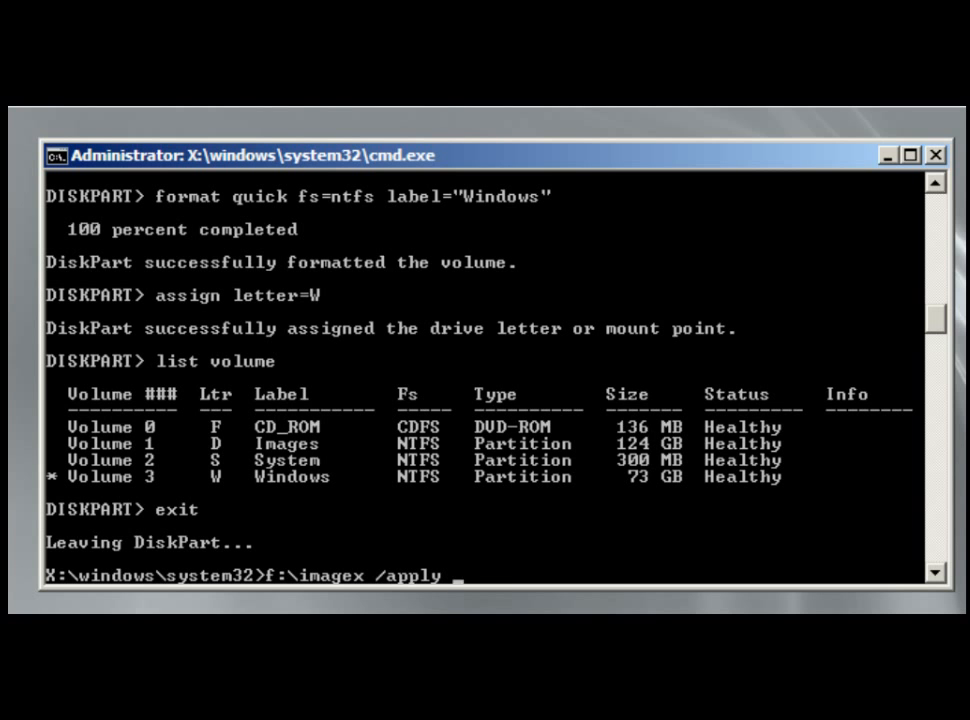
pyautogui.write('d')
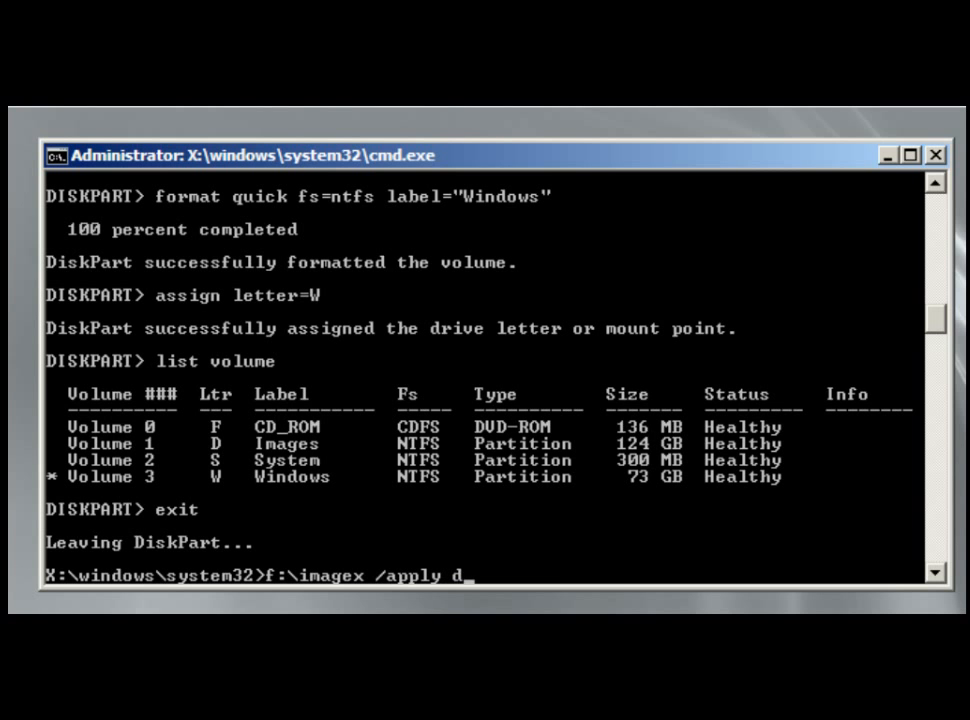
pyautogui.write(':\\')
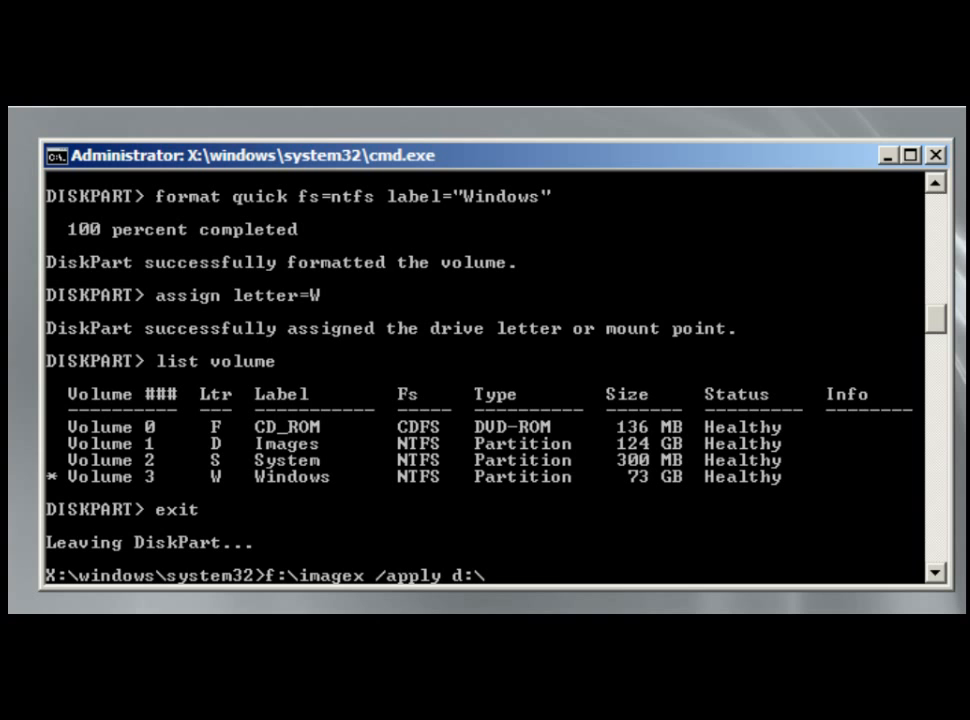
pyautogui.write('image')
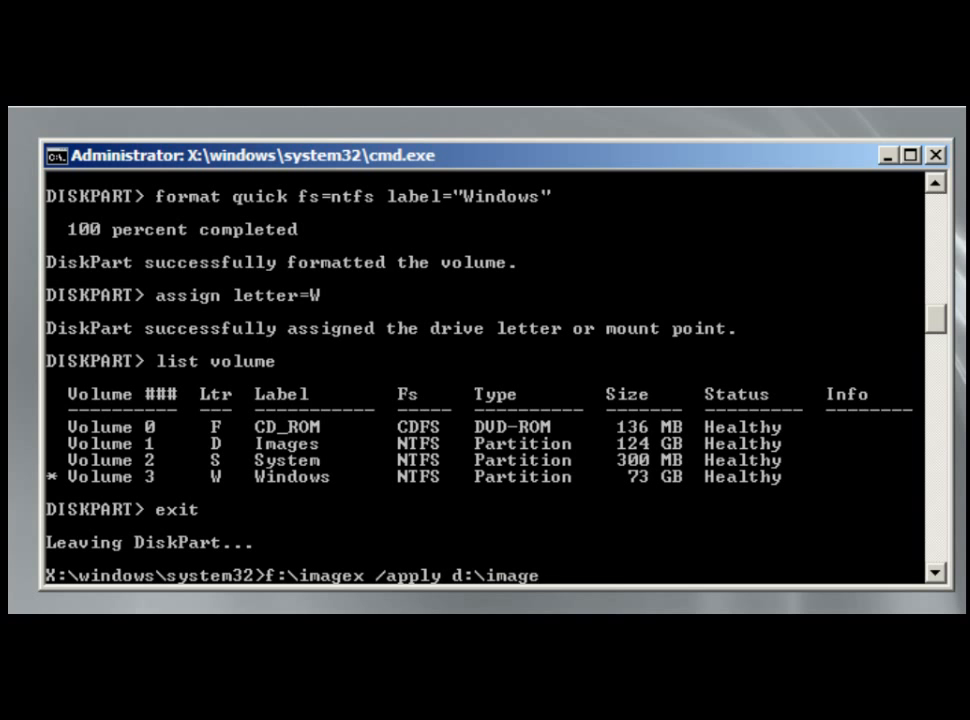
pyautogui.write('s\\')
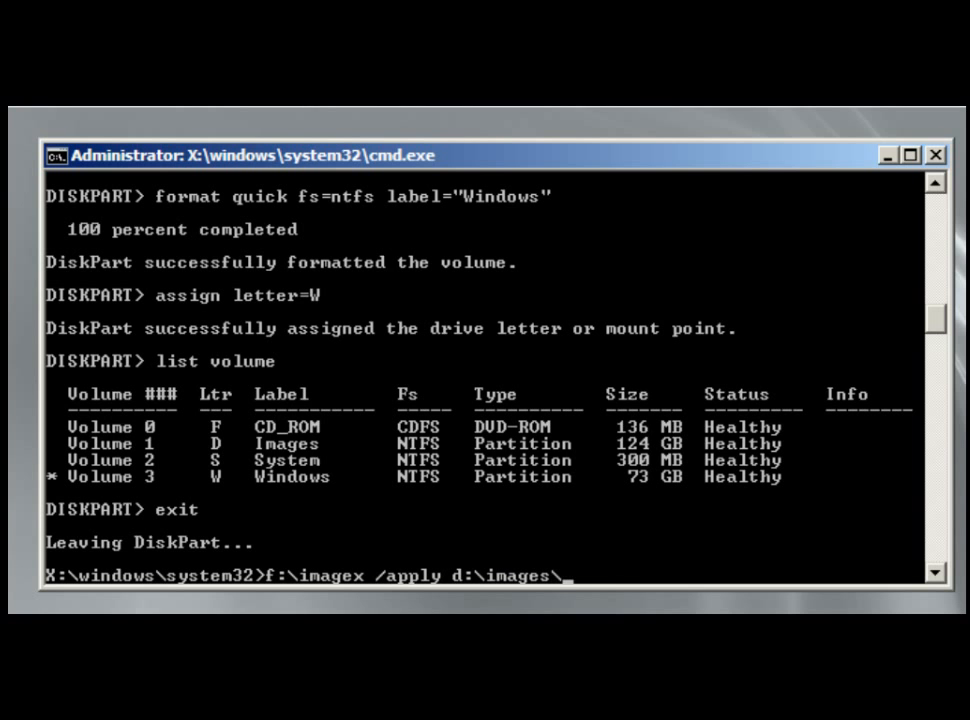
pyautogui.write('win7.')
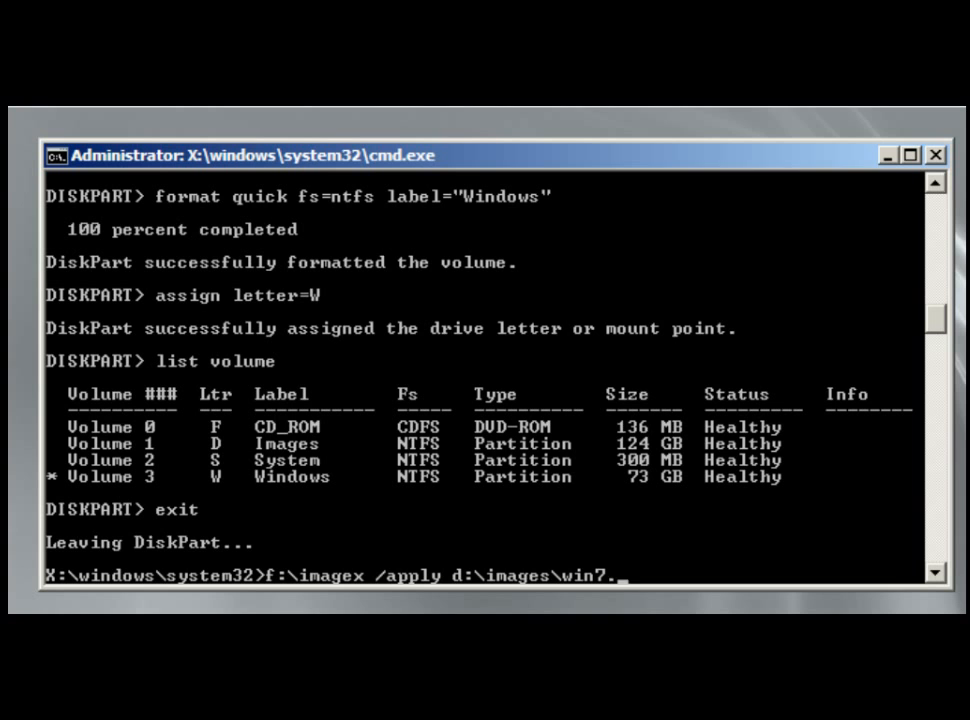
pyautogui.write('wim')
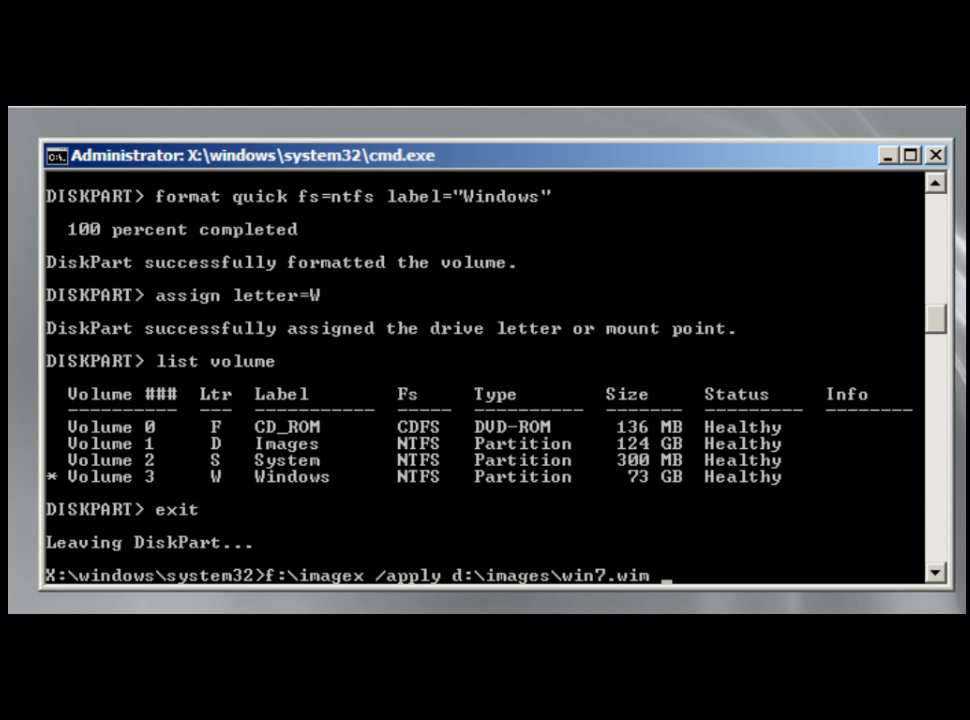
pyautogui.write('1')
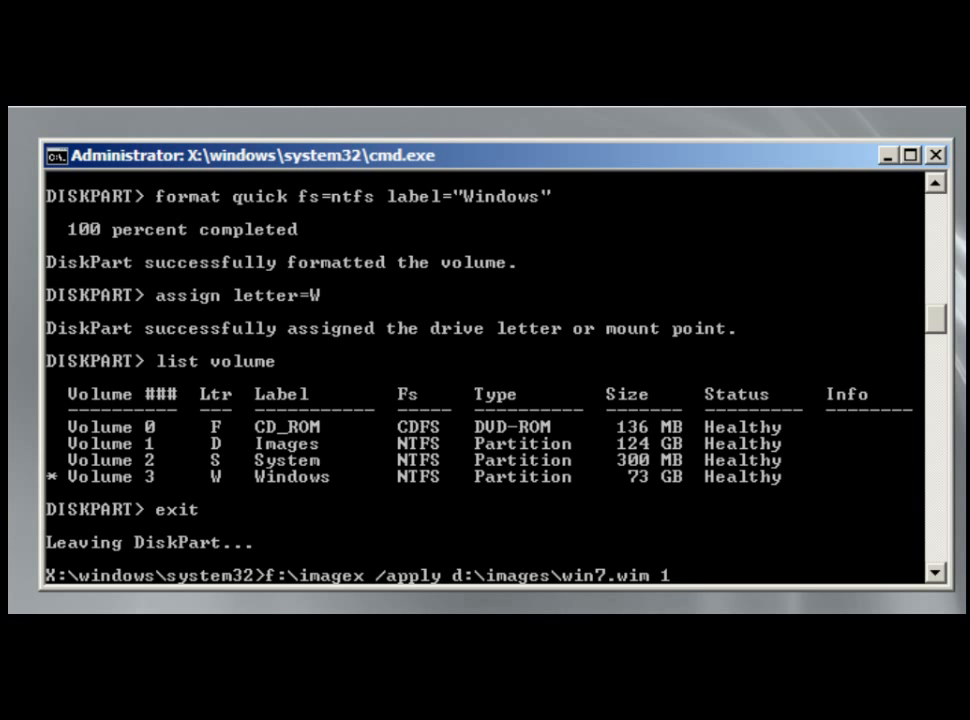
pyautogui.write('W:')
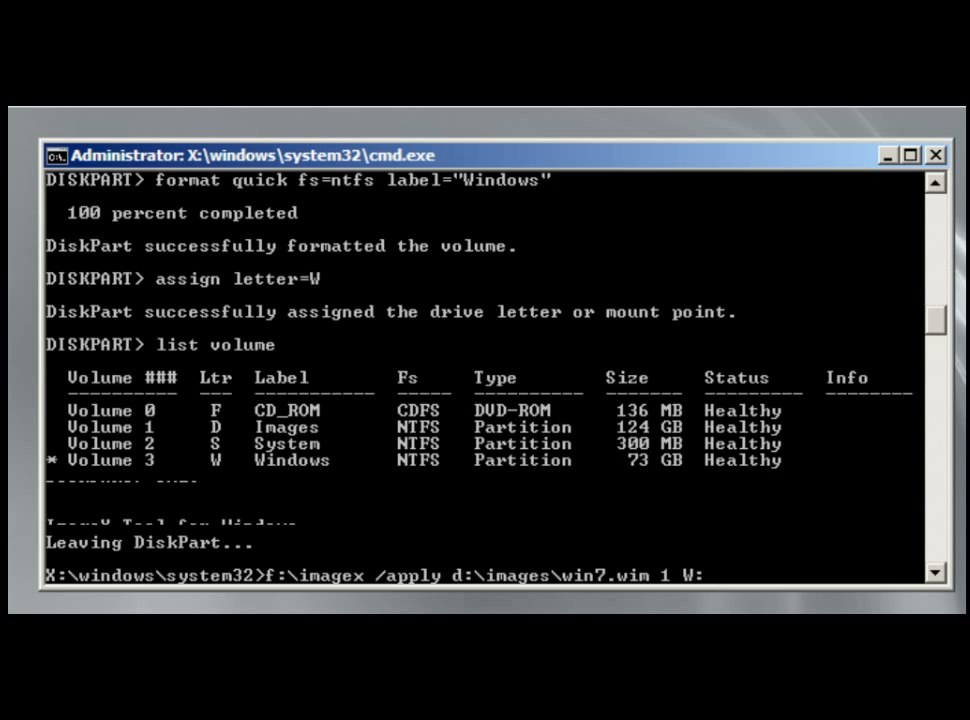
# Run the imagex /apply command and let win7.wim image 1 apply to W: to 100%
pyautogui.press('Return')
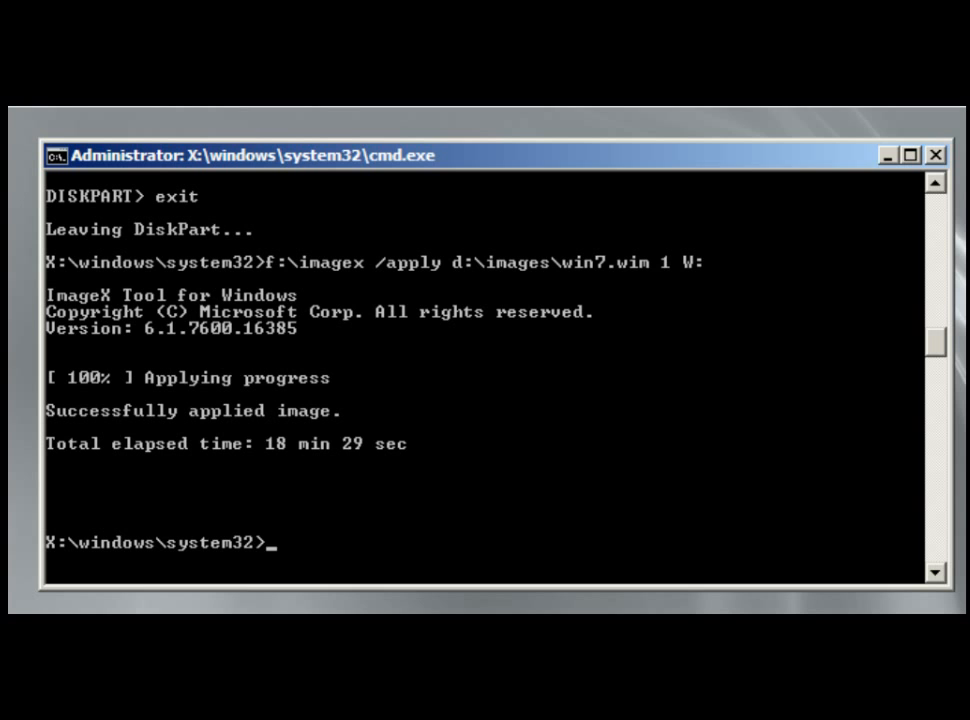
pyautogui.moveTo(384, 430)
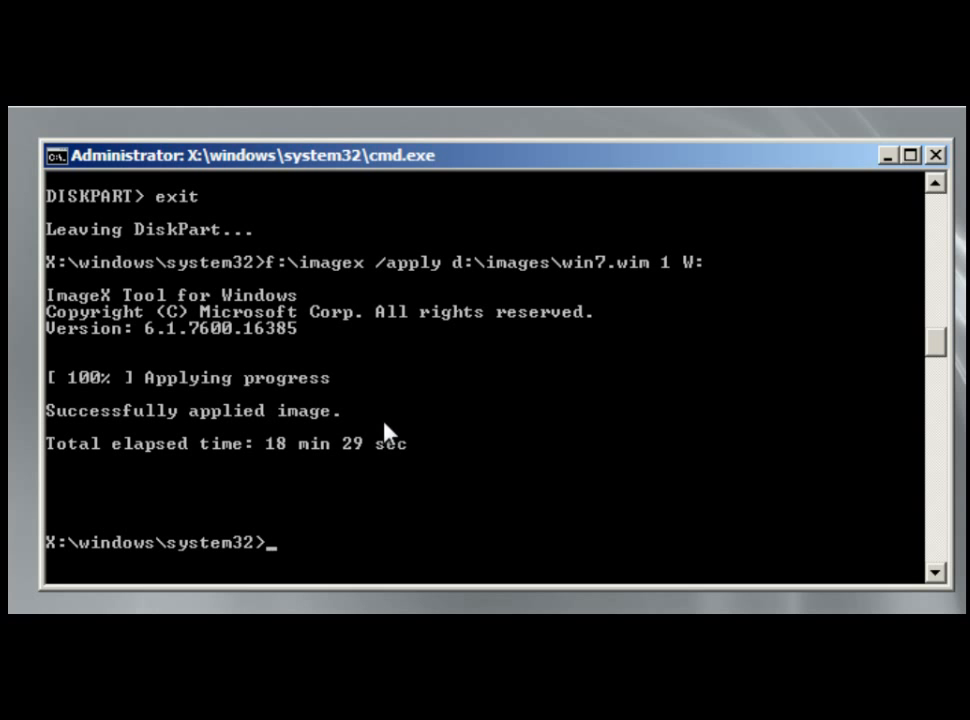
pyautogui.moveTo(296, 444); pyautogui.dragTo(420, 444)
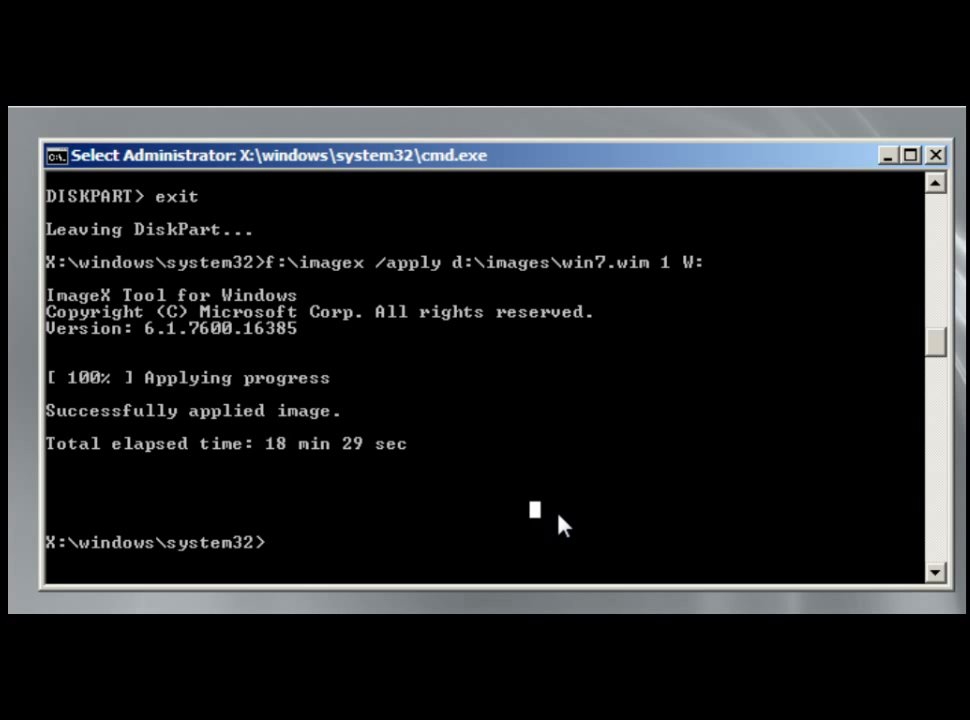
# Switch to drive W: and change directory to Windows\system32
pyautogui.write('w:')
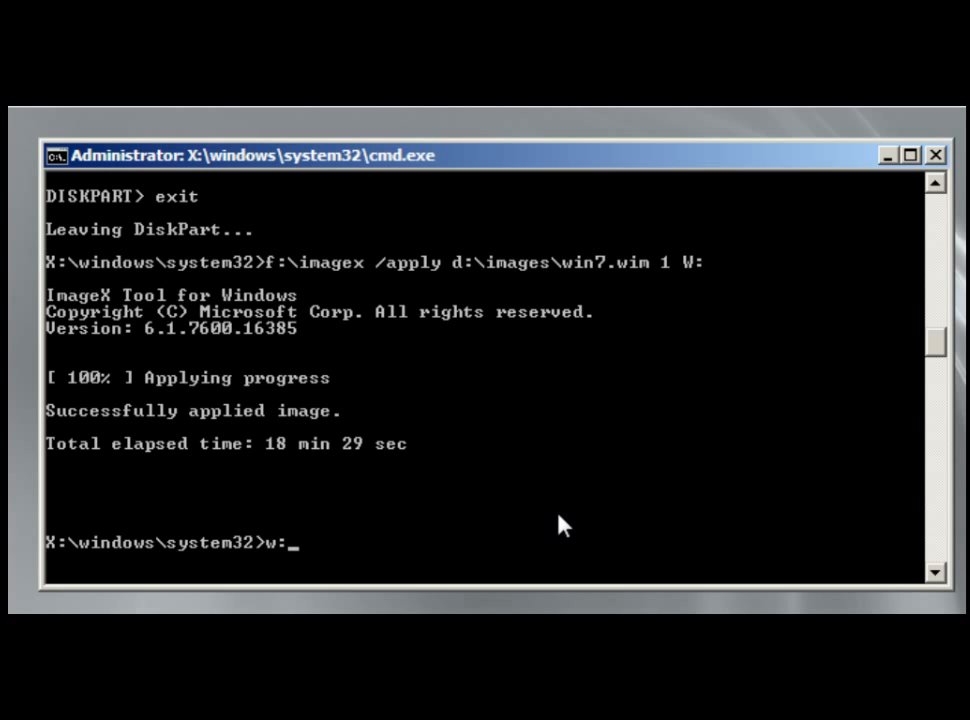
pyautogui.write('cd')
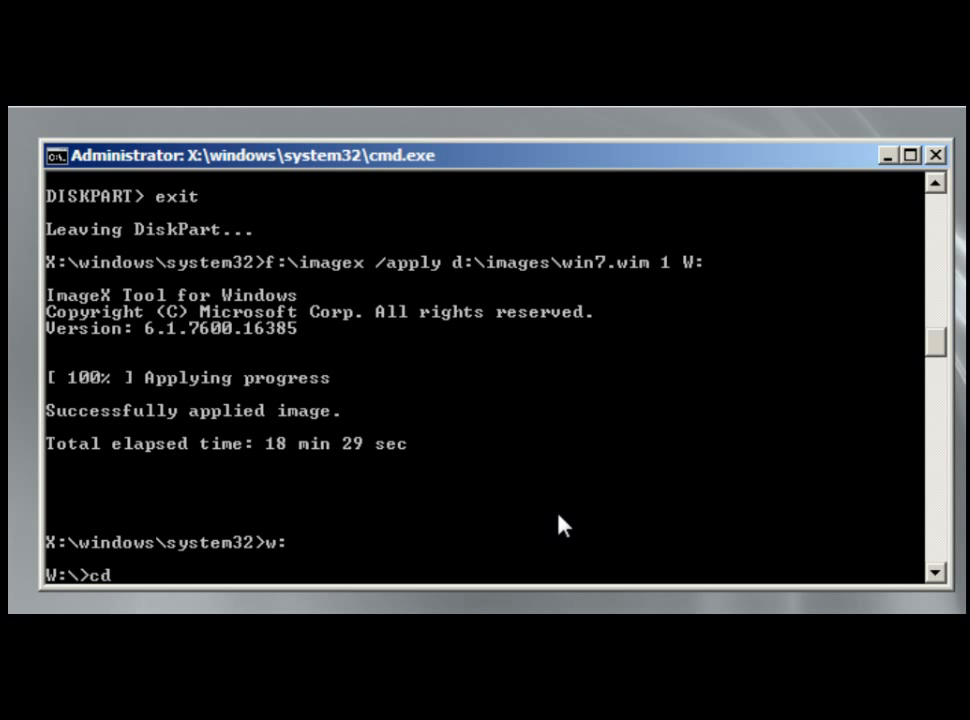
pyautogui.write('Windows')
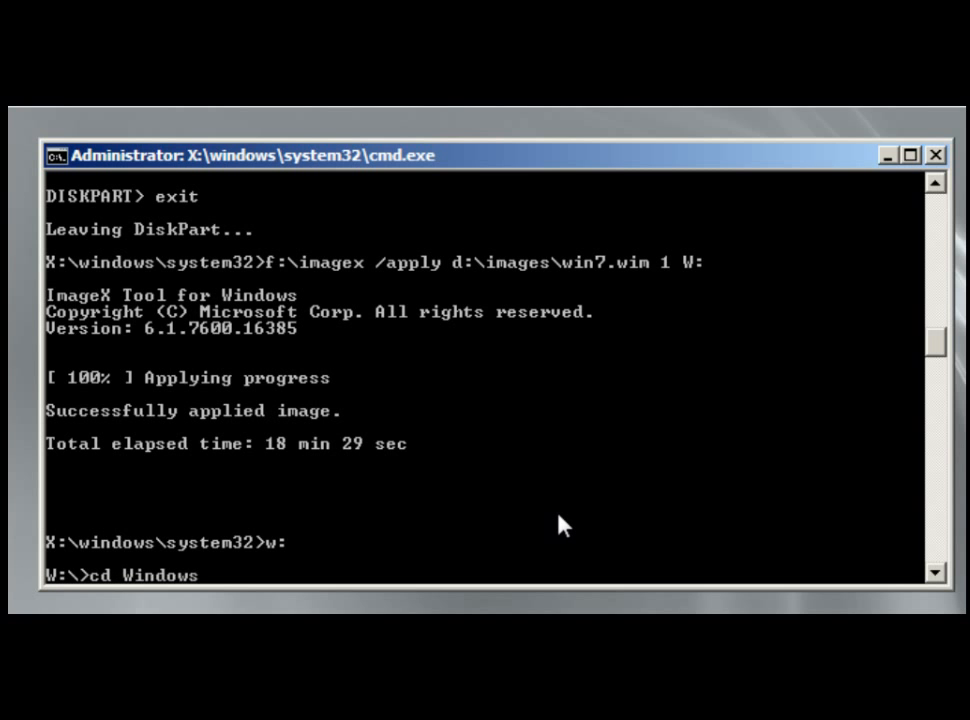
pyautogui.write('sy')
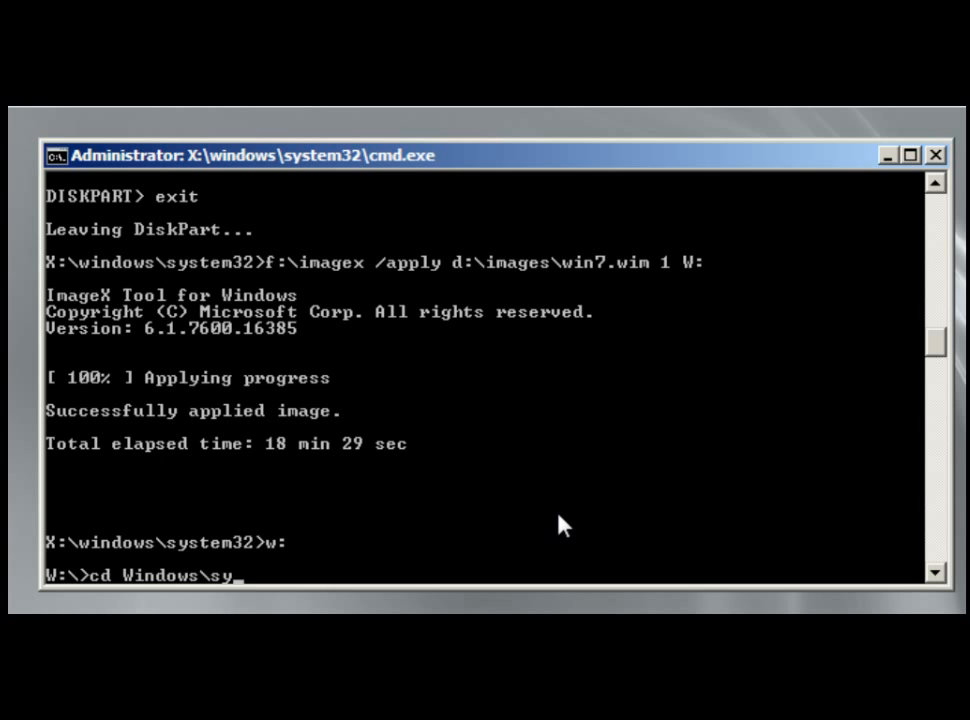
pyautogui.write('stem')
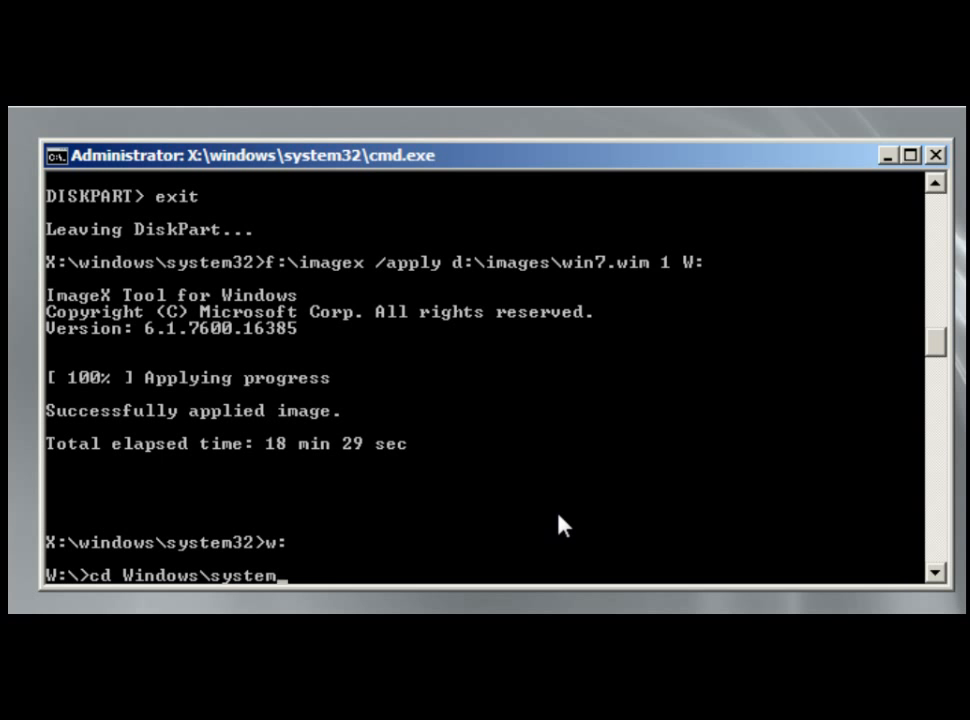
pyautogui.write('32')
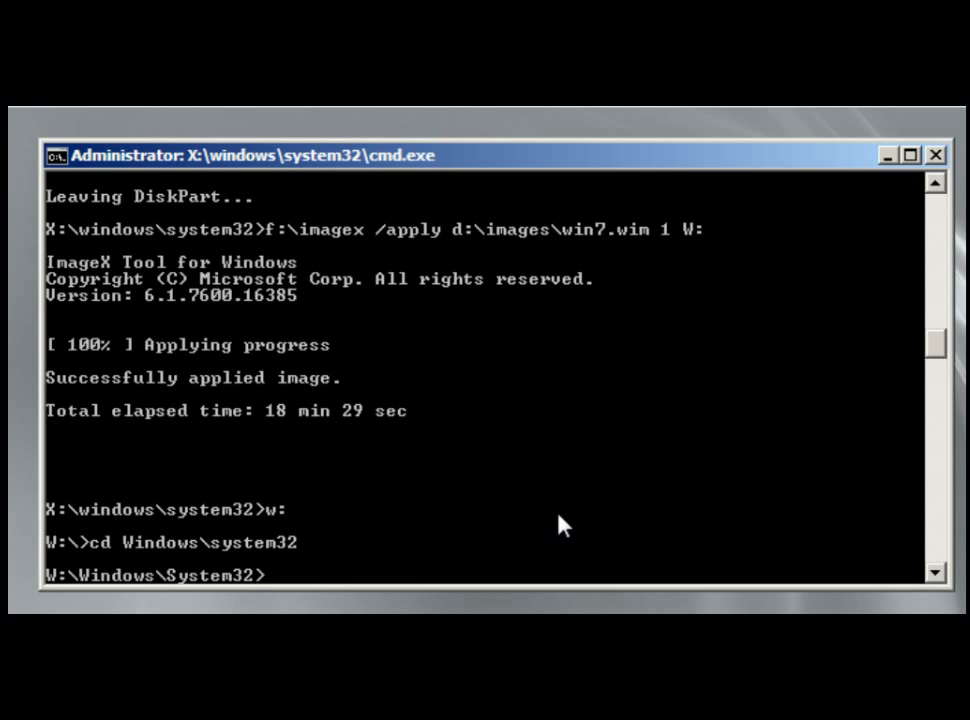
# Run bcdboot.exe w:\windows /s S: to create boot files on the System partition
pyautogui.write('bcdboot.exe')
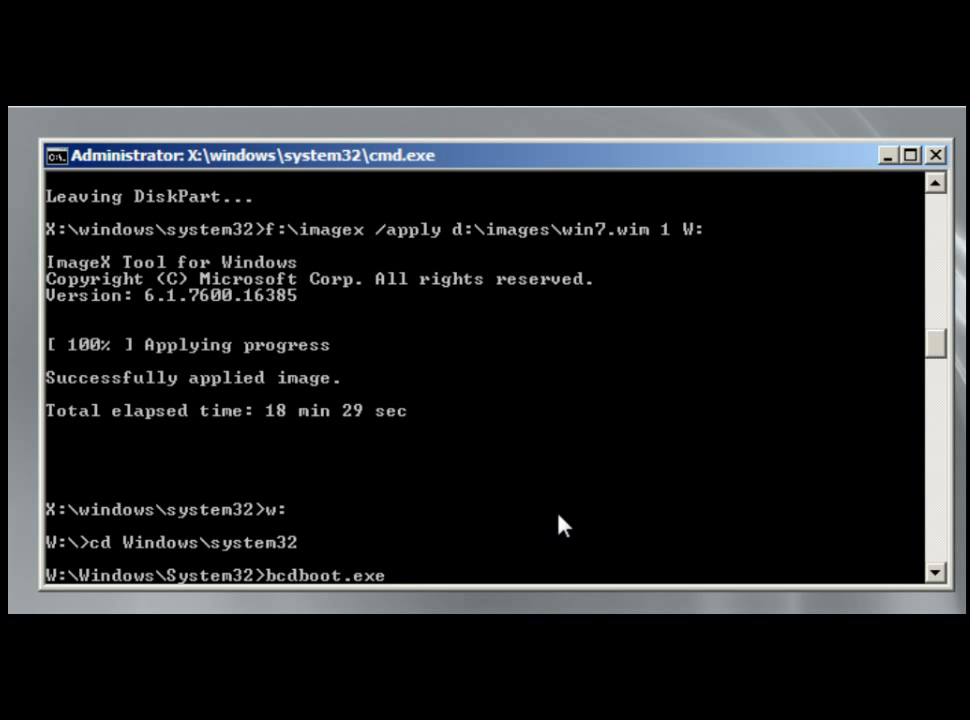
pyautogui.write('w:')
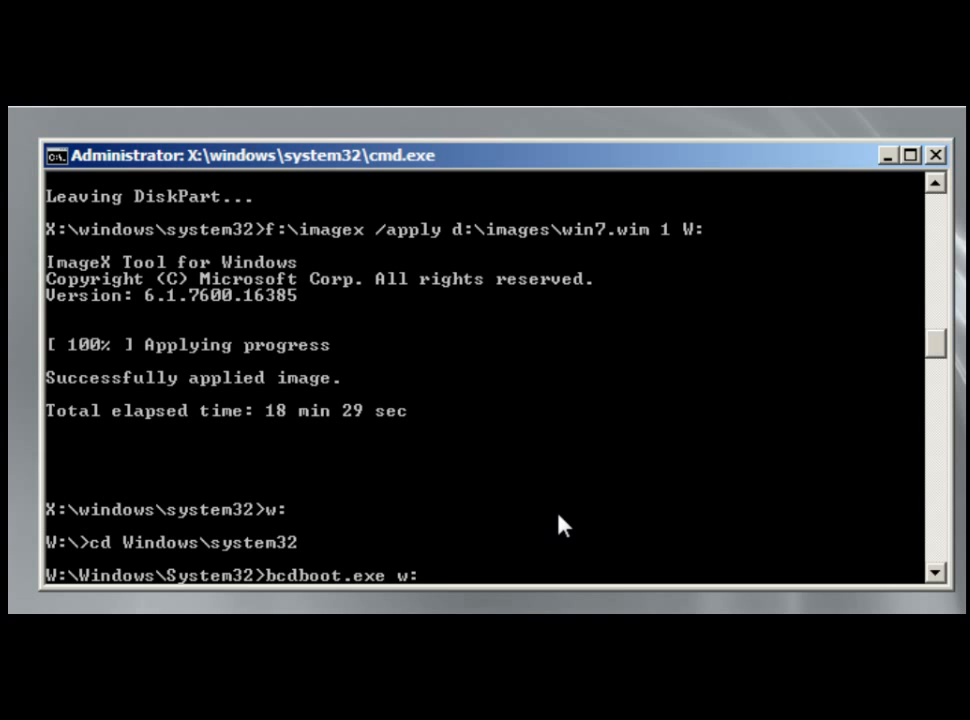
pyautogui.write('w:\\winod')
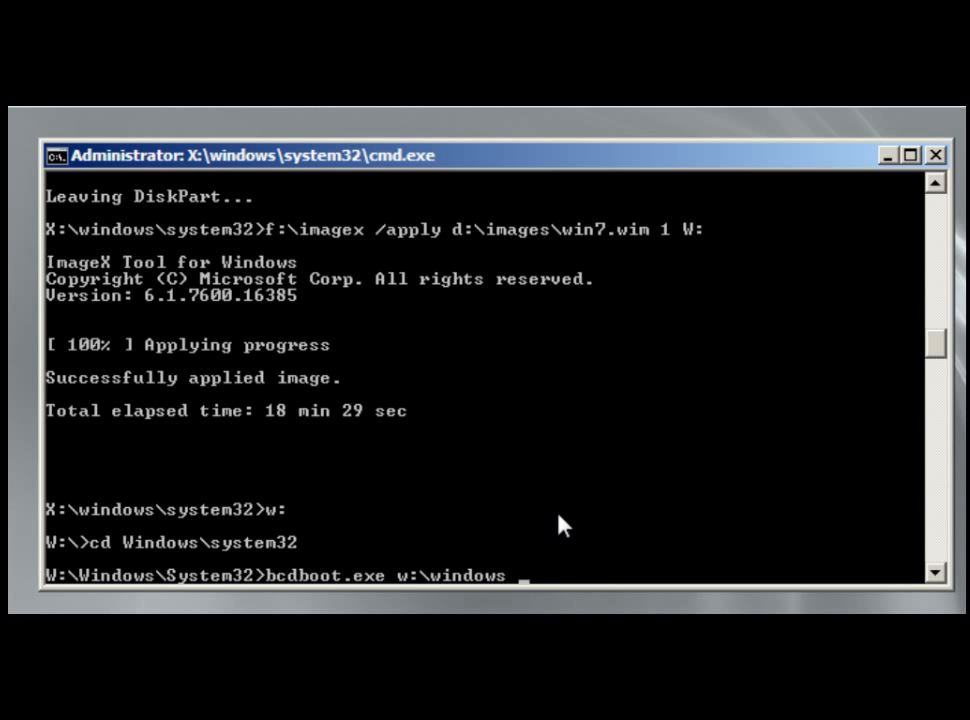
pyautogui.write('/s S:\\')
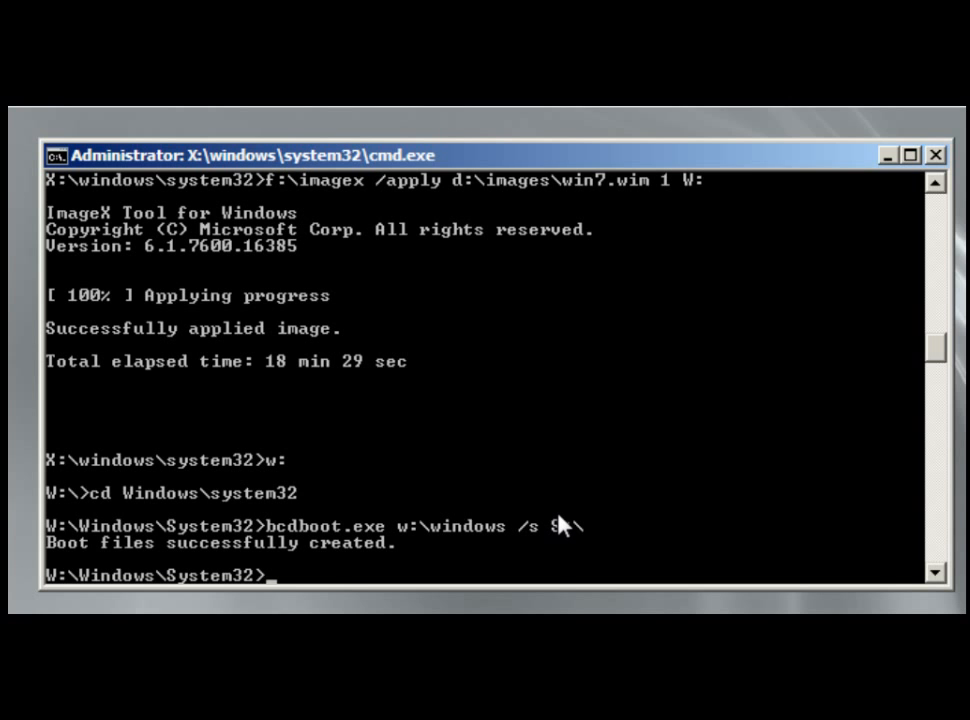
pyautogui.write('shut')
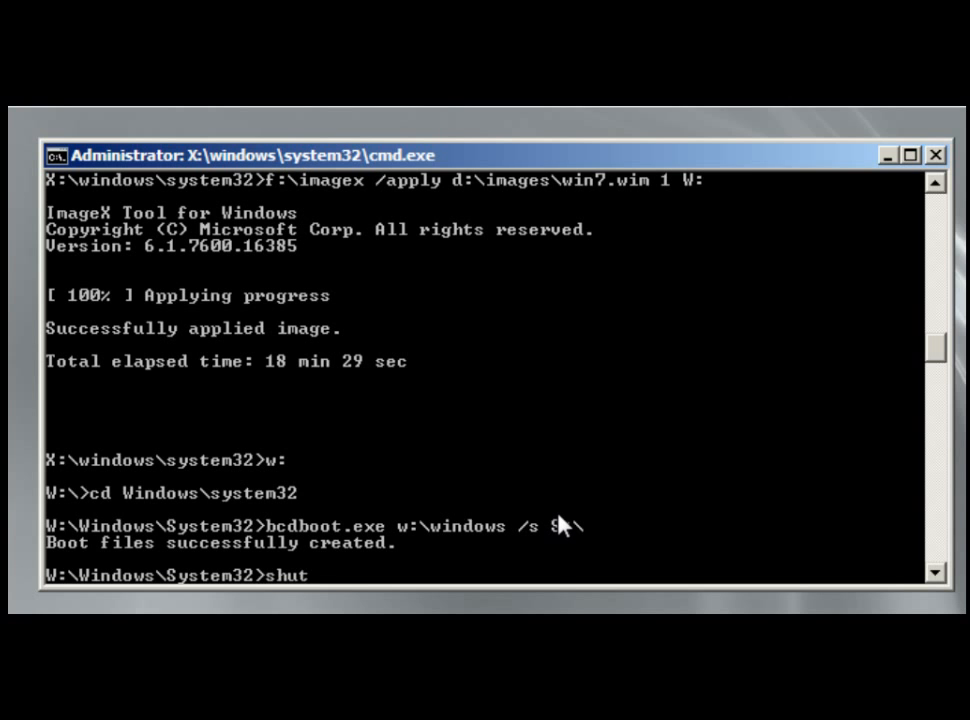
# Reboot immediately with shutdown -r -t 0, reaching the Windows startup options menu
pyautogui.write('down -r')
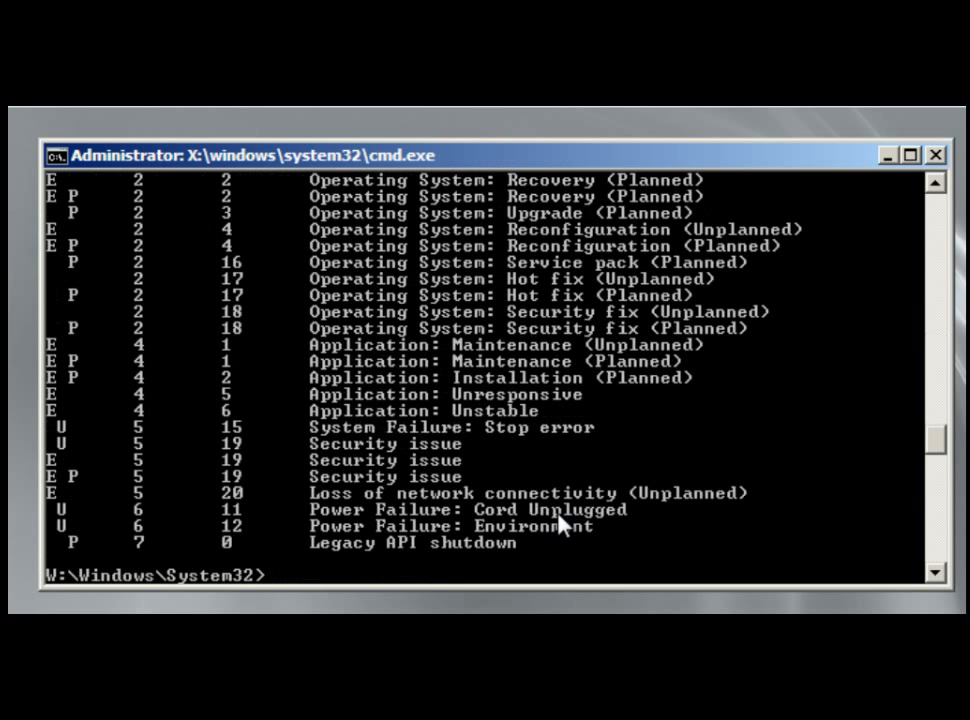
pyautogui.write('shutdown -r -t0')
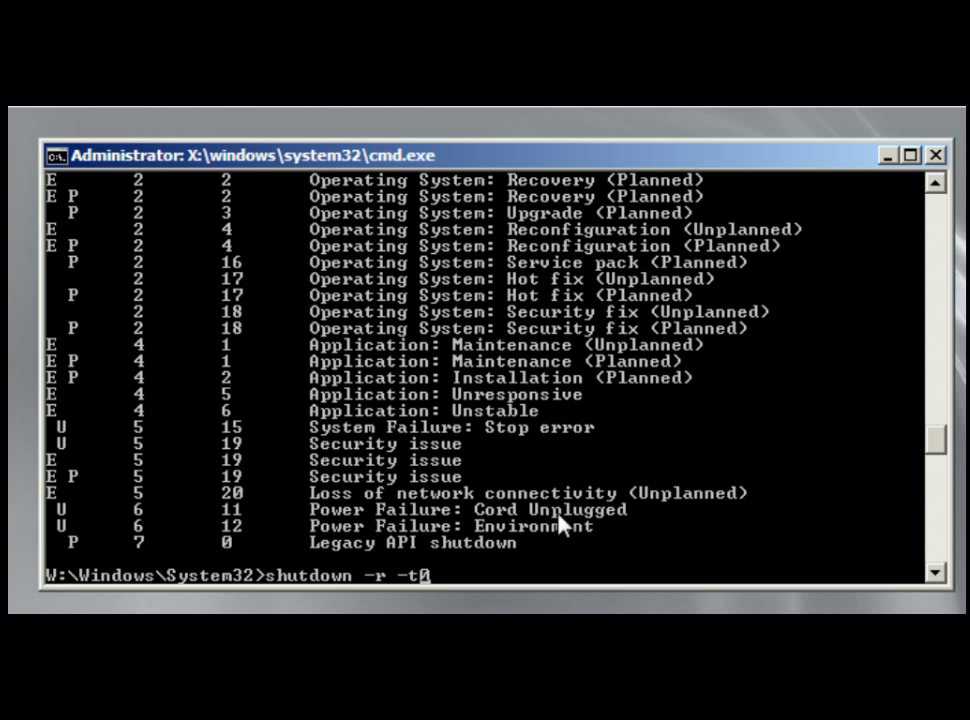
pyautogui.press('enter')
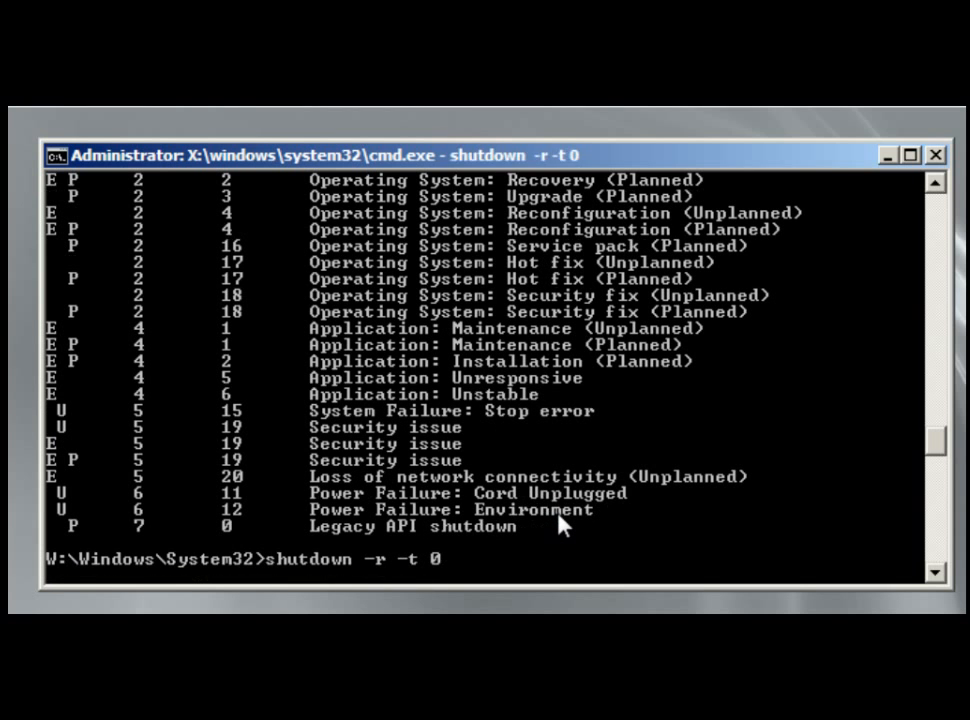
pyautogui.press('Return')
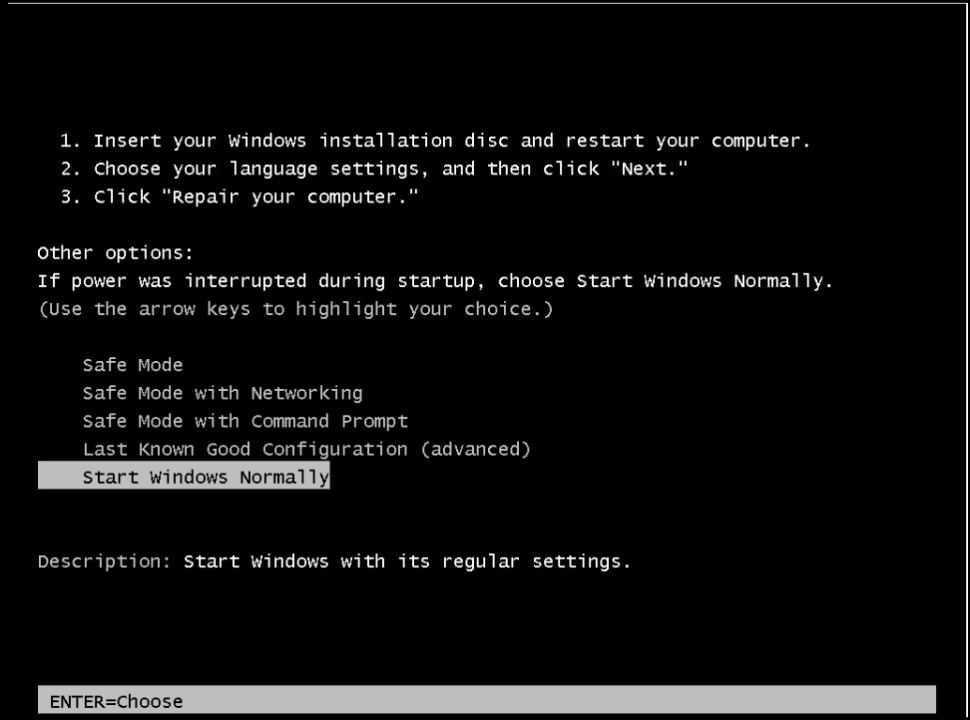
# Start Windows Normally so setup reaches the country, time and keyboard page
pyautogui.press('enter')
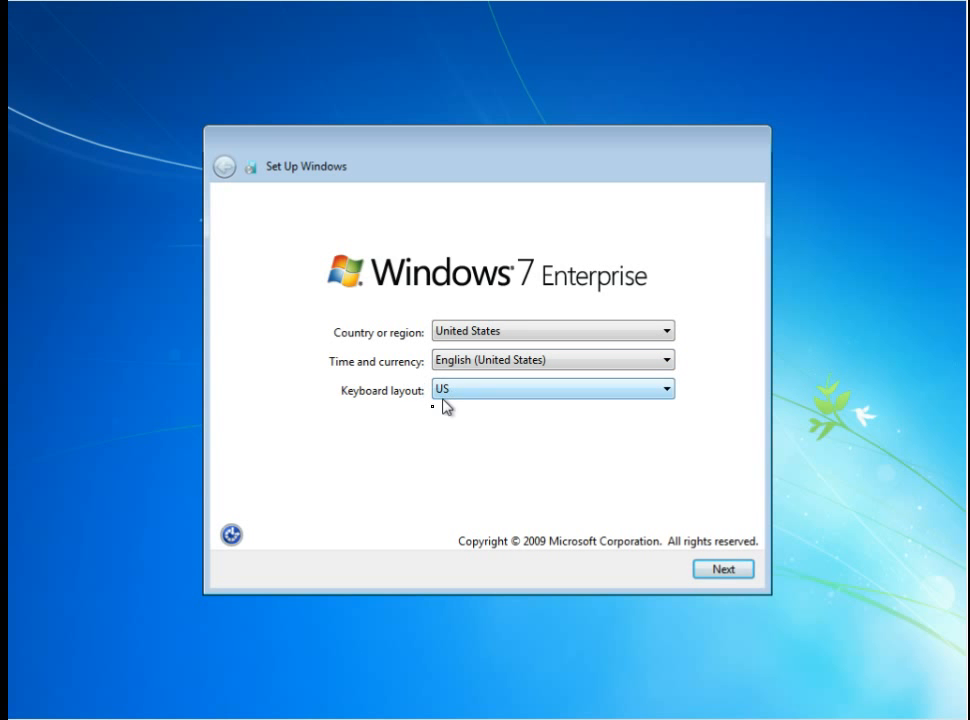
# Keep US regional settings, then name the user Mary and the computer ImagexDemo
pyautogui.click(724, 568)
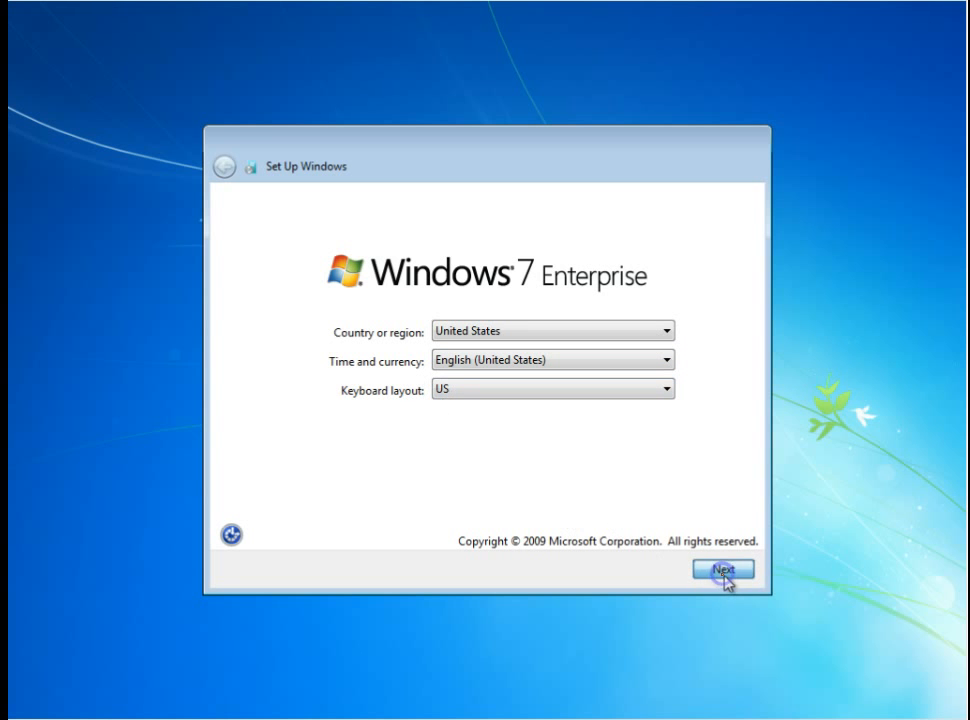
pyautogui.click(722, 570)
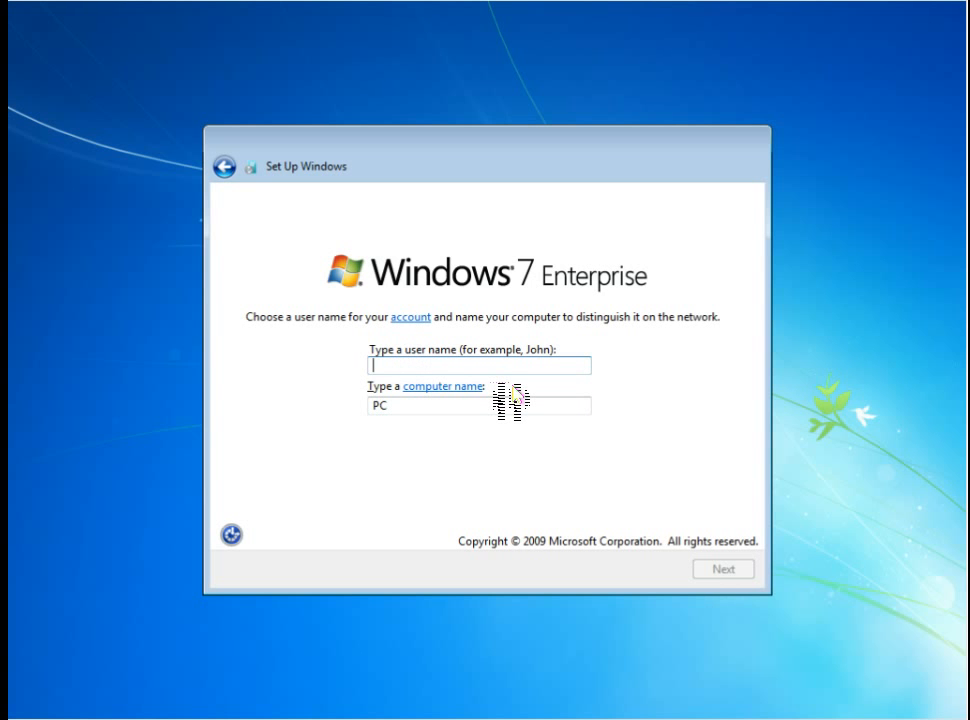
pyautogui.write('MaryC')
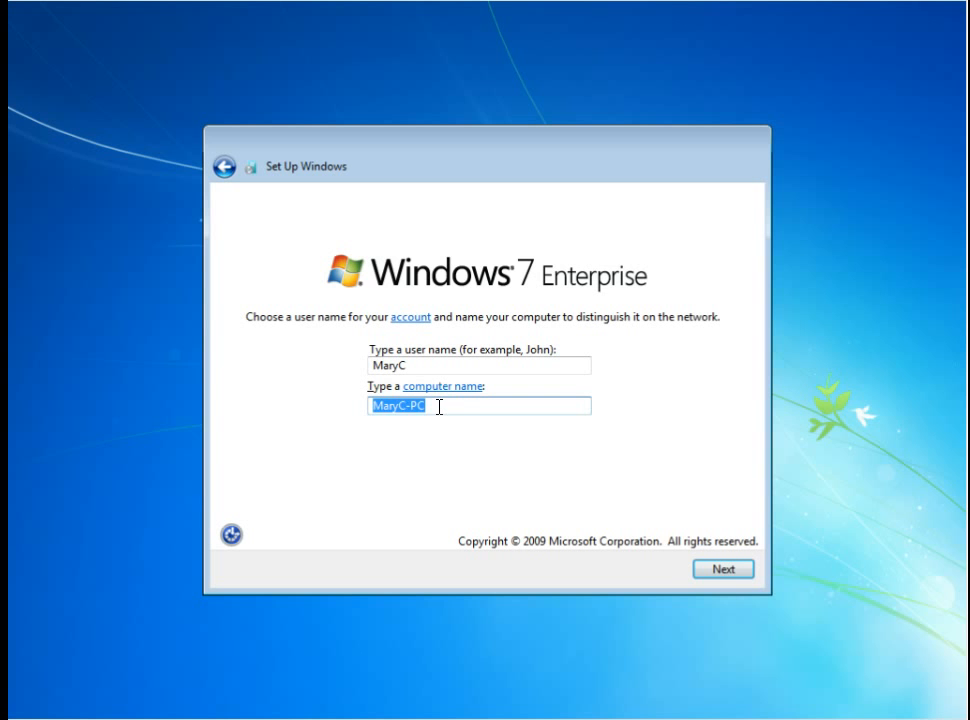
pyautogui.write('ImagexDemo')
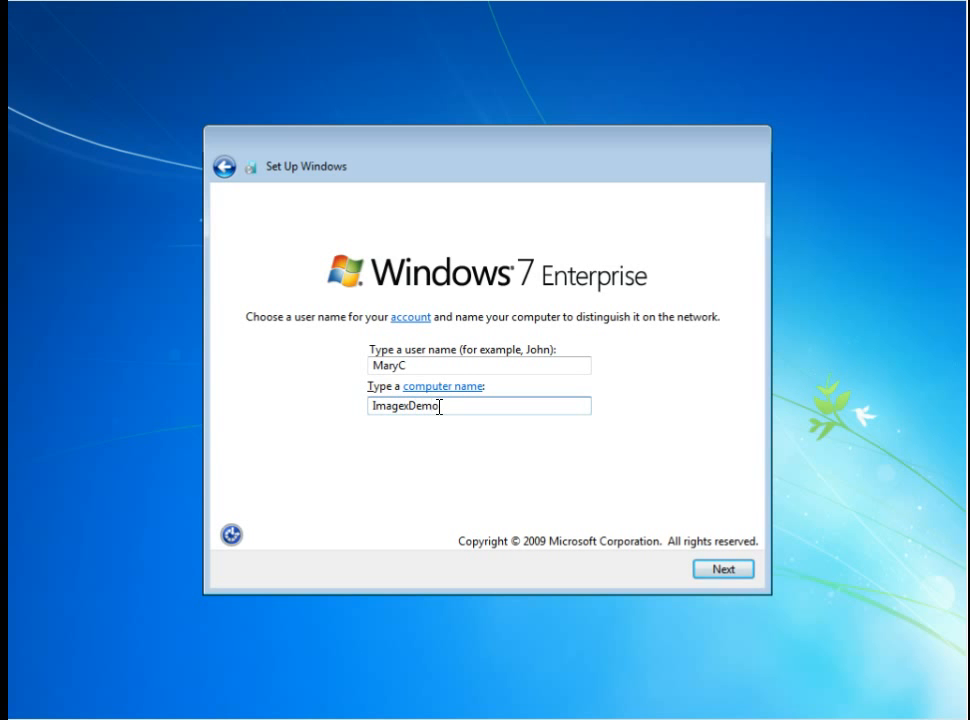
pyautogui.click(724, 568)
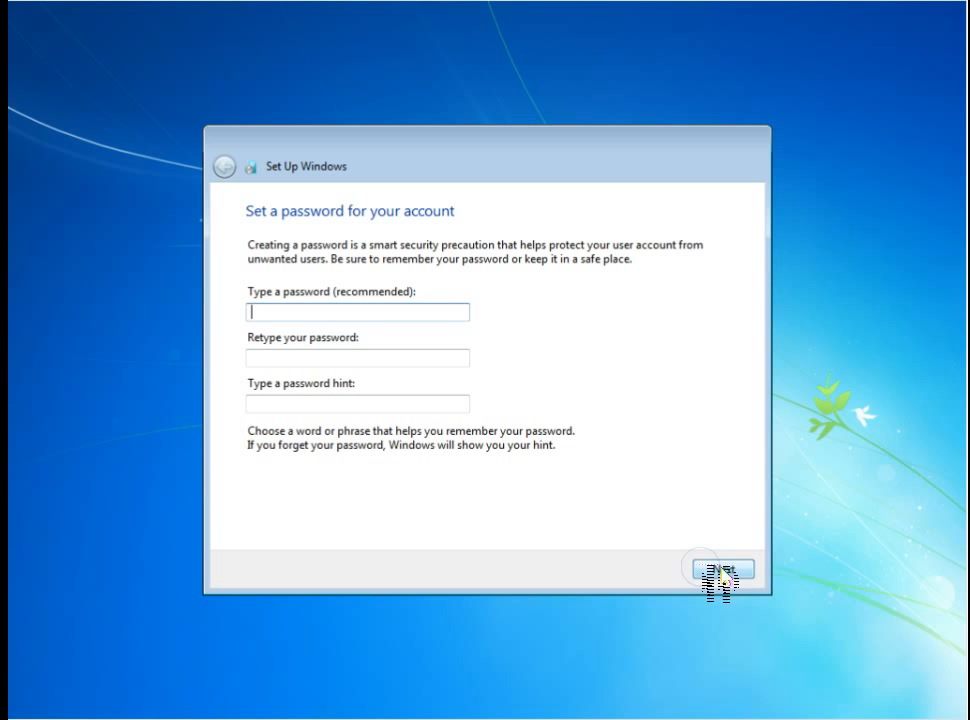
pyautogui.moveTo(320, 312)
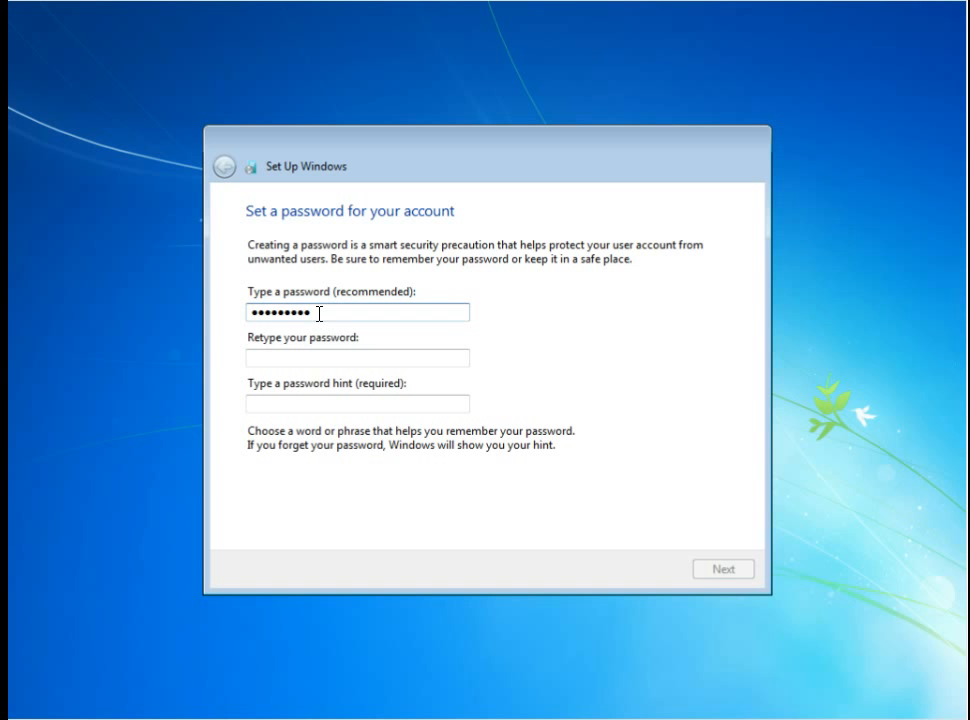
# Enter and retype the account password with the hint Classroom Default and continue
pyautogui.write('••')
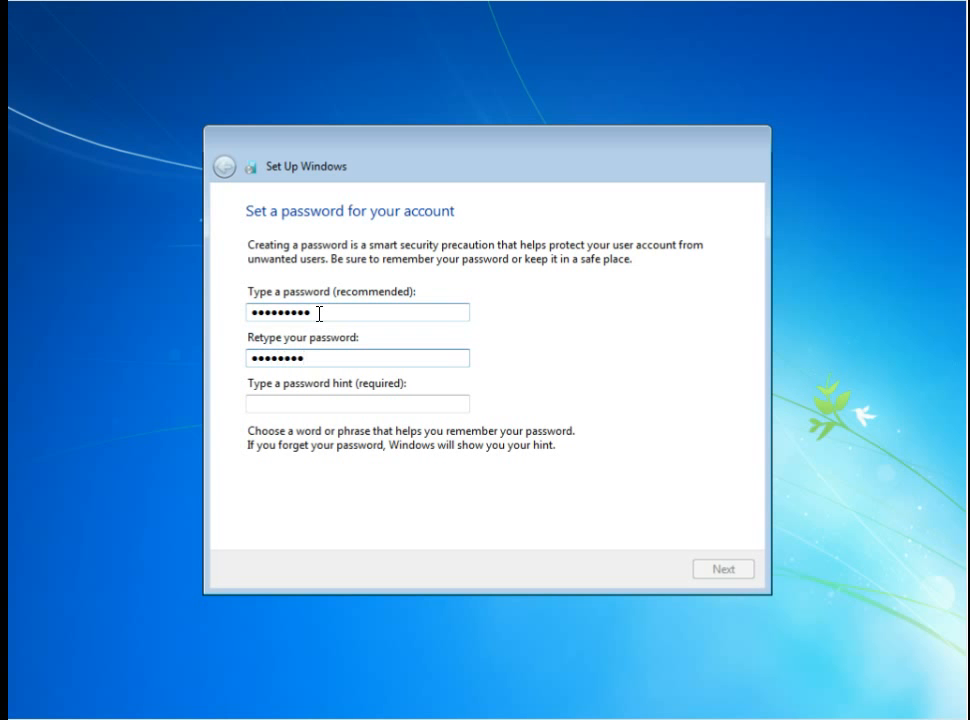
pyautogui.click(356, 404)
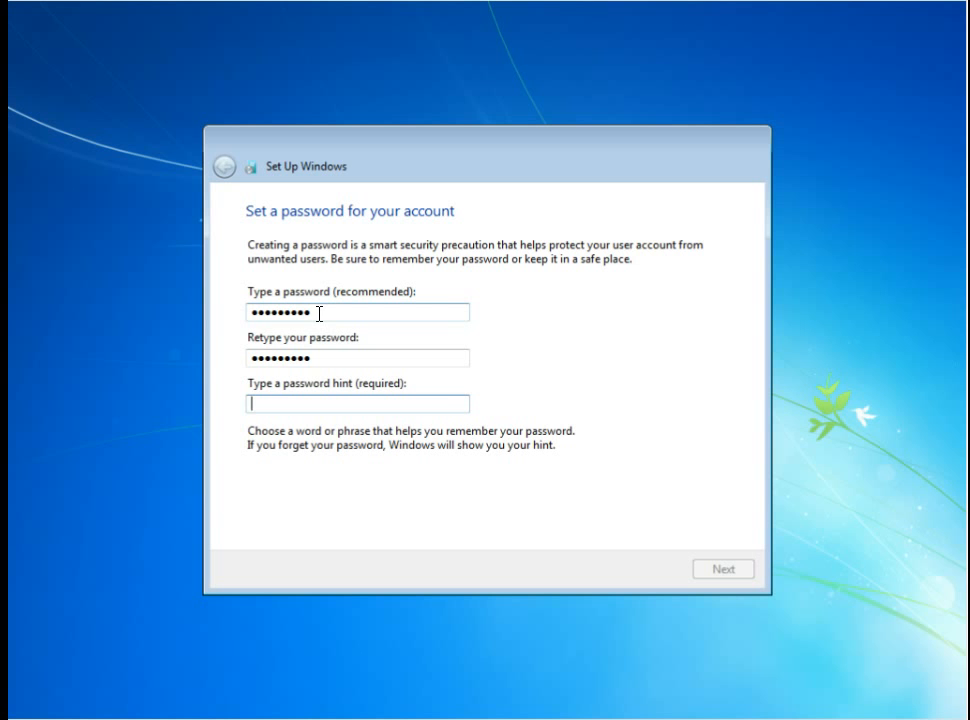
pyautogui.write('1')
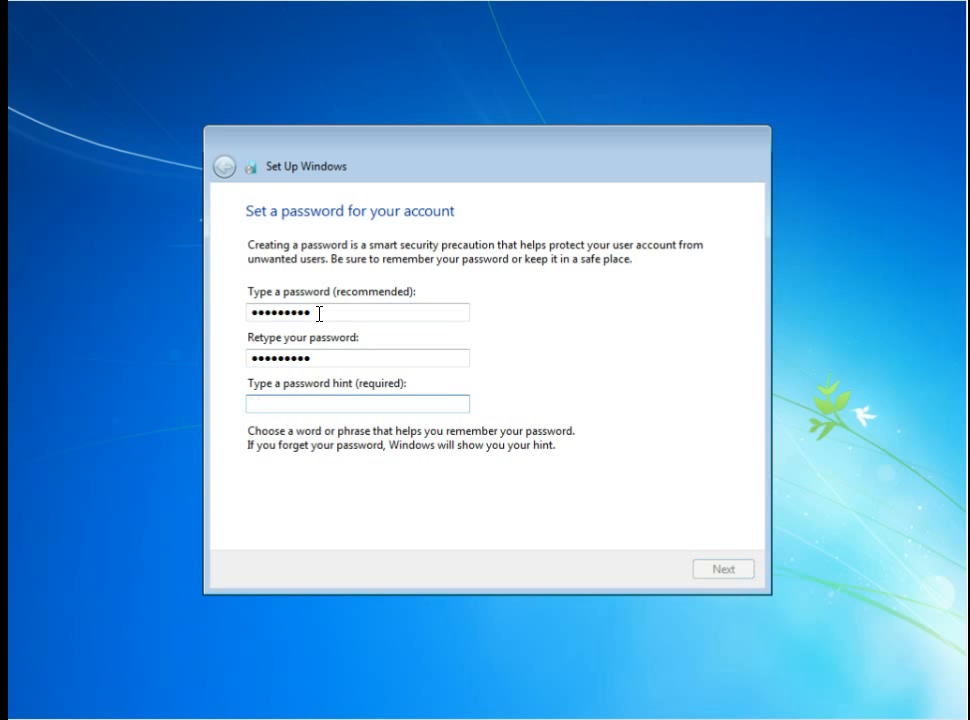
pyautogui.write('Classroom Default')
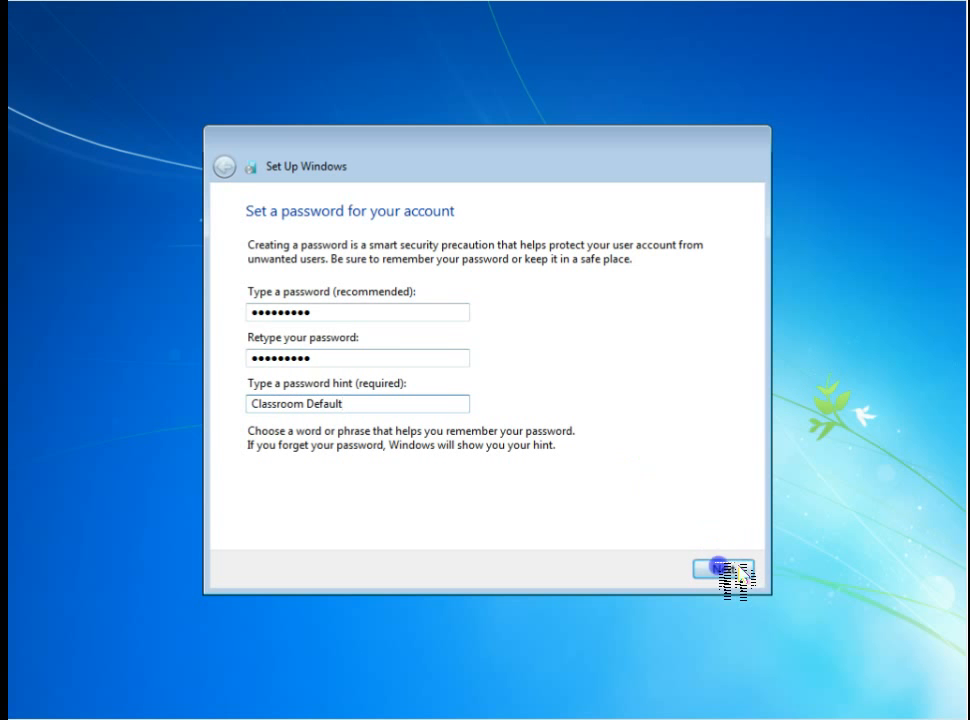
pyautogui.click(724, 568)
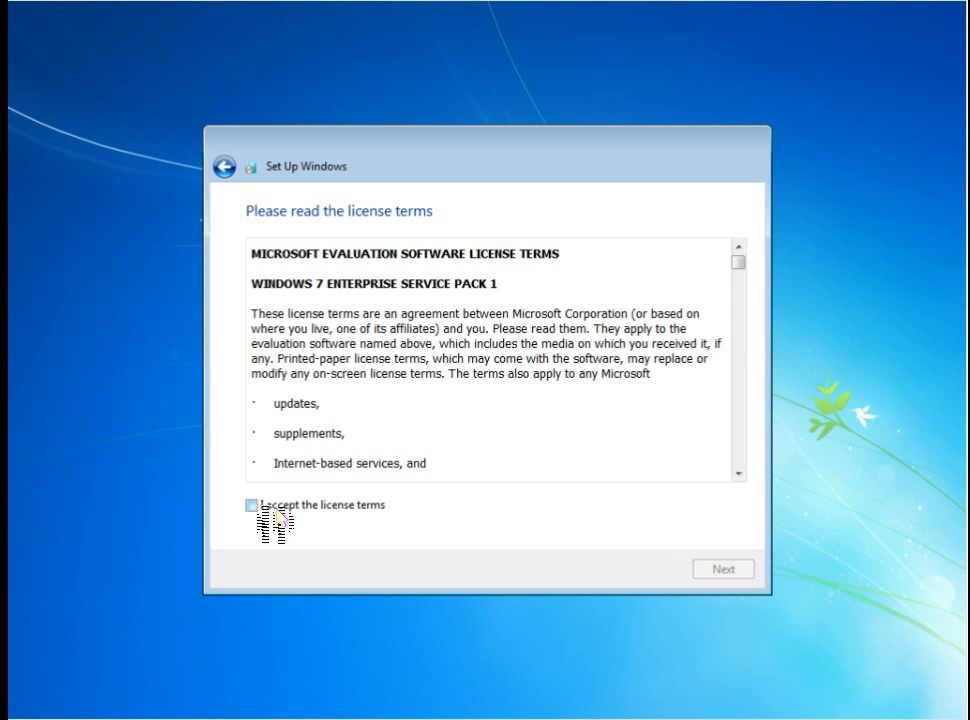
# Accept the license terms, keep the date and time settings, and choose Work network
pyautogui.click(724, 568)
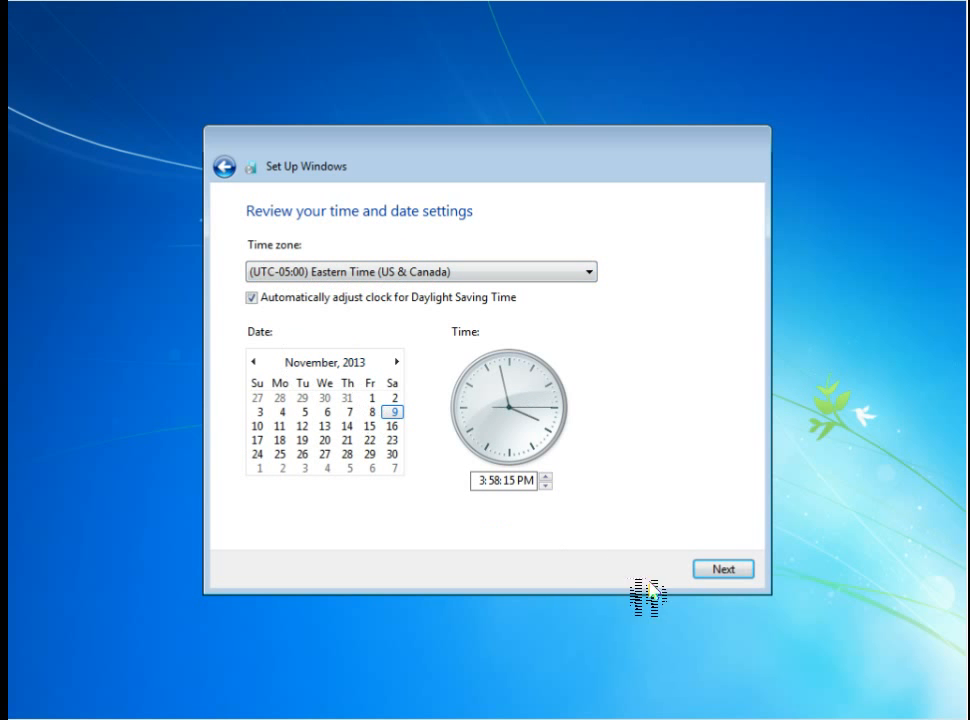
pyautogui.click(722, 568)
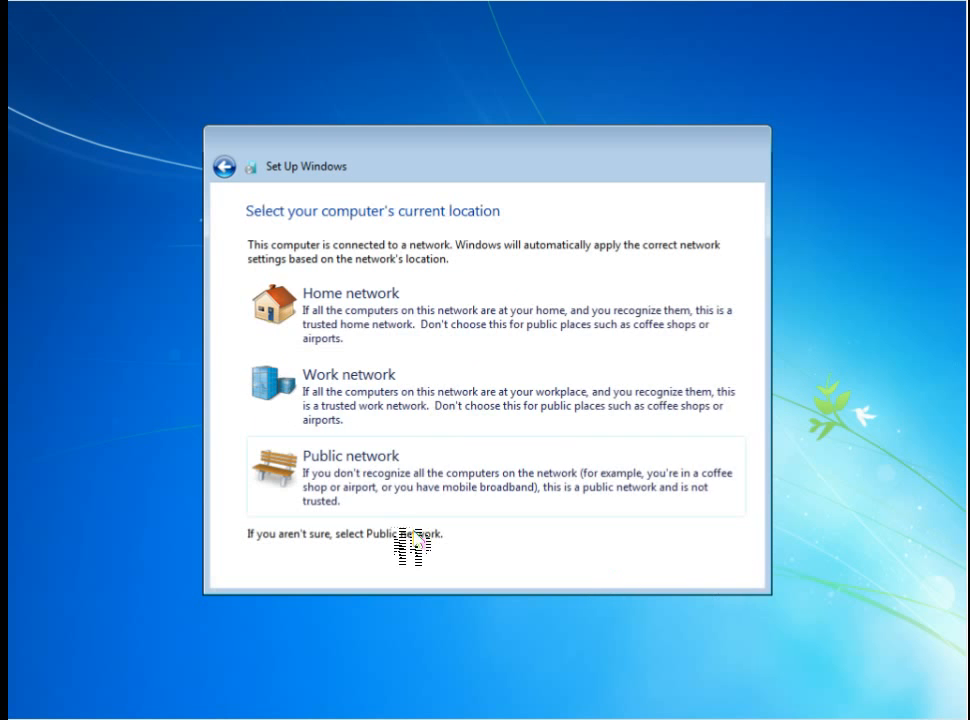
pyautogui.moveTo(358, 392)
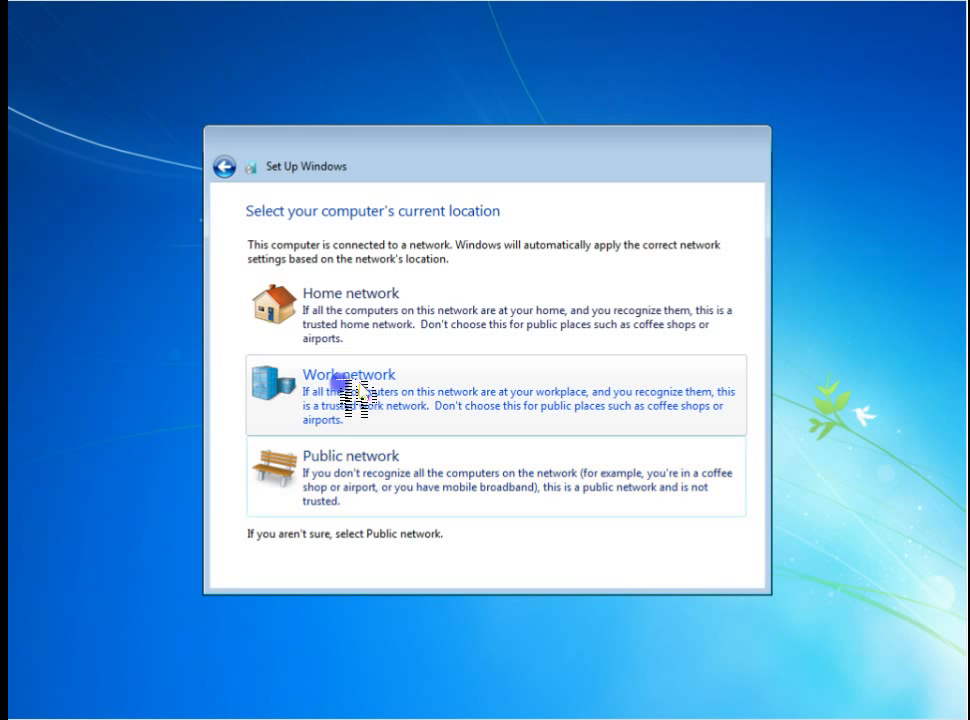
pyautogui.click(348, 392)
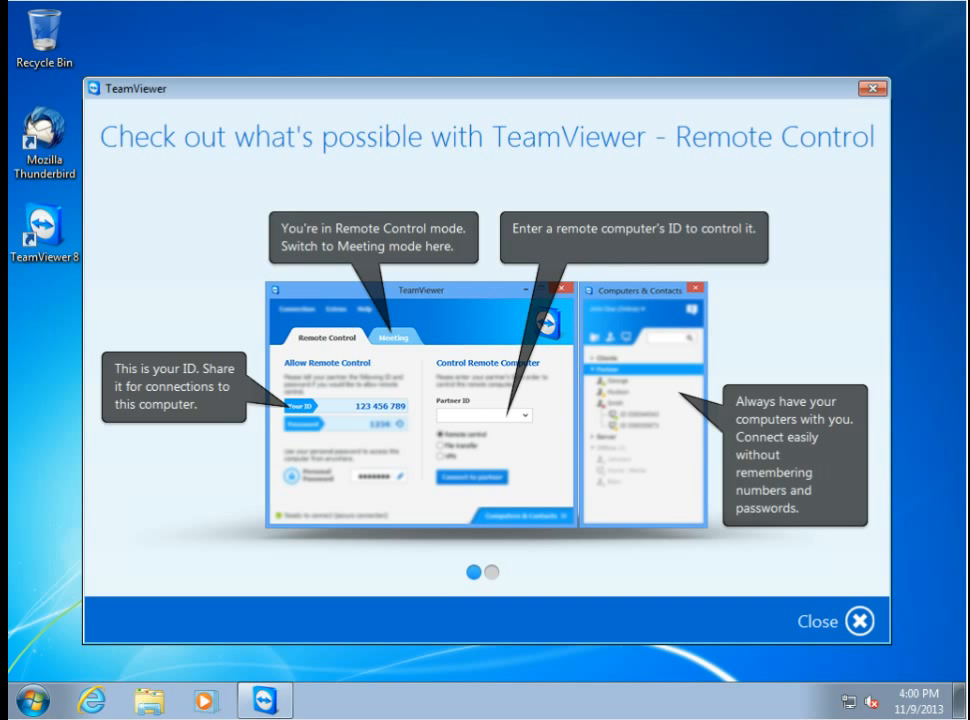
pyautogui.moveTo(392, 190)
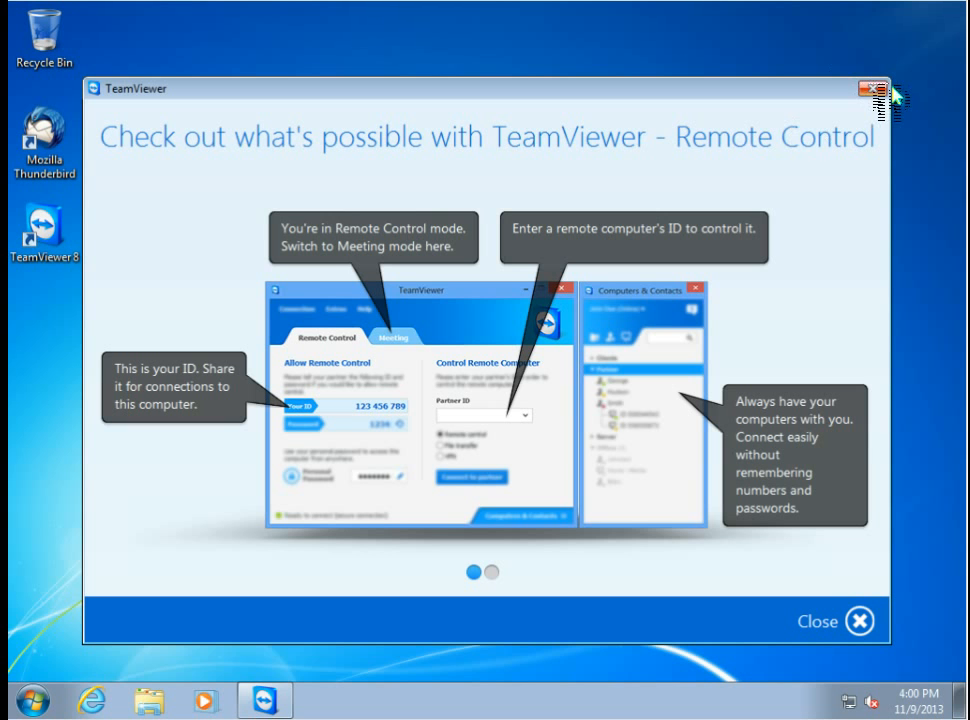
# Close the TeamViewer welcome tour window, leaving the clean Windows 7 desktop
pyautogui.click(866, 90)
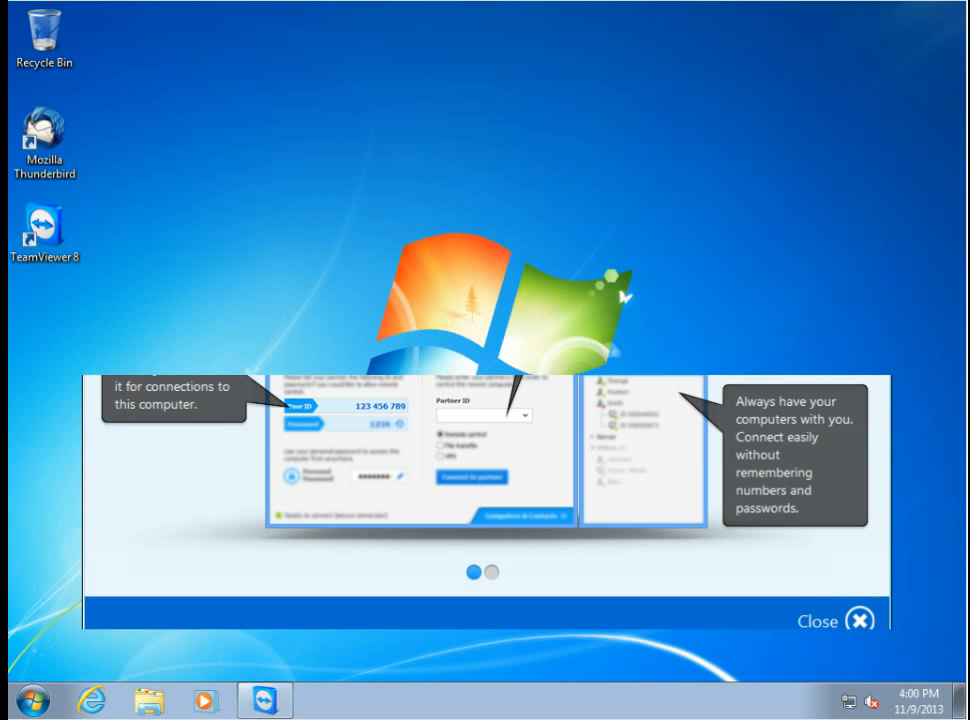
pyautogui.click(860, 620)
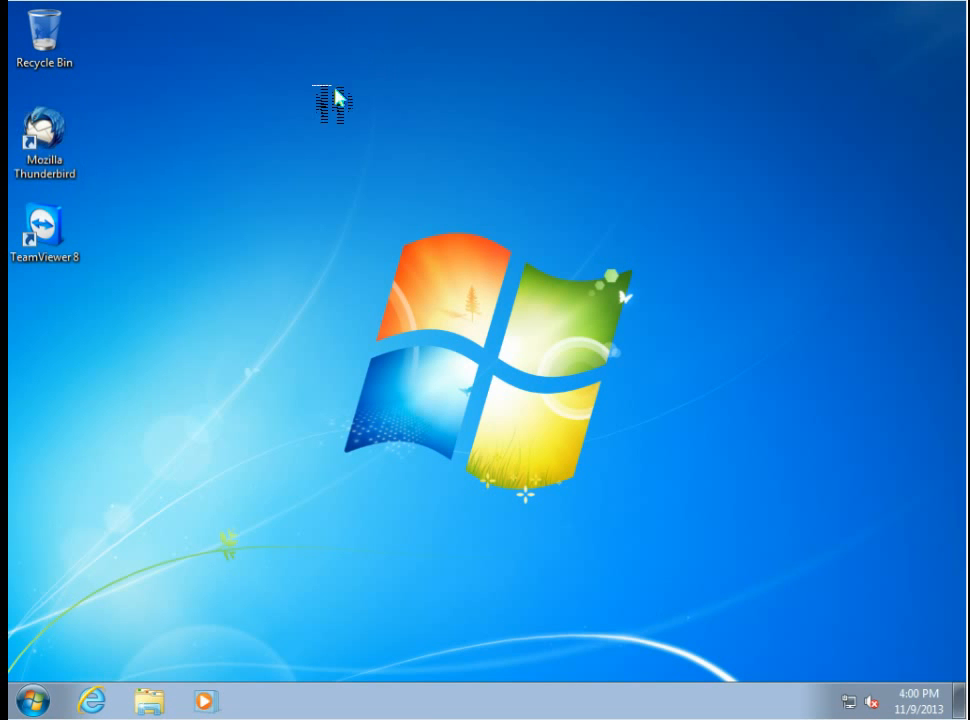
pyautogui.moveTo(38, 696)
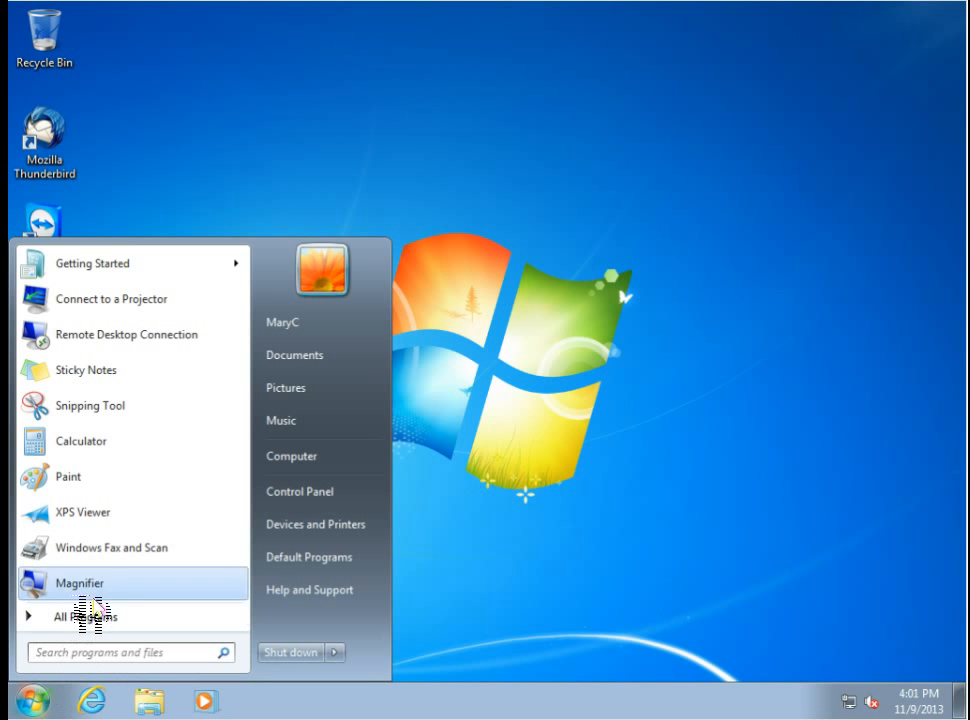
pyautogui.click(70, 616)
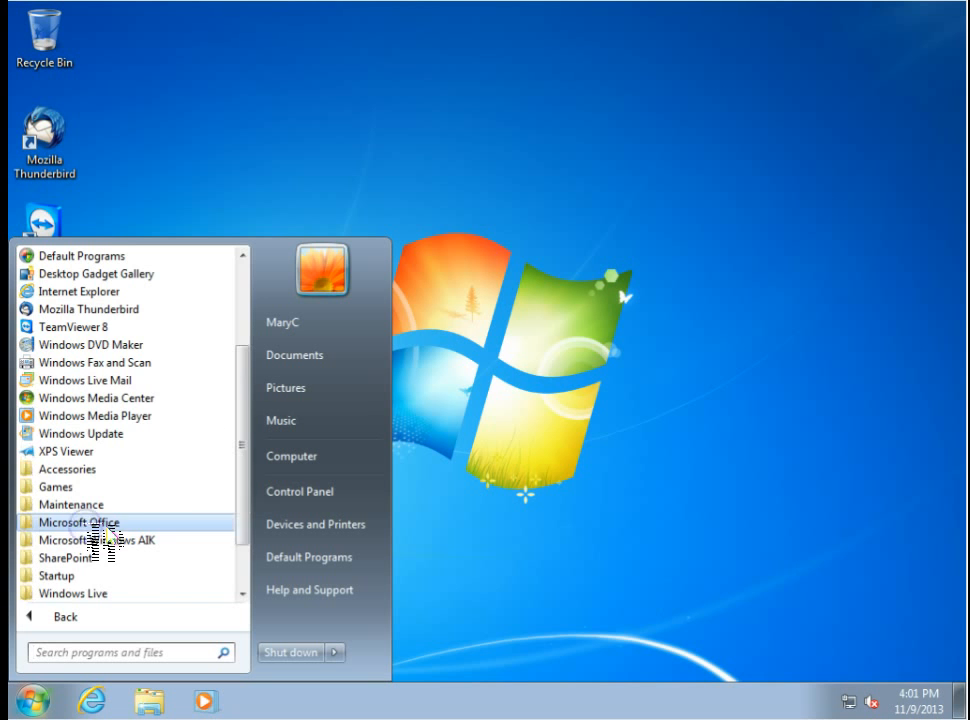
pyautogui.click(80, 522)
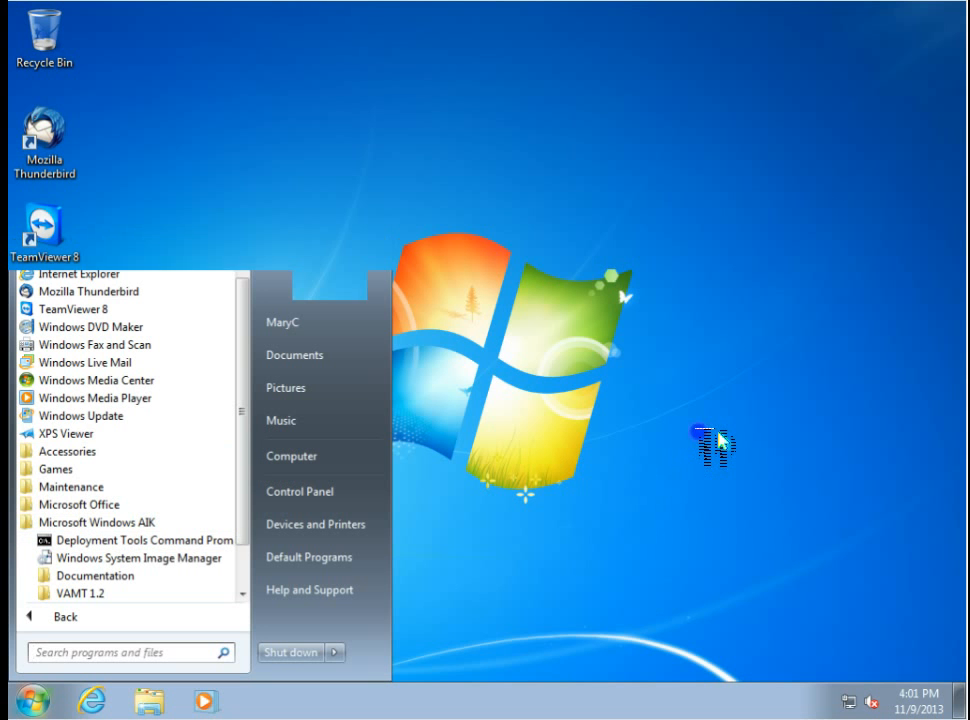
pyautogui.click(716, 444)
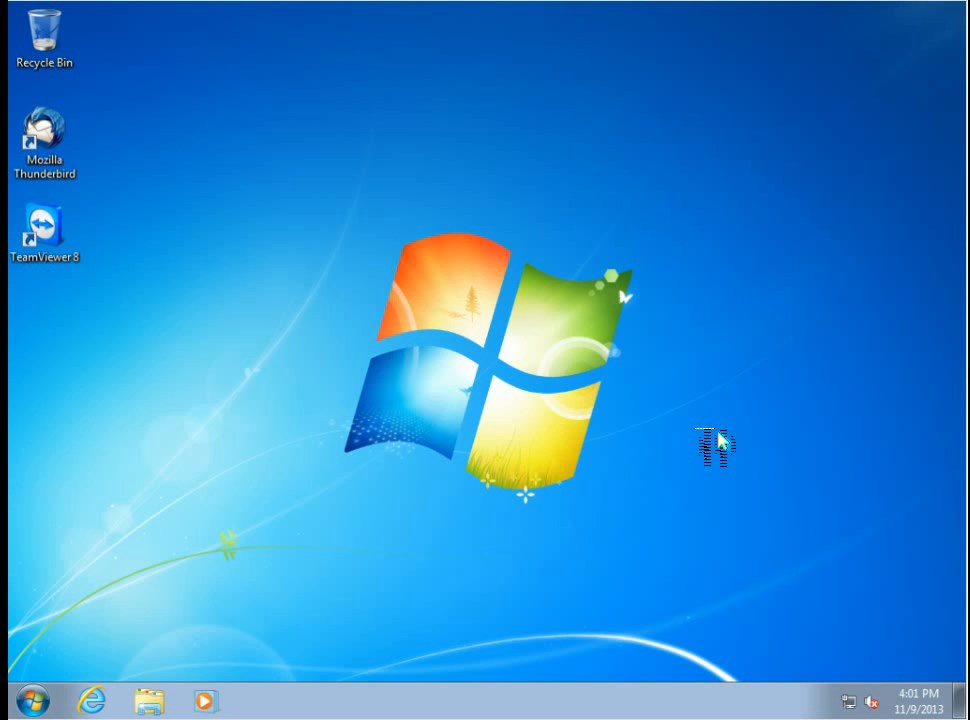